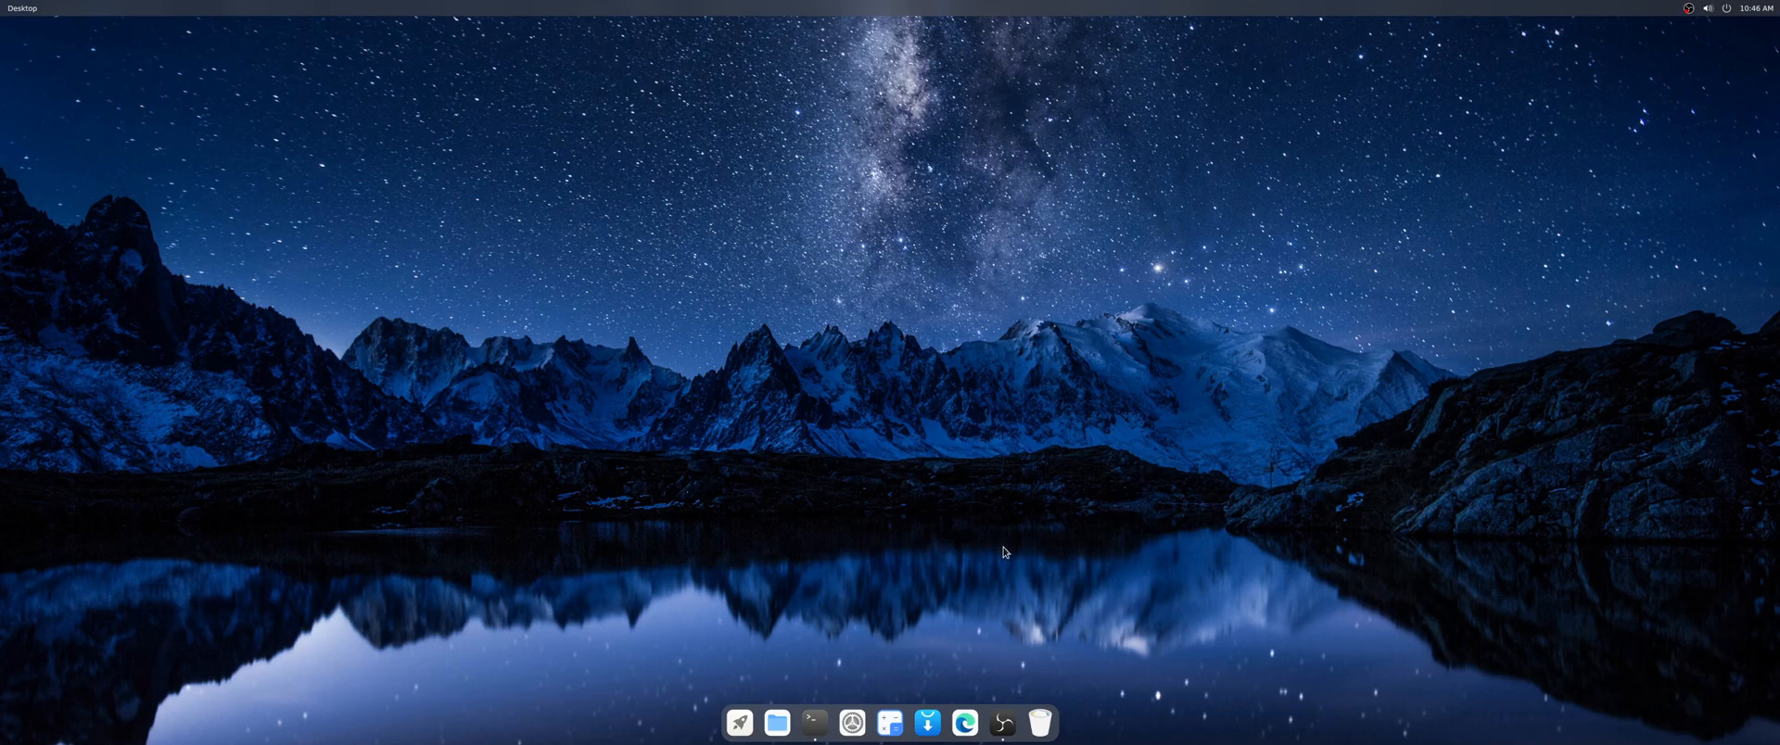
mouse_move(1046, 525)
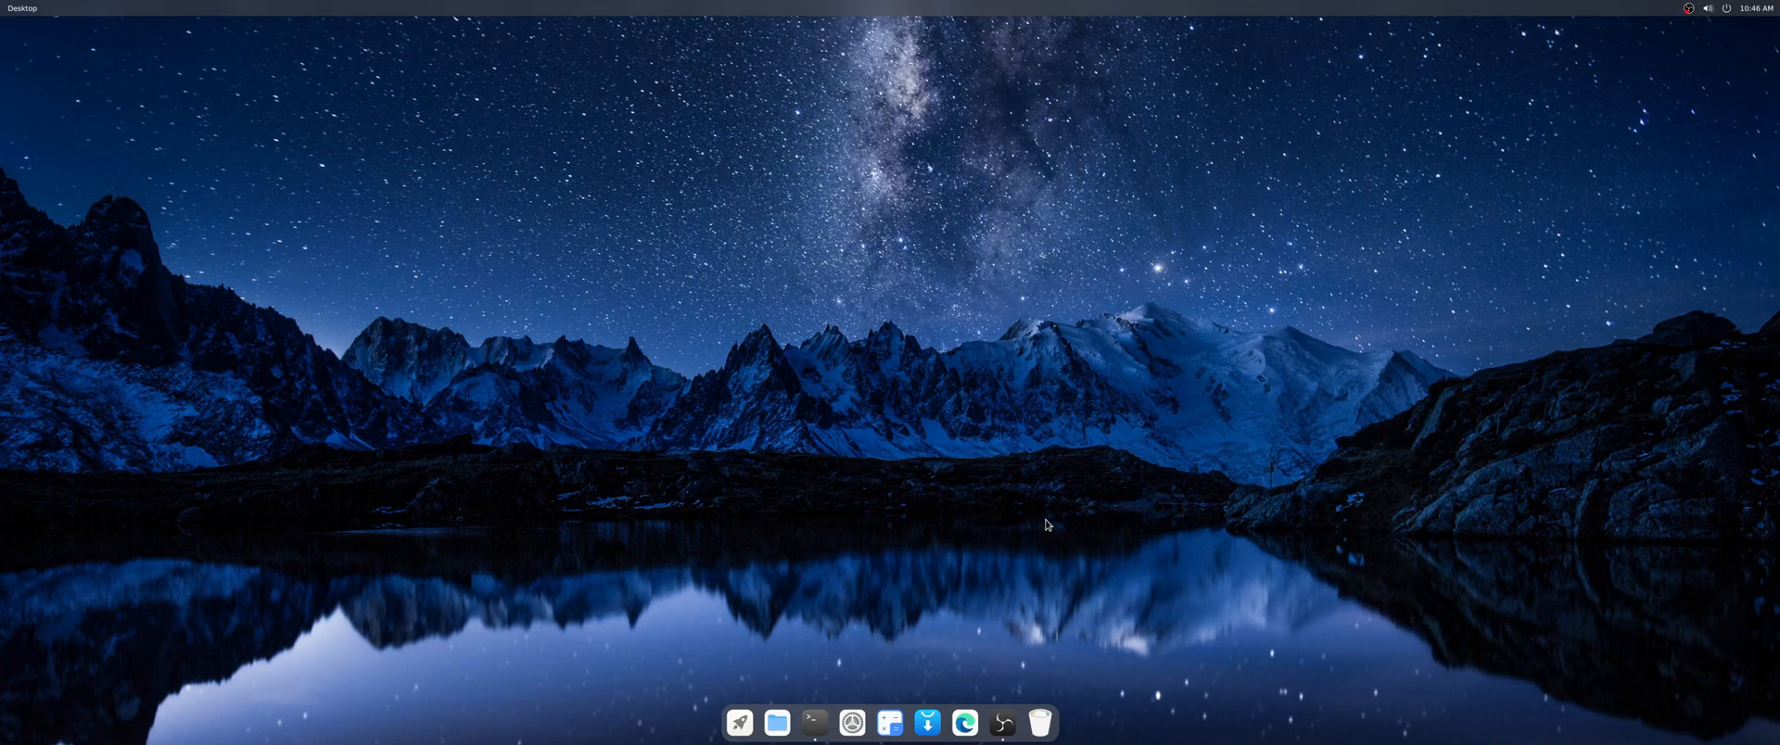
mouse_move(898, 621)
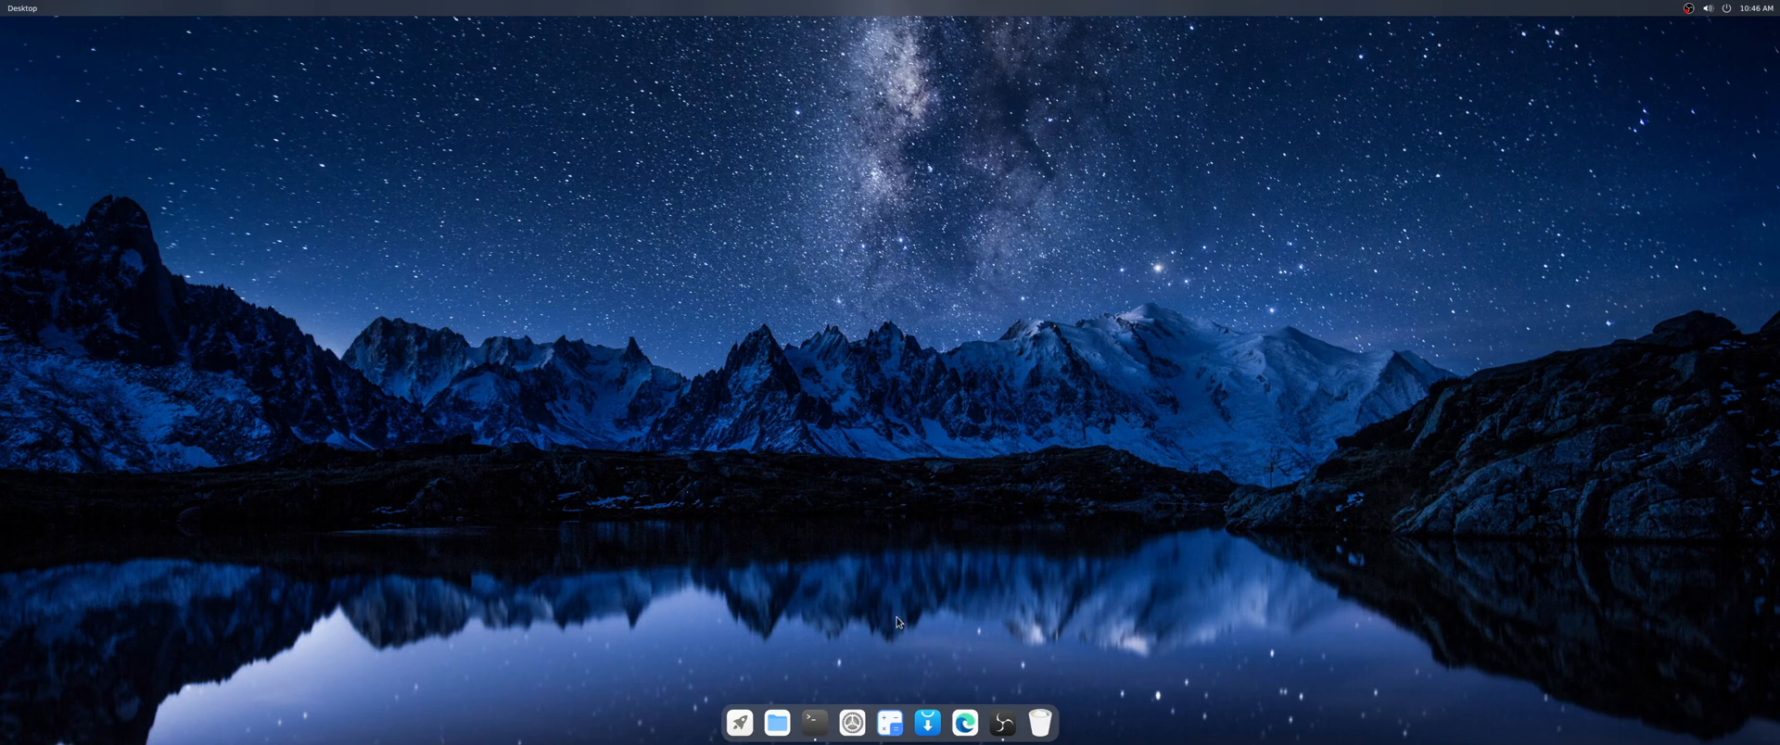
mouse_move(867, 615)
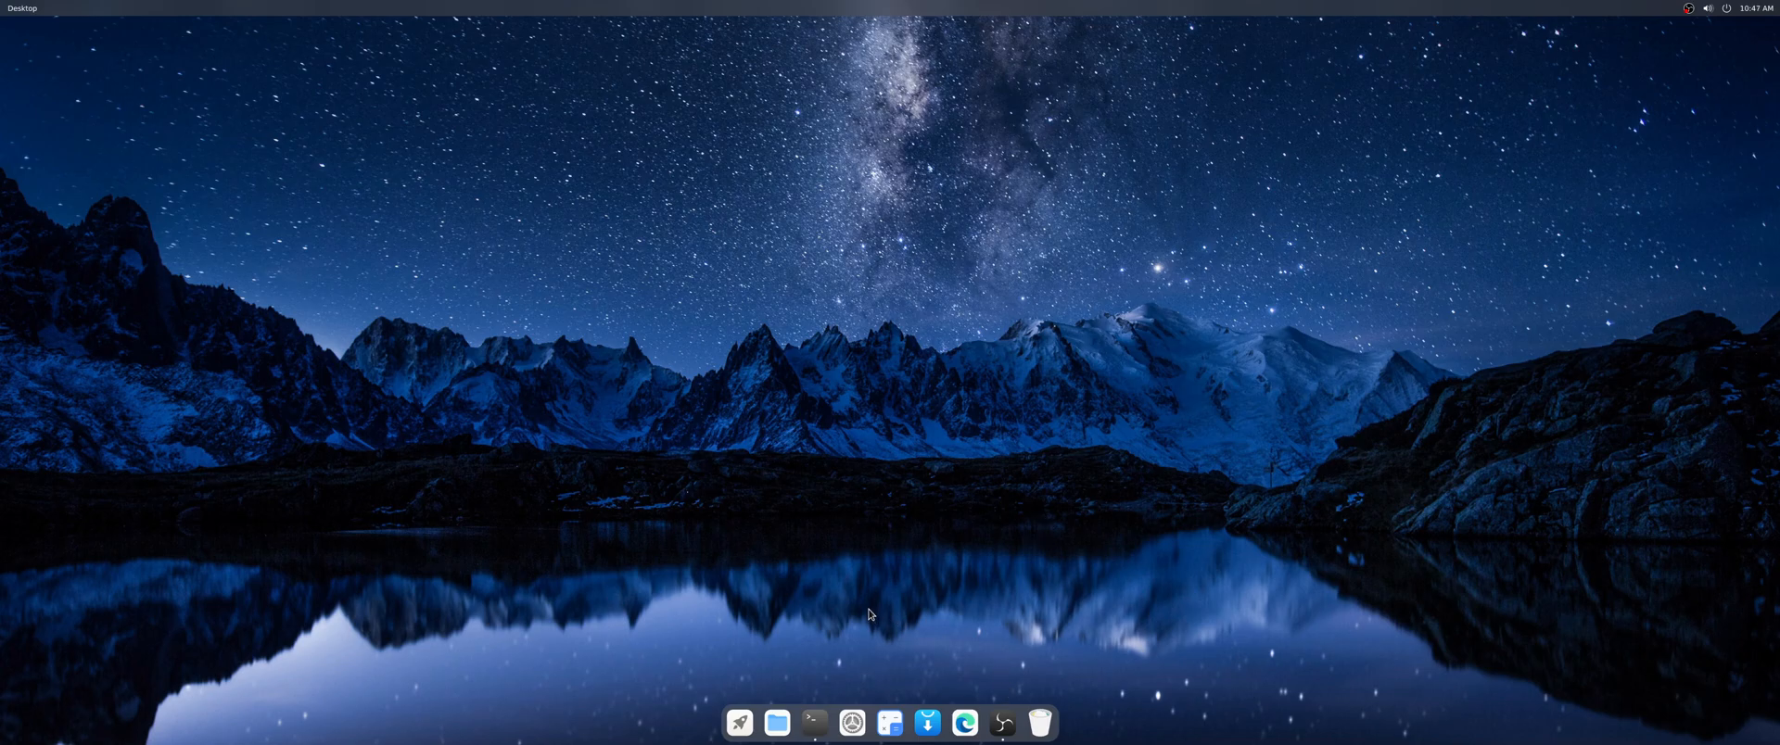
mouse_move(851, 724)
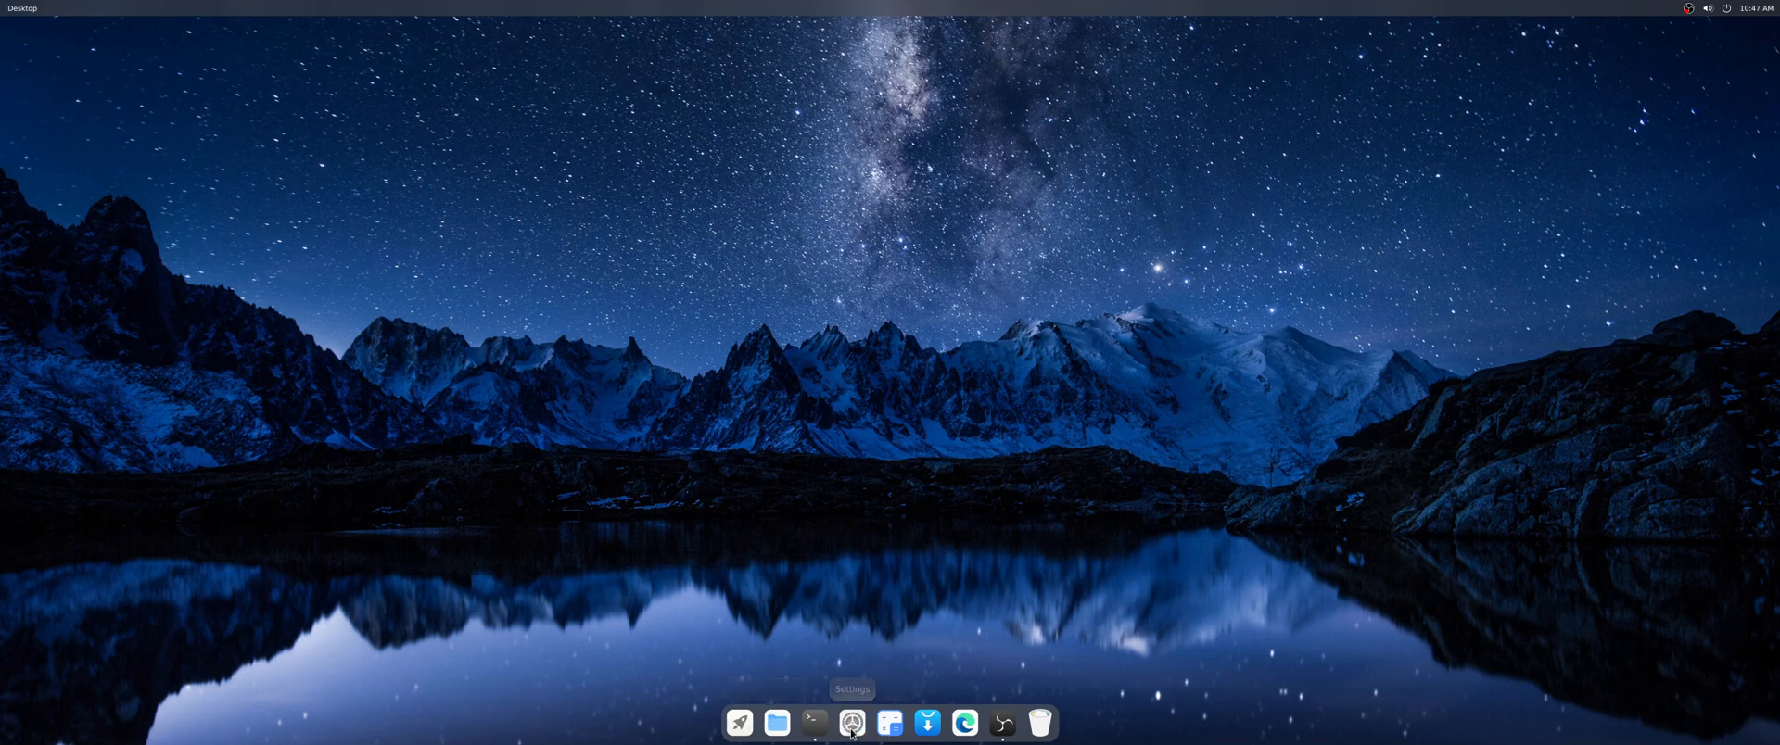
- Launch Cutefish Settings from the dock, landing on the About page with system details
click(851, 723)
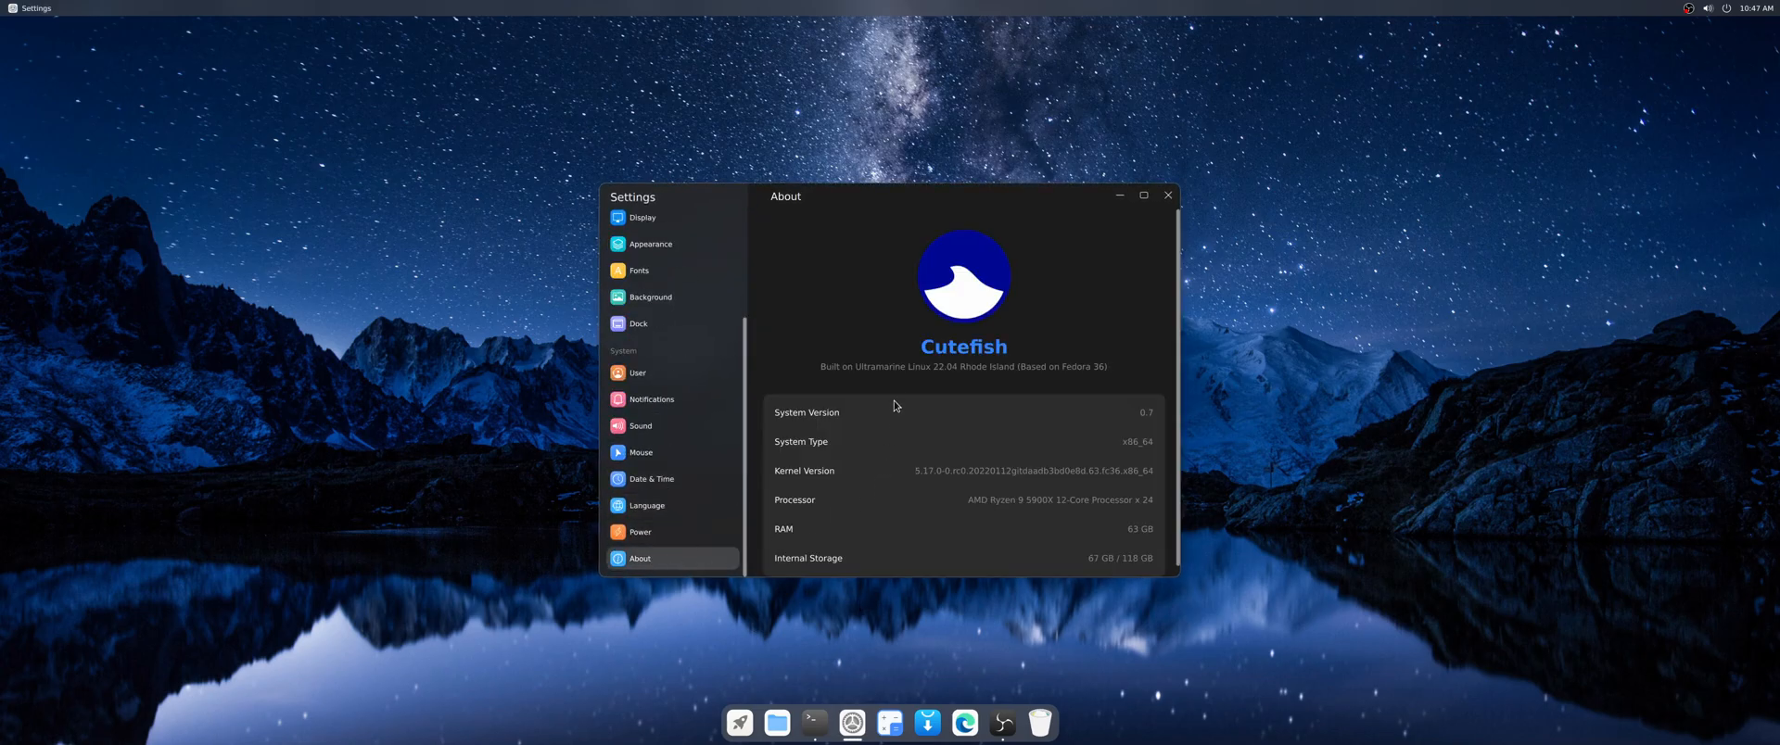
mouse_move(1137, 427)
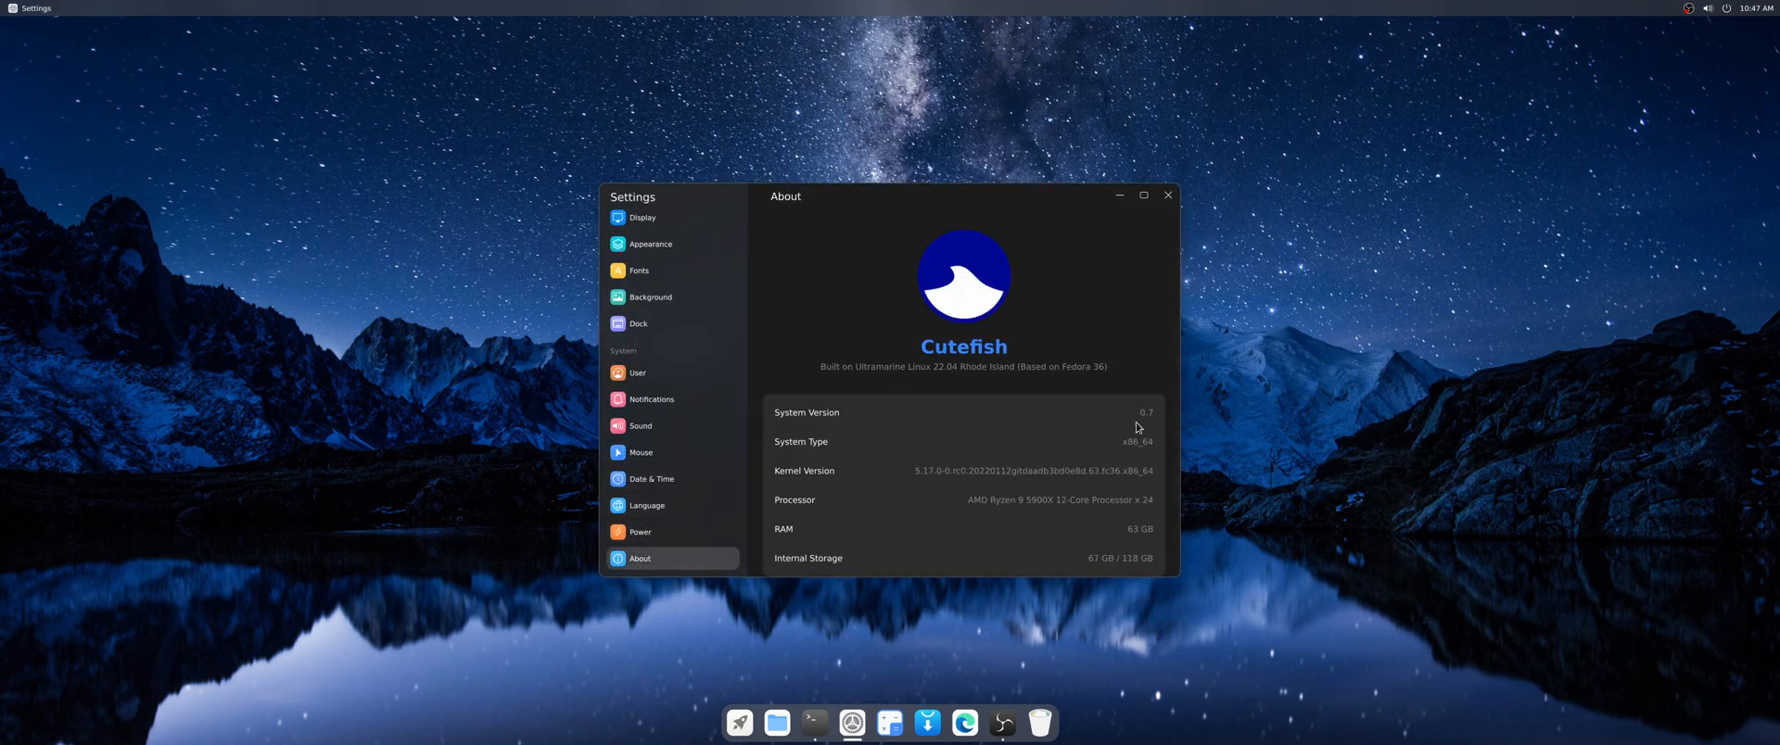
mouse_move(888, 384)
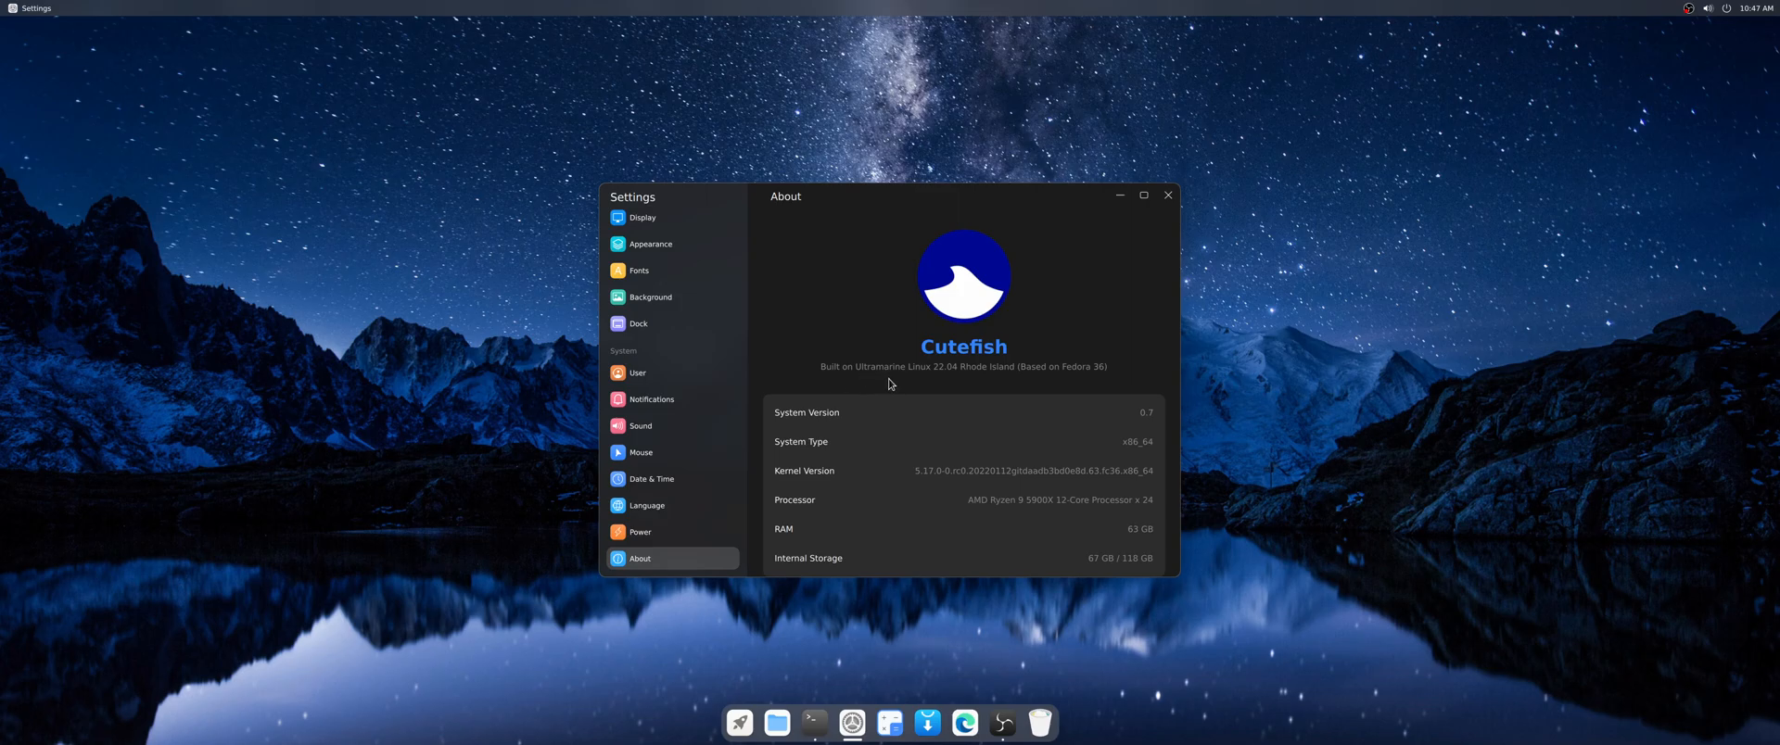
mouse_move(952, 382)
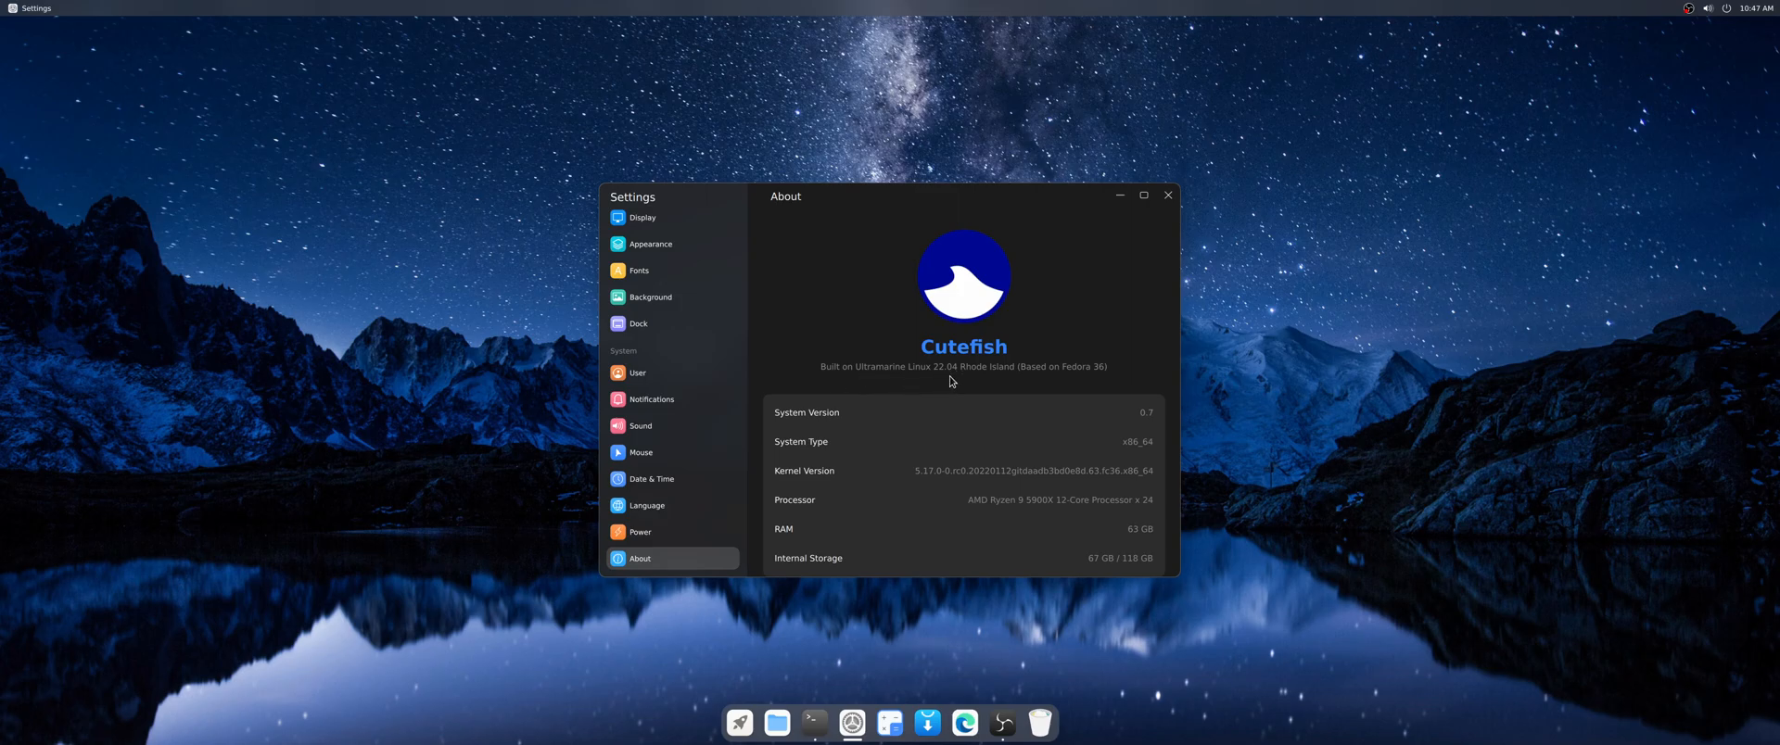
mouse_move(1050, 389)
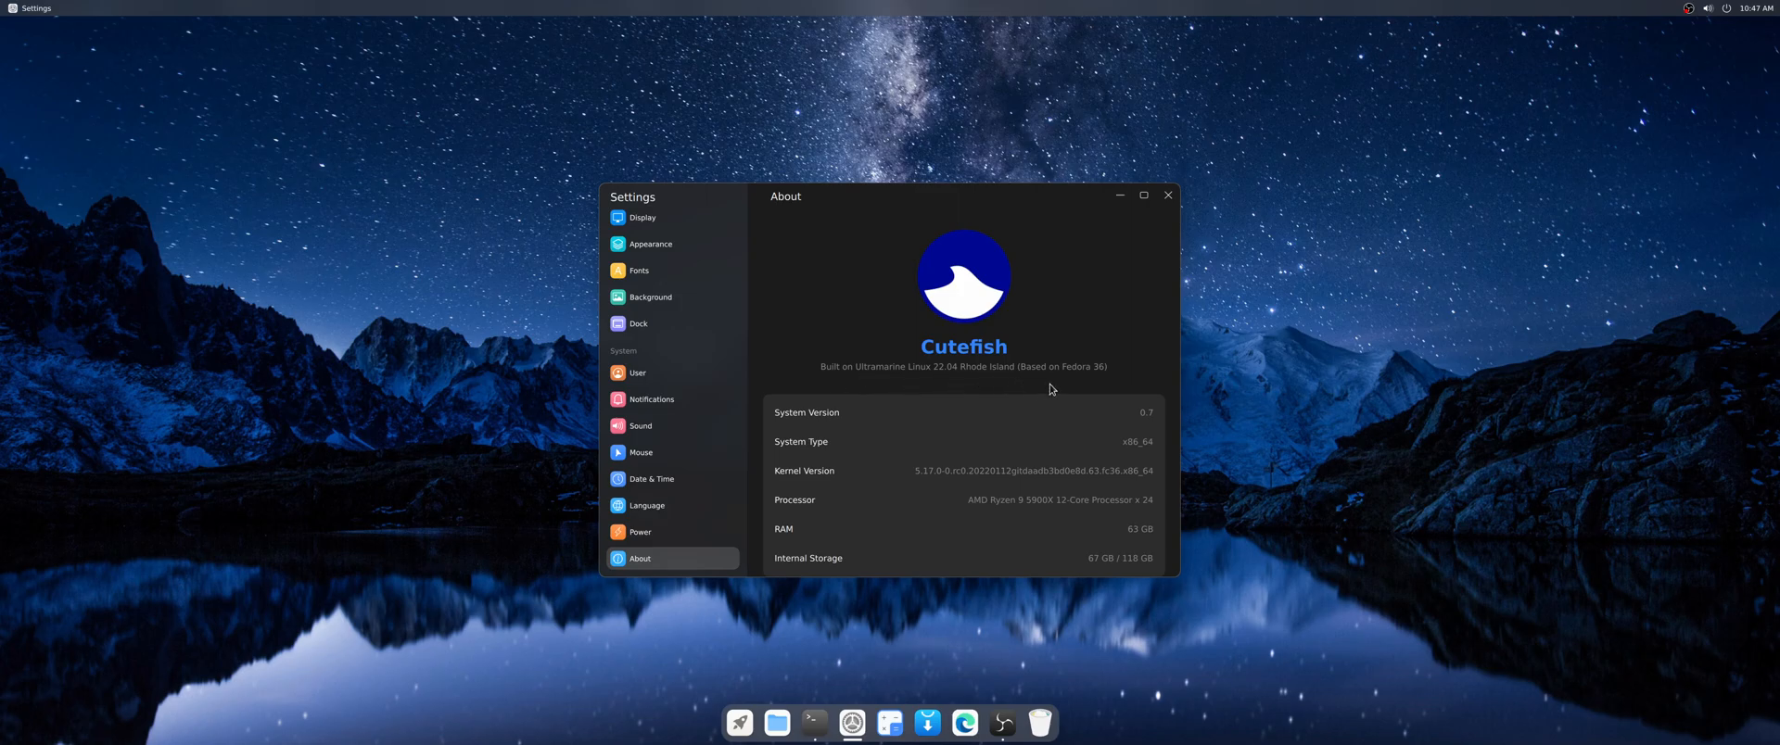
mouse_move(1096, 394)
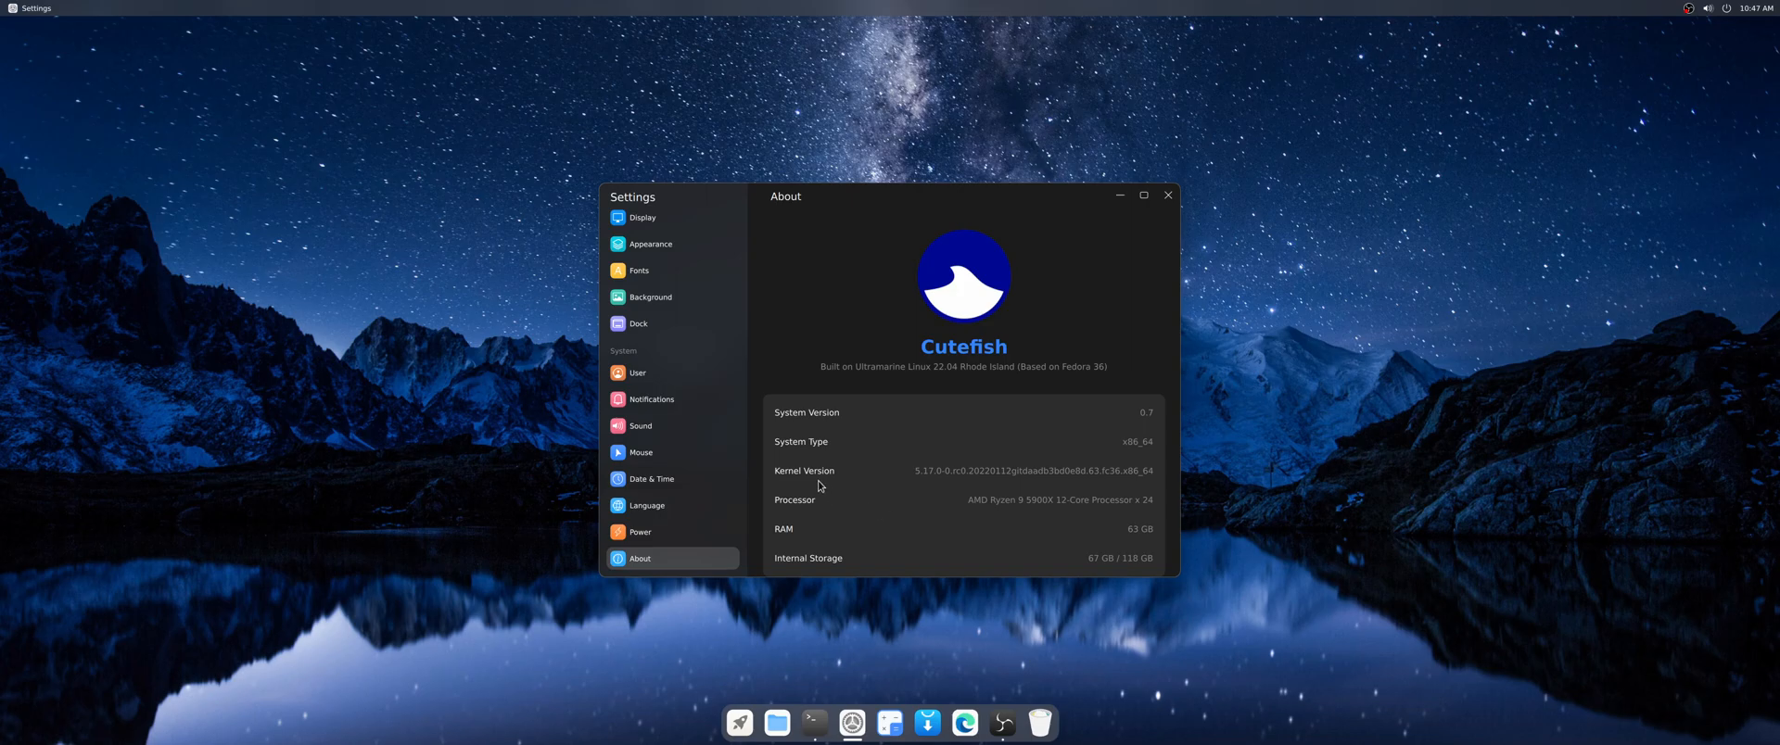
mouse_move(927, 482)
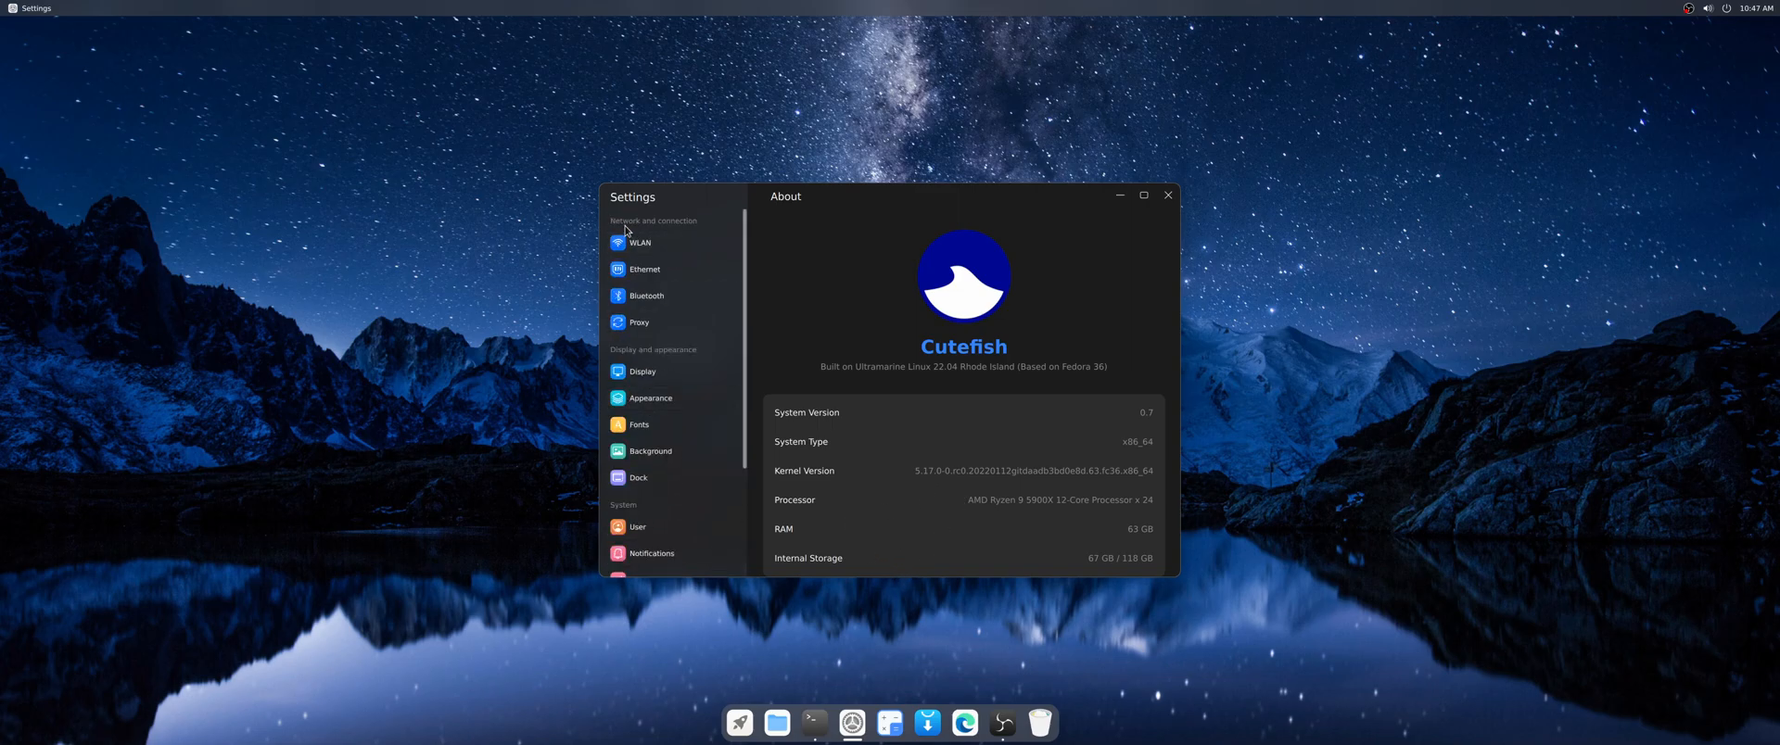
mouse_move(686, 478)
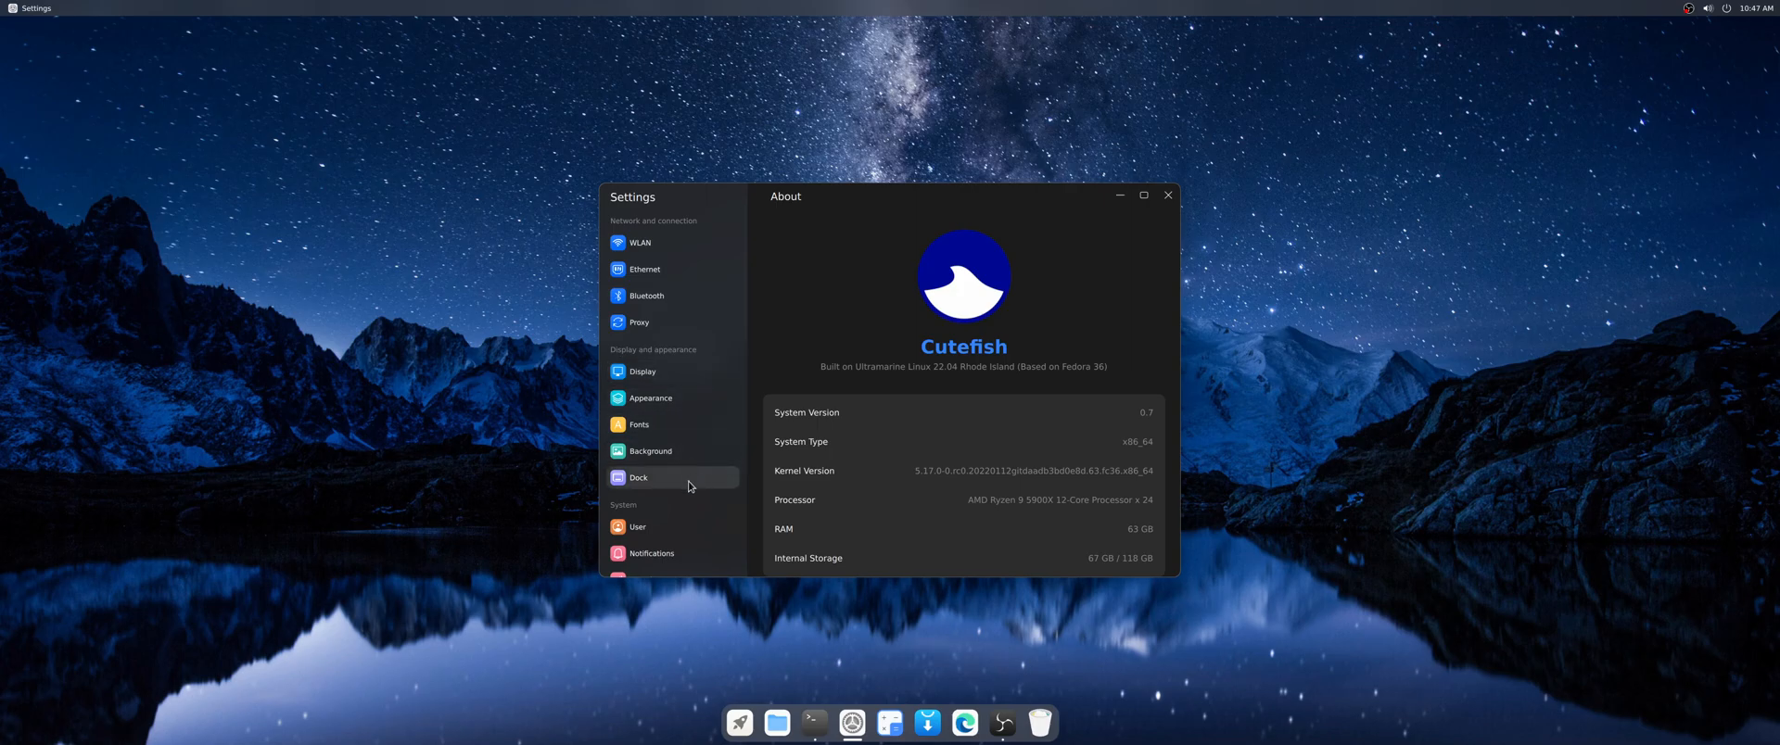
- Browse the Display, Ethernet and Proxy pages and finish on the WLAN page
click(640, 243)
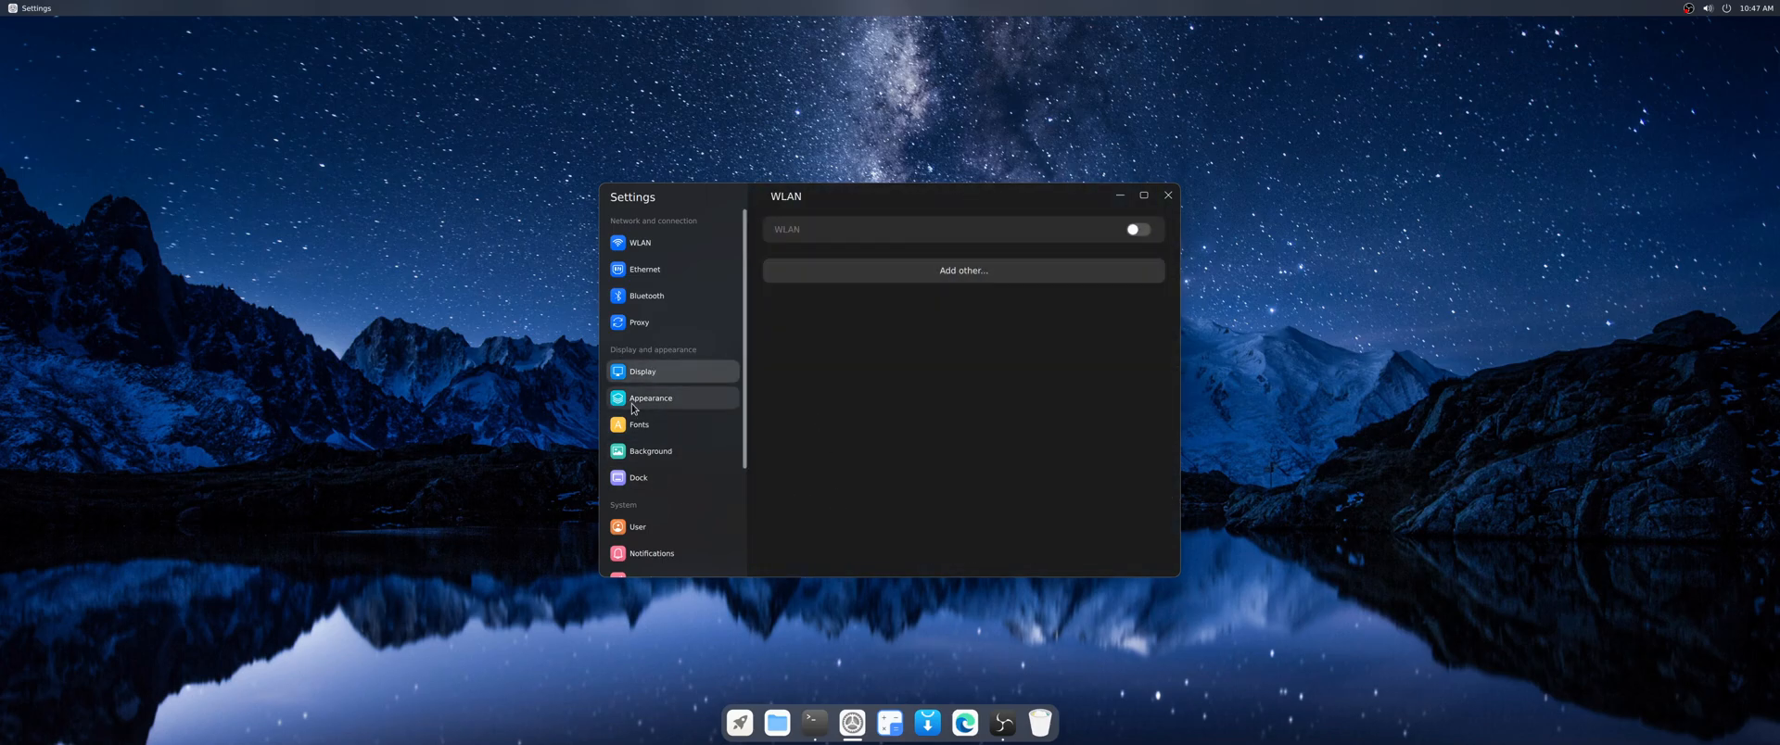
mouse_move(669, 399)
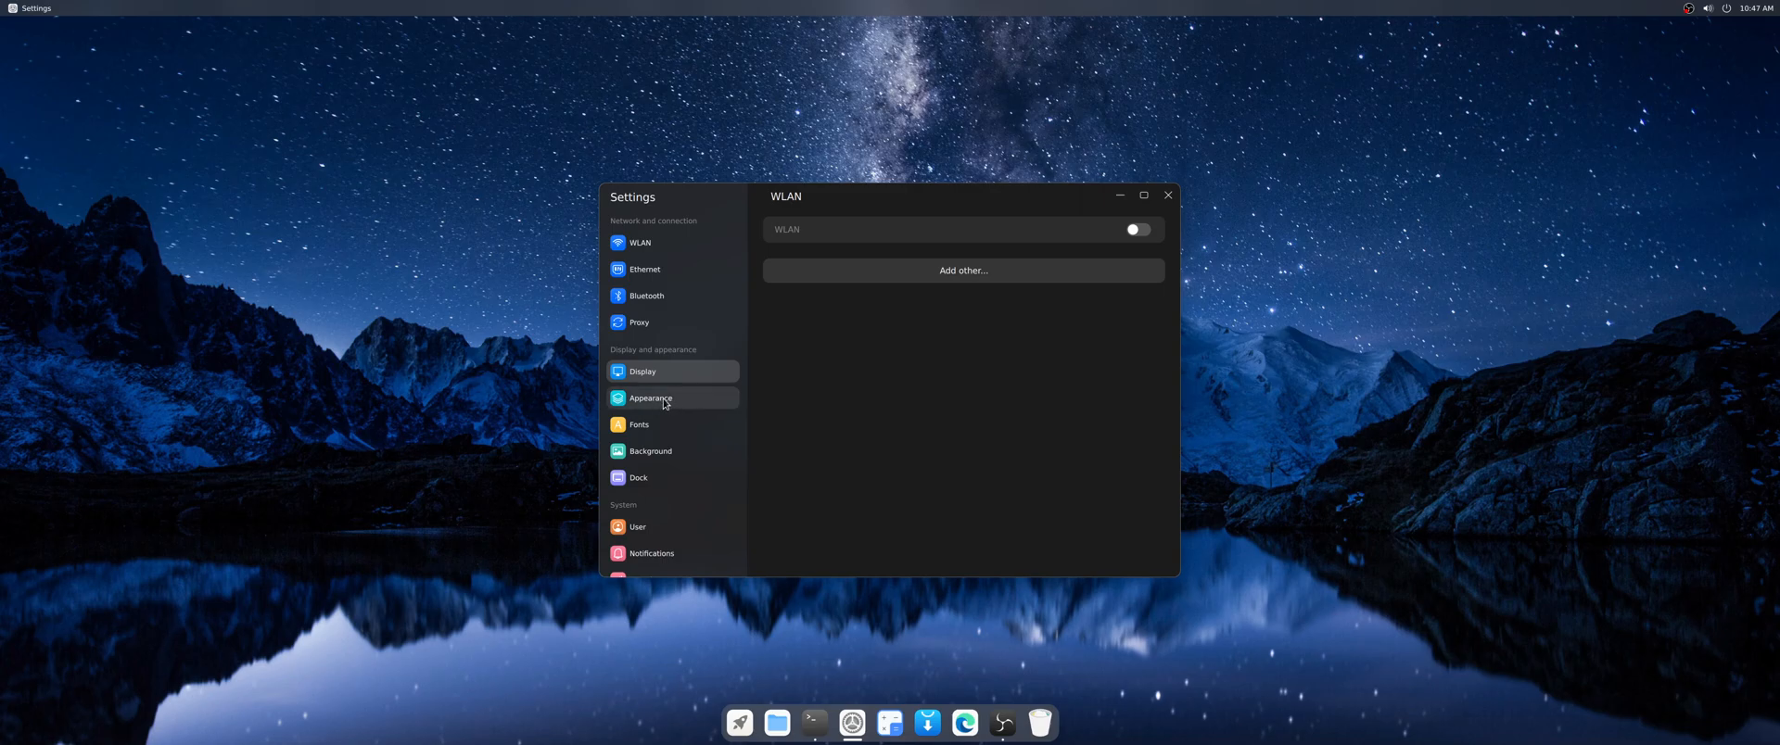
mouse_move(654, 470)
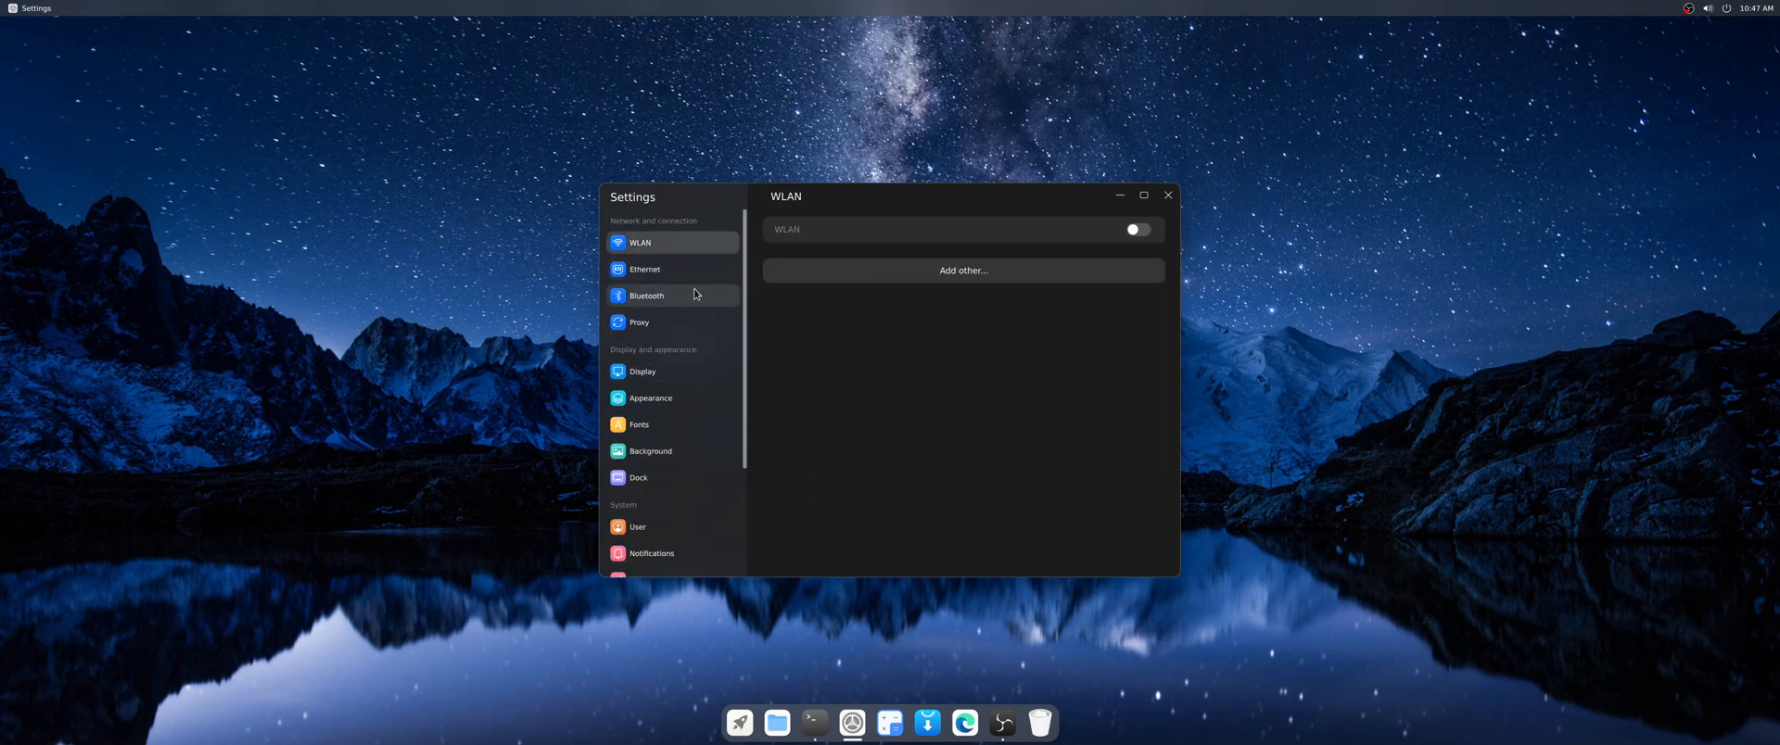
click(644, 269)
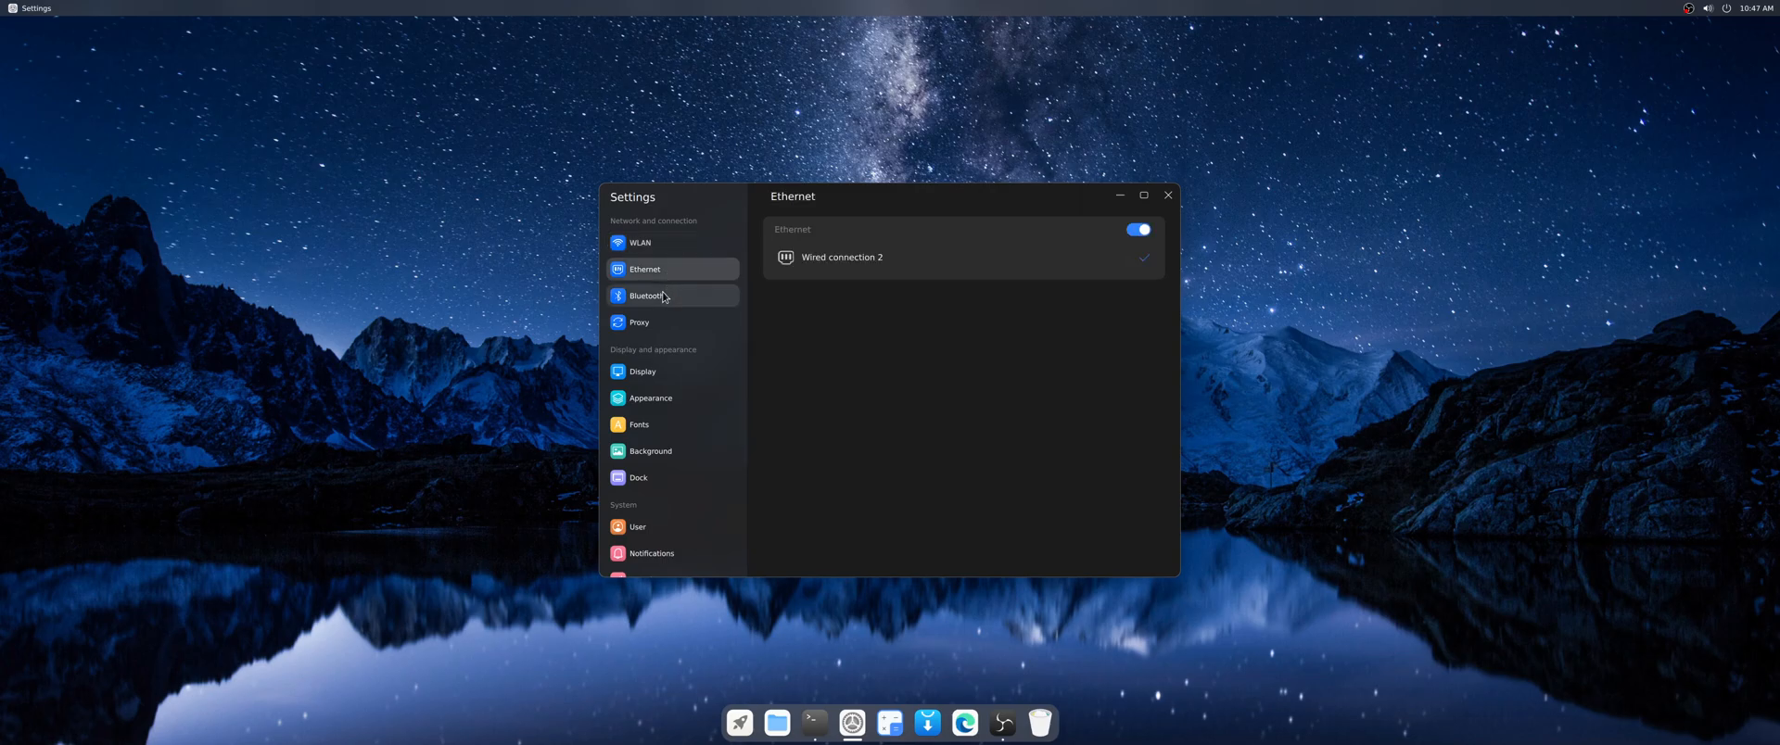
click(638, 323)
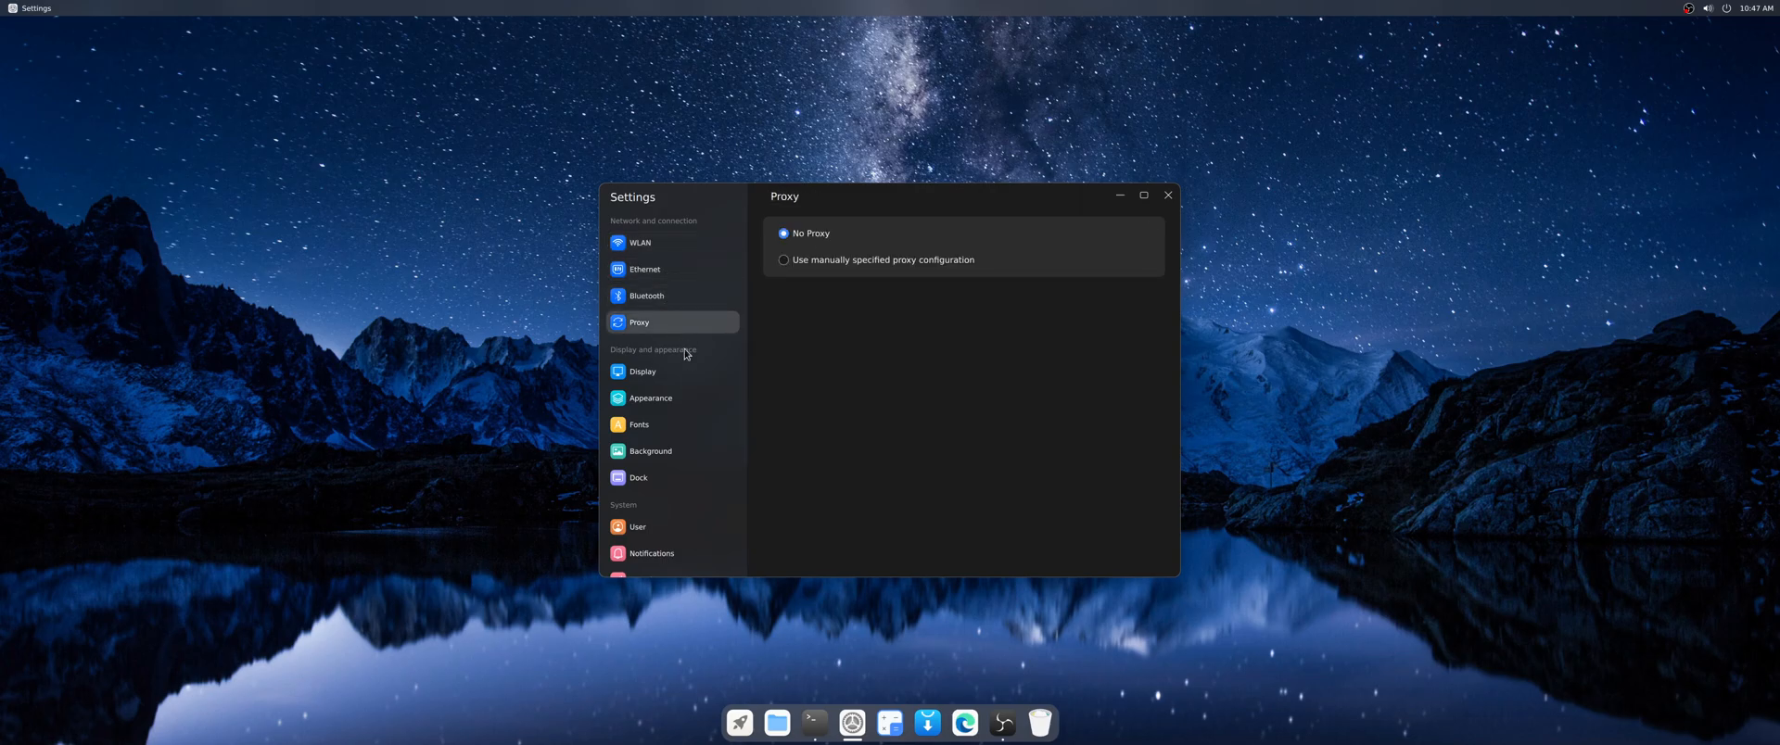
click(640, 243)
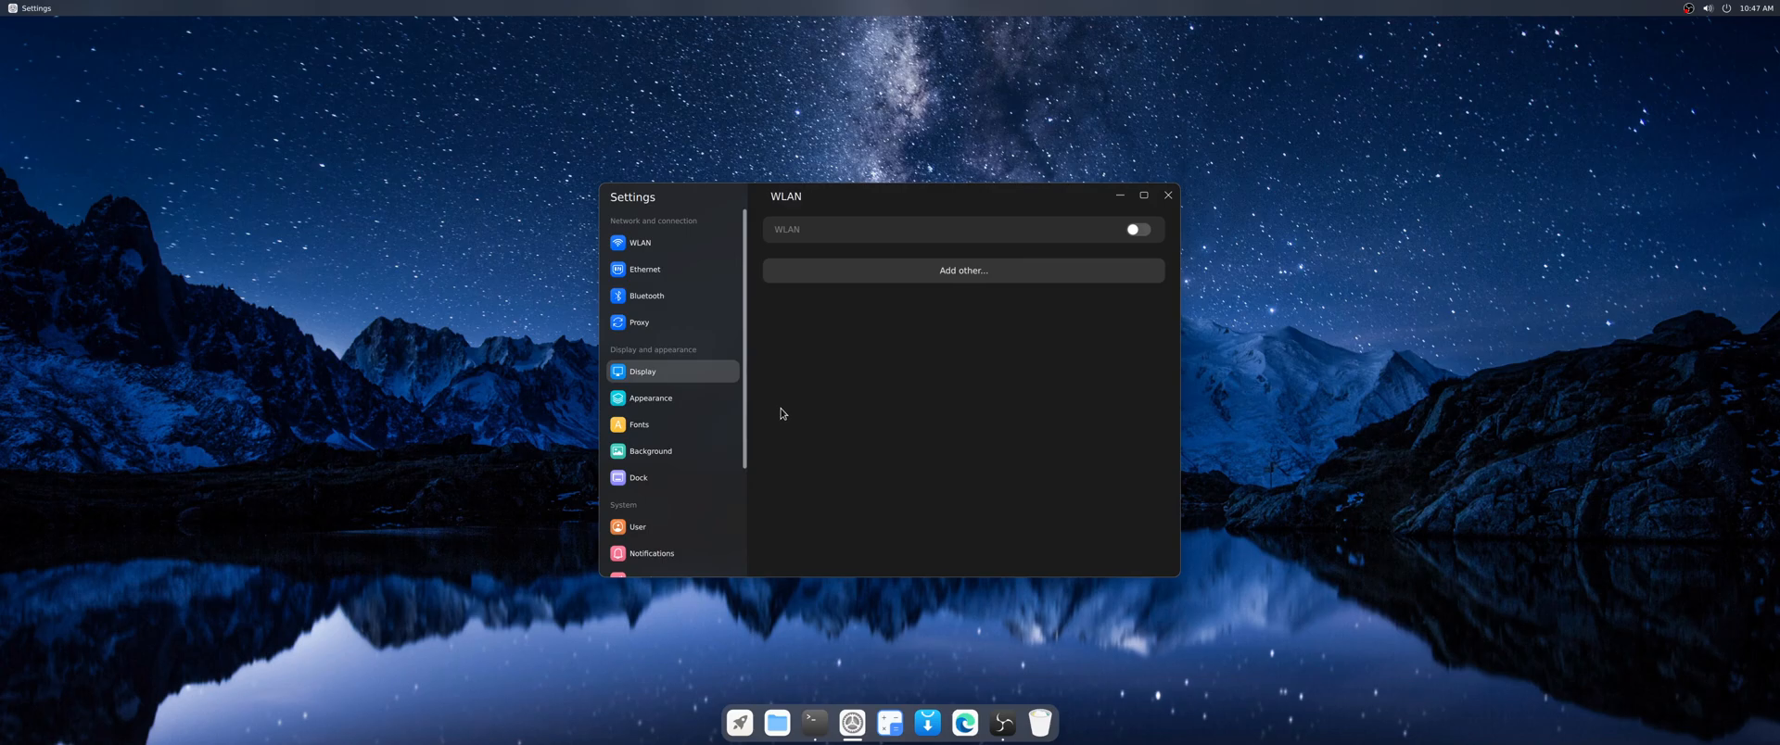
mouse_move(650, 398)
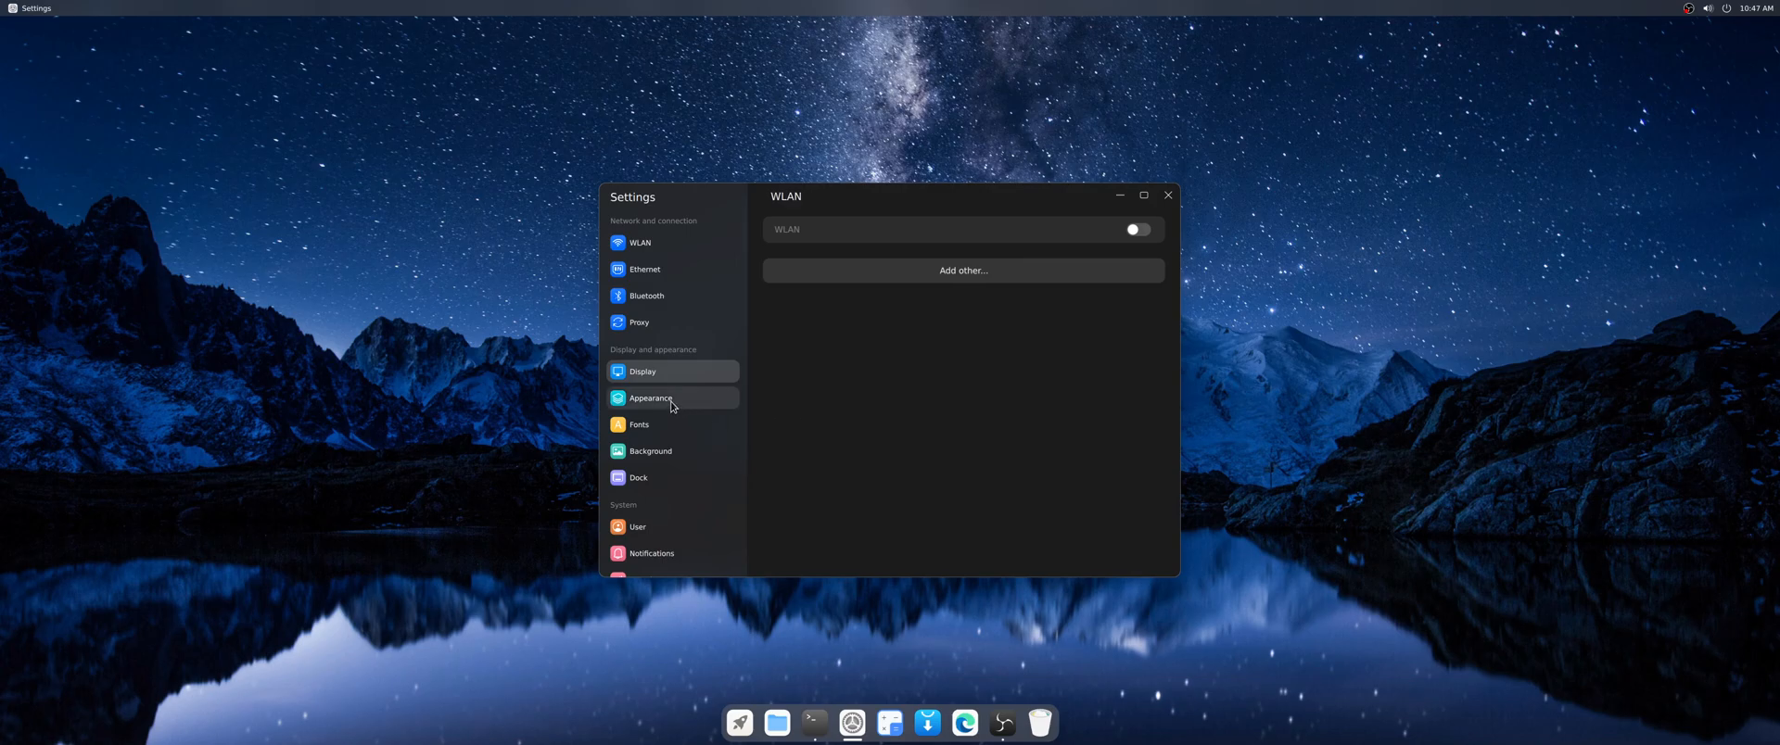
- On the Appearance page, switch the minimize animation from Magic Lamp to Default
click(651, 399)
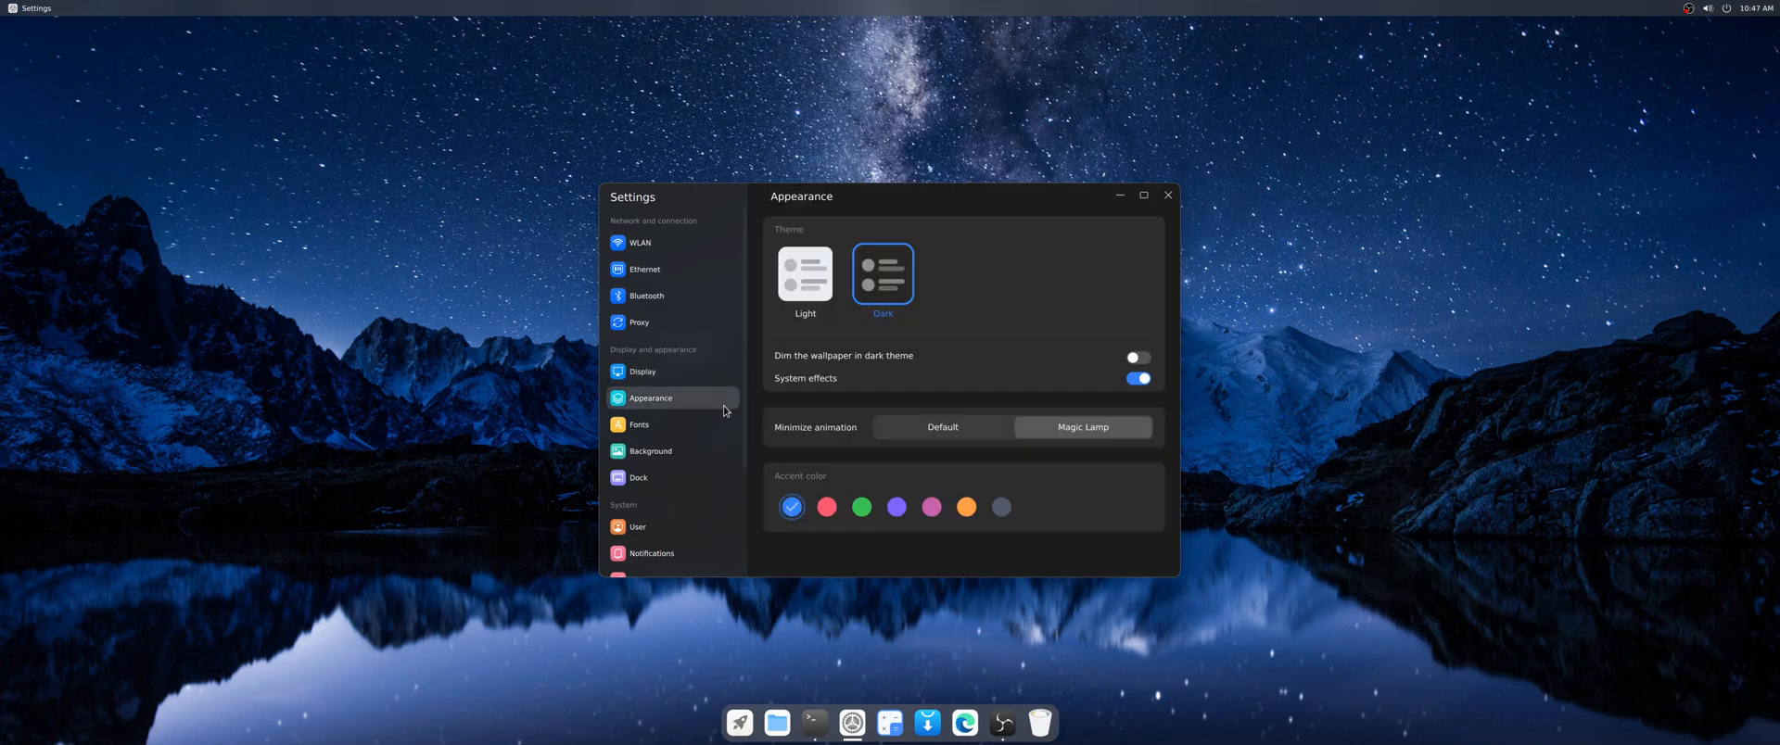
mouse_move(668, 423)
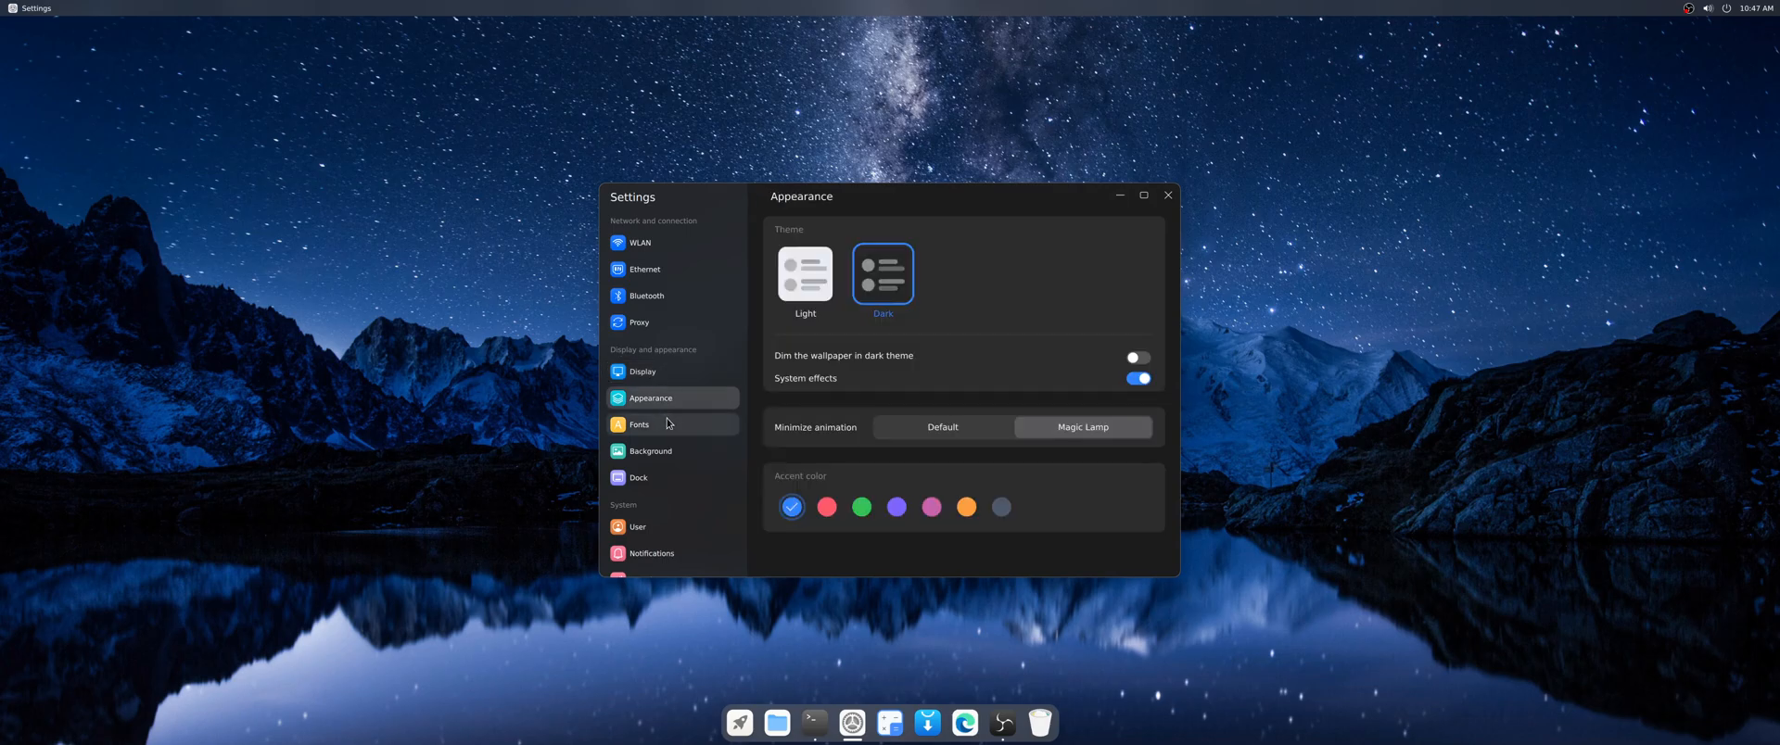
click(639, 243)
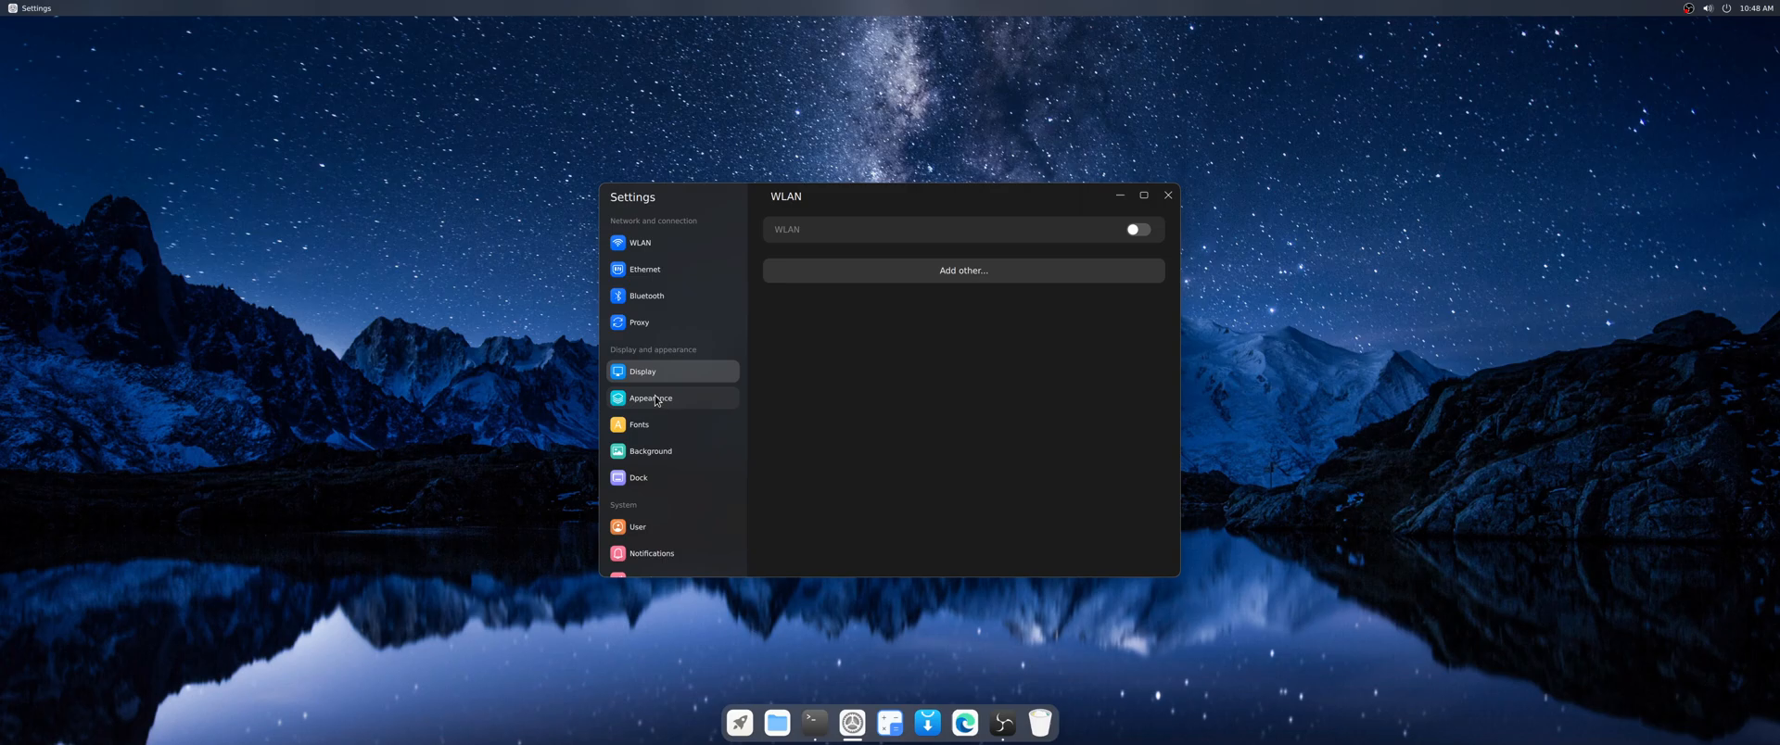
click(651, 398)
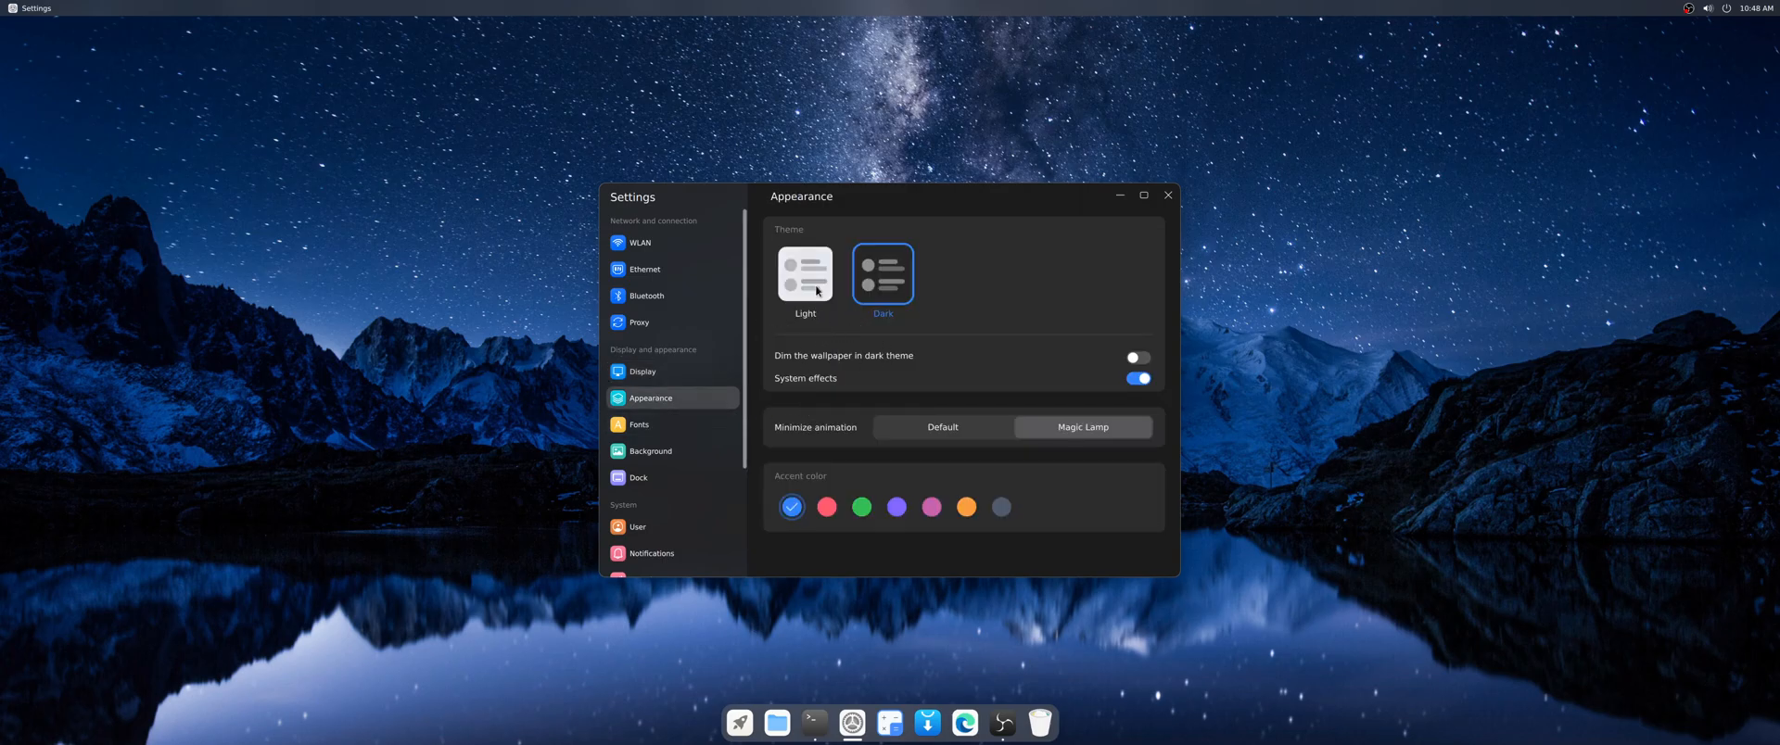
click(805, 272)
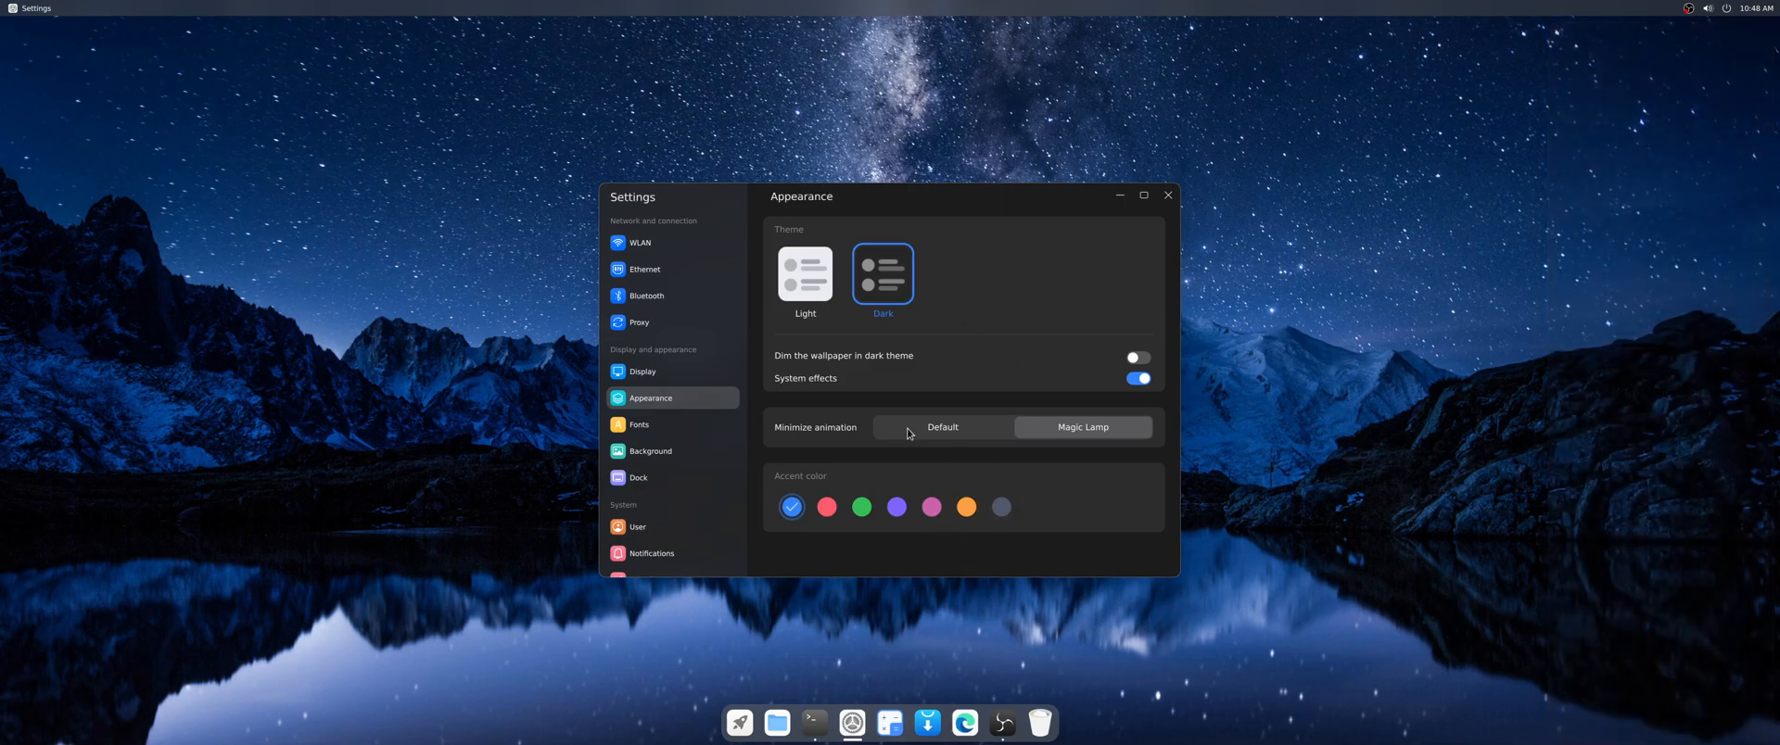
click(942, 429)
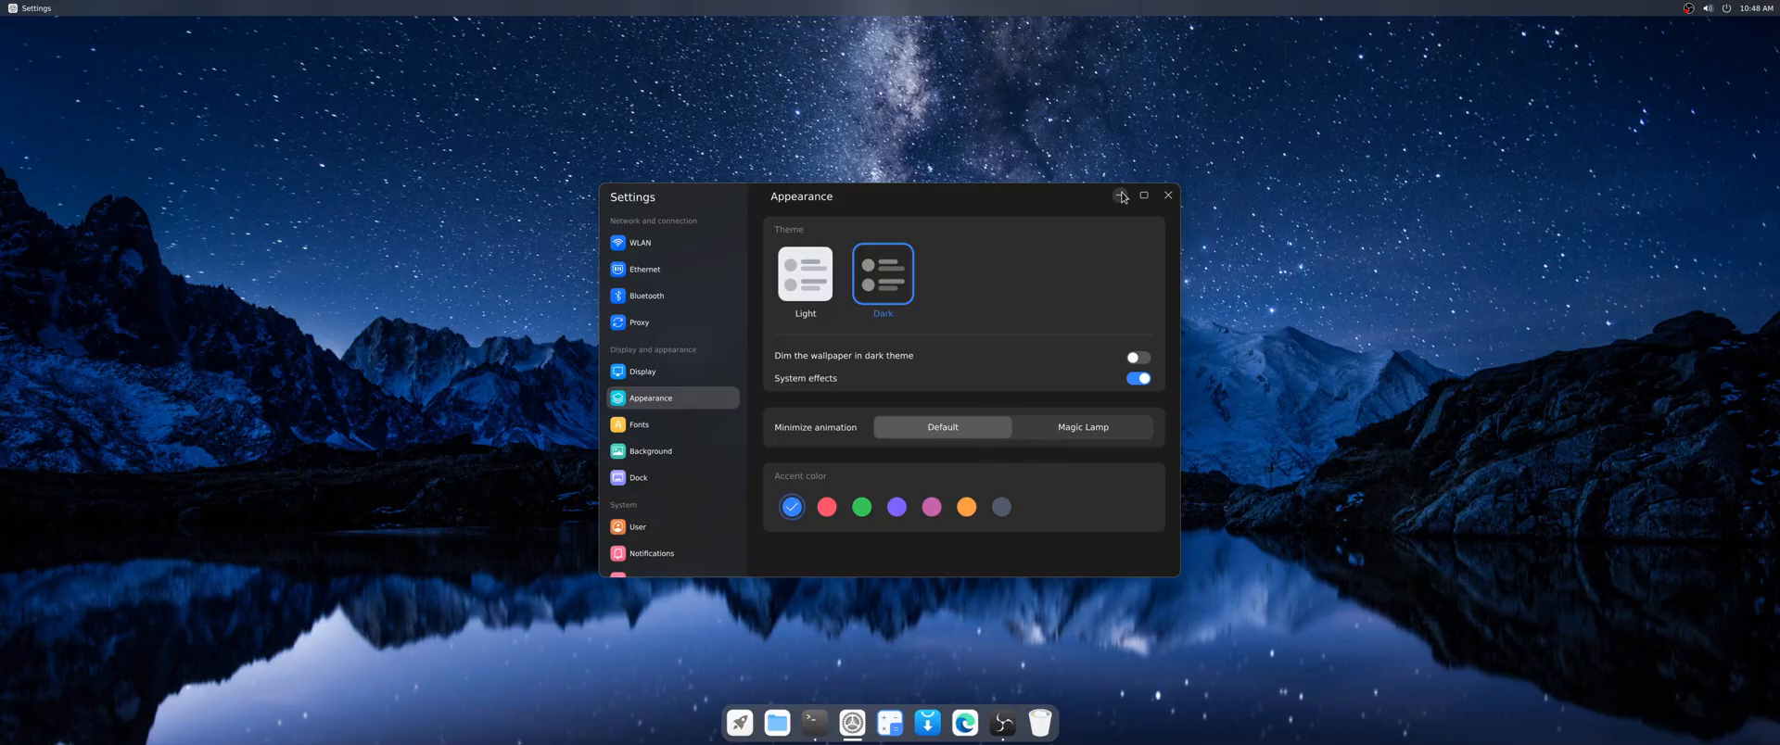
- Minimize the settings window, restore it from the dock, and minimize it again
click(1168, 194)
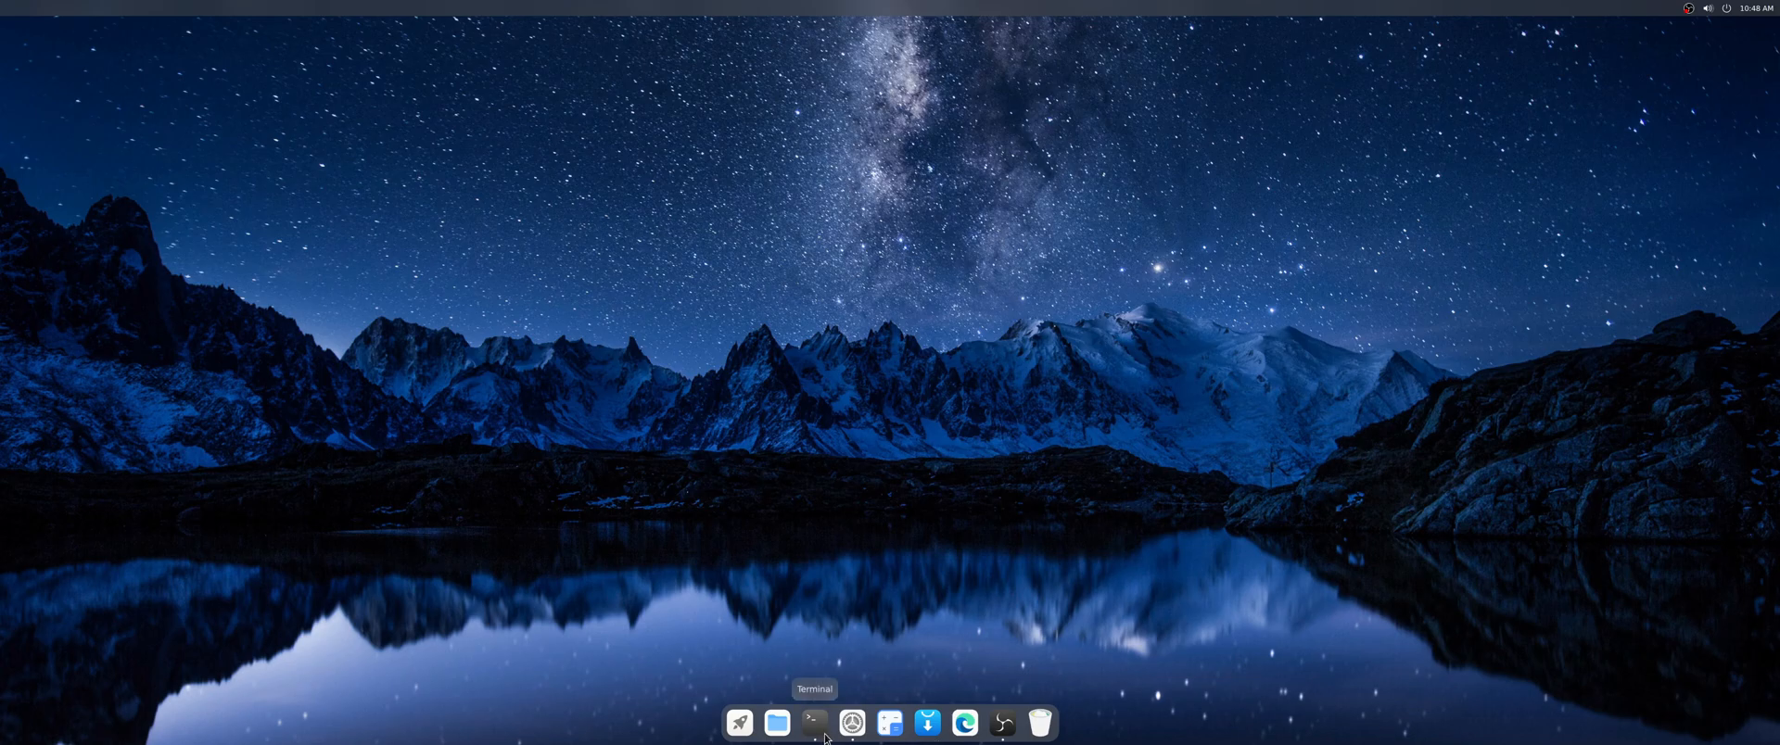
click(851, 723)
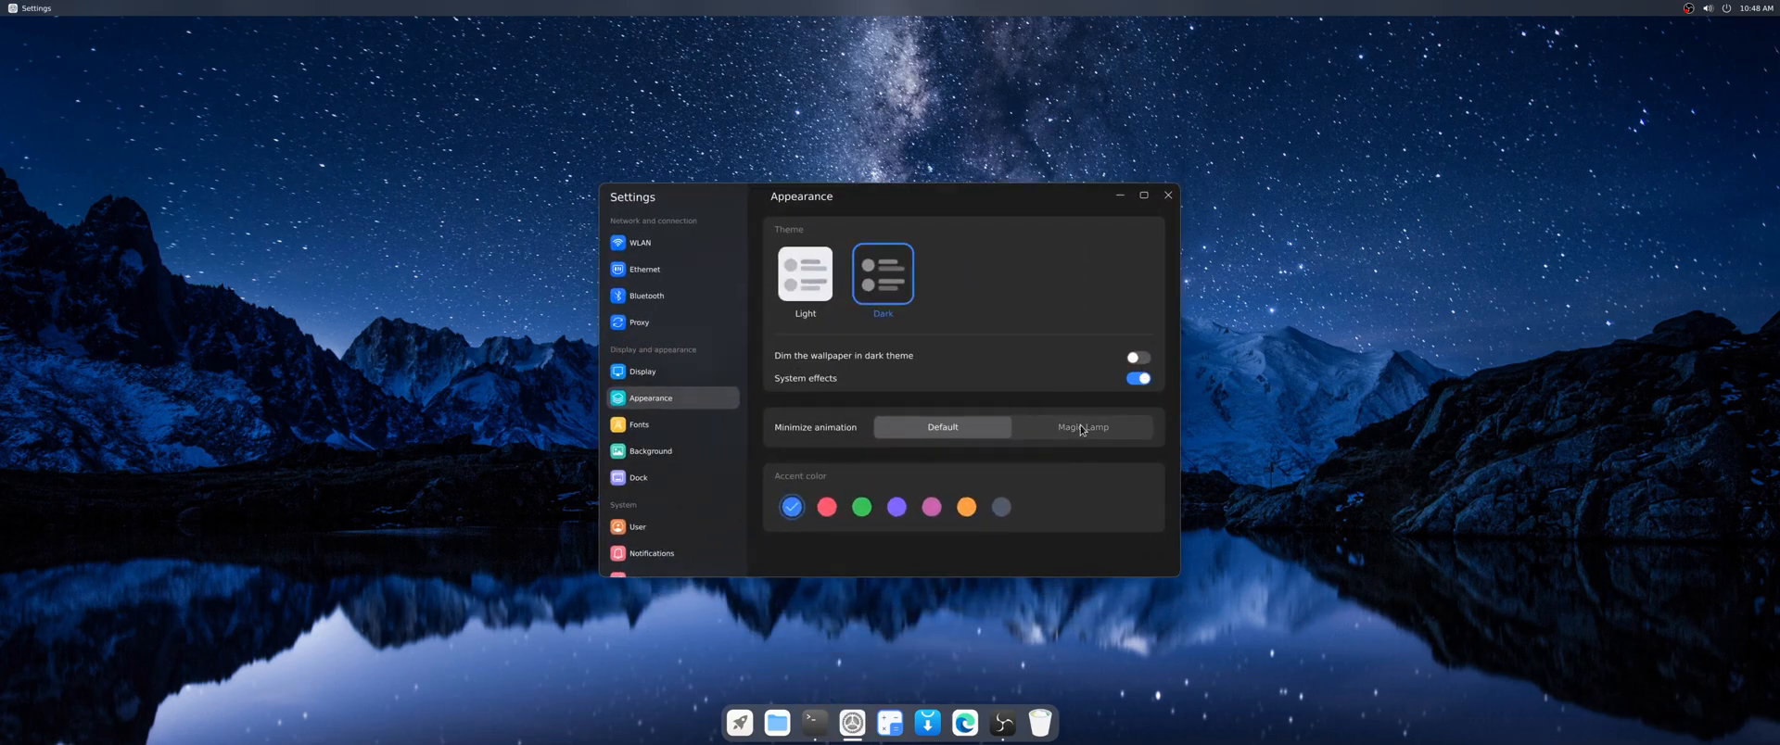
click(1166, 195)
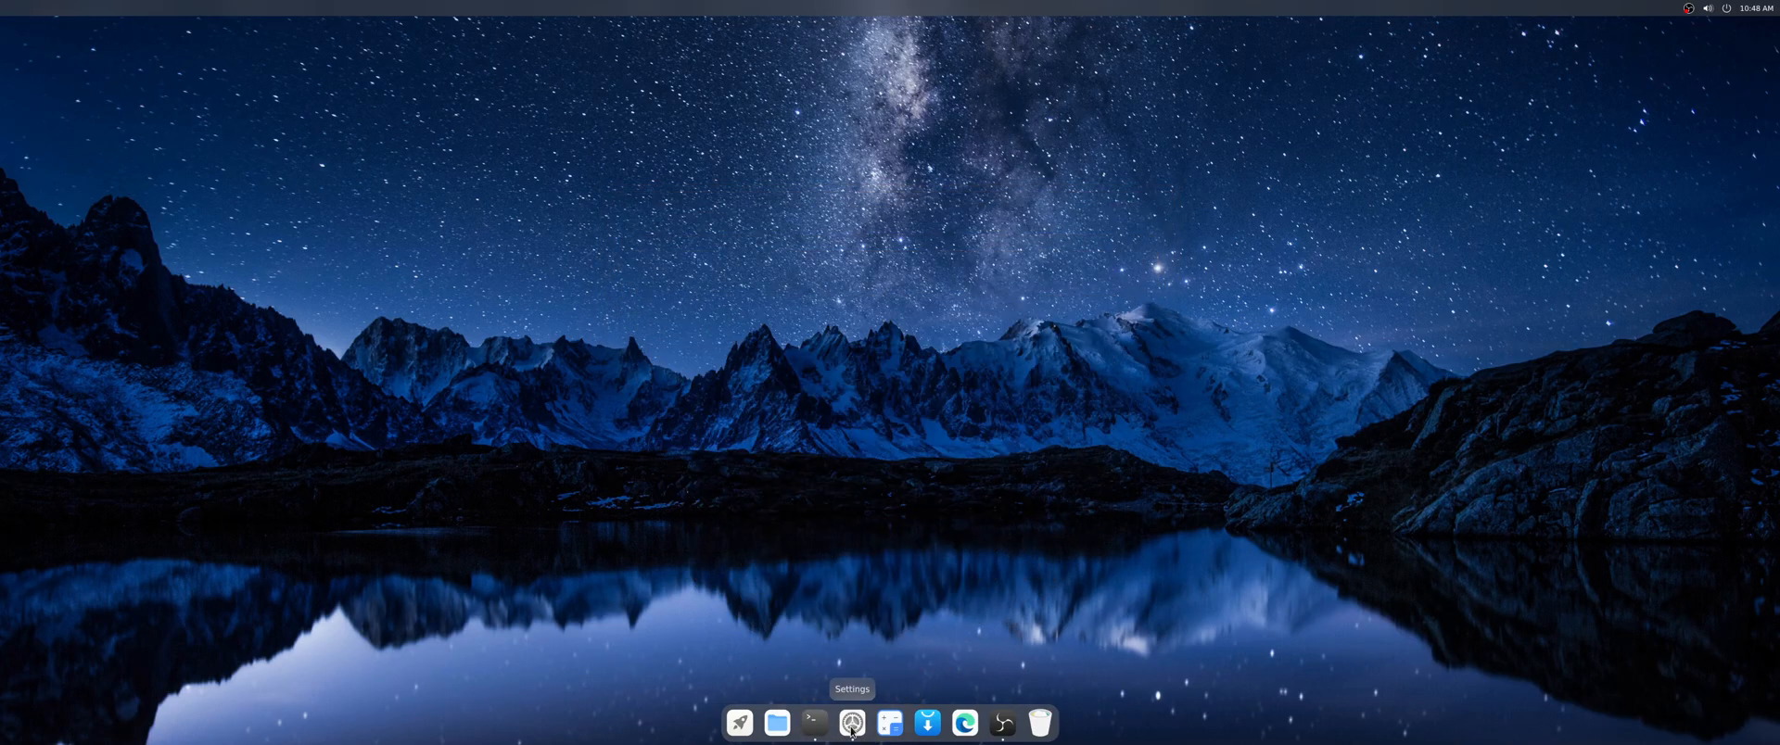
- Restore the window and browse the General Font list on the Fonts page, keeping DejaVu Sans
click(851, 723)
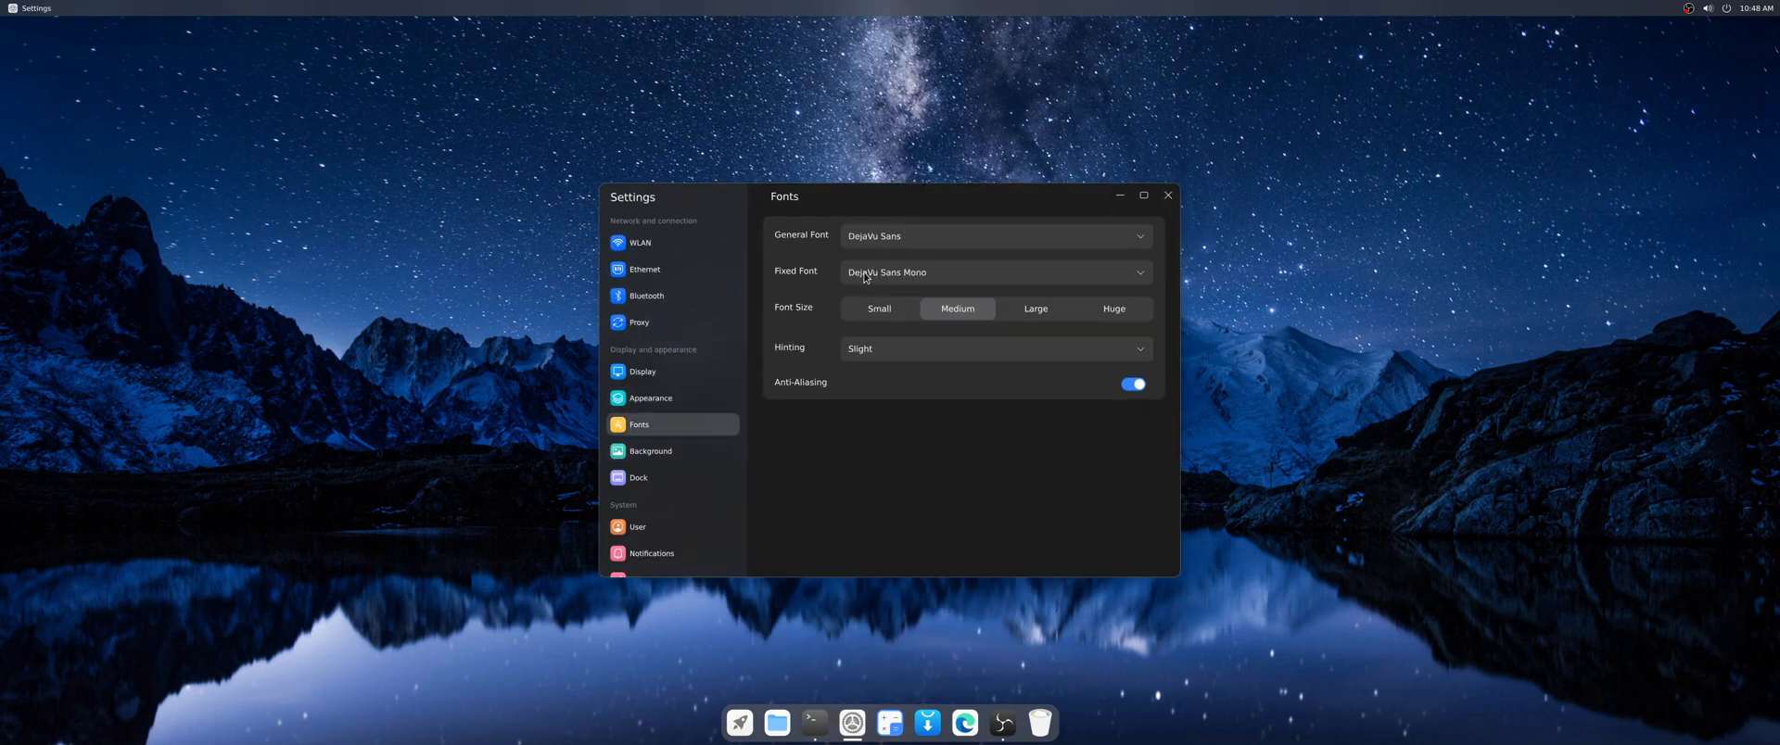
click(994, 236)
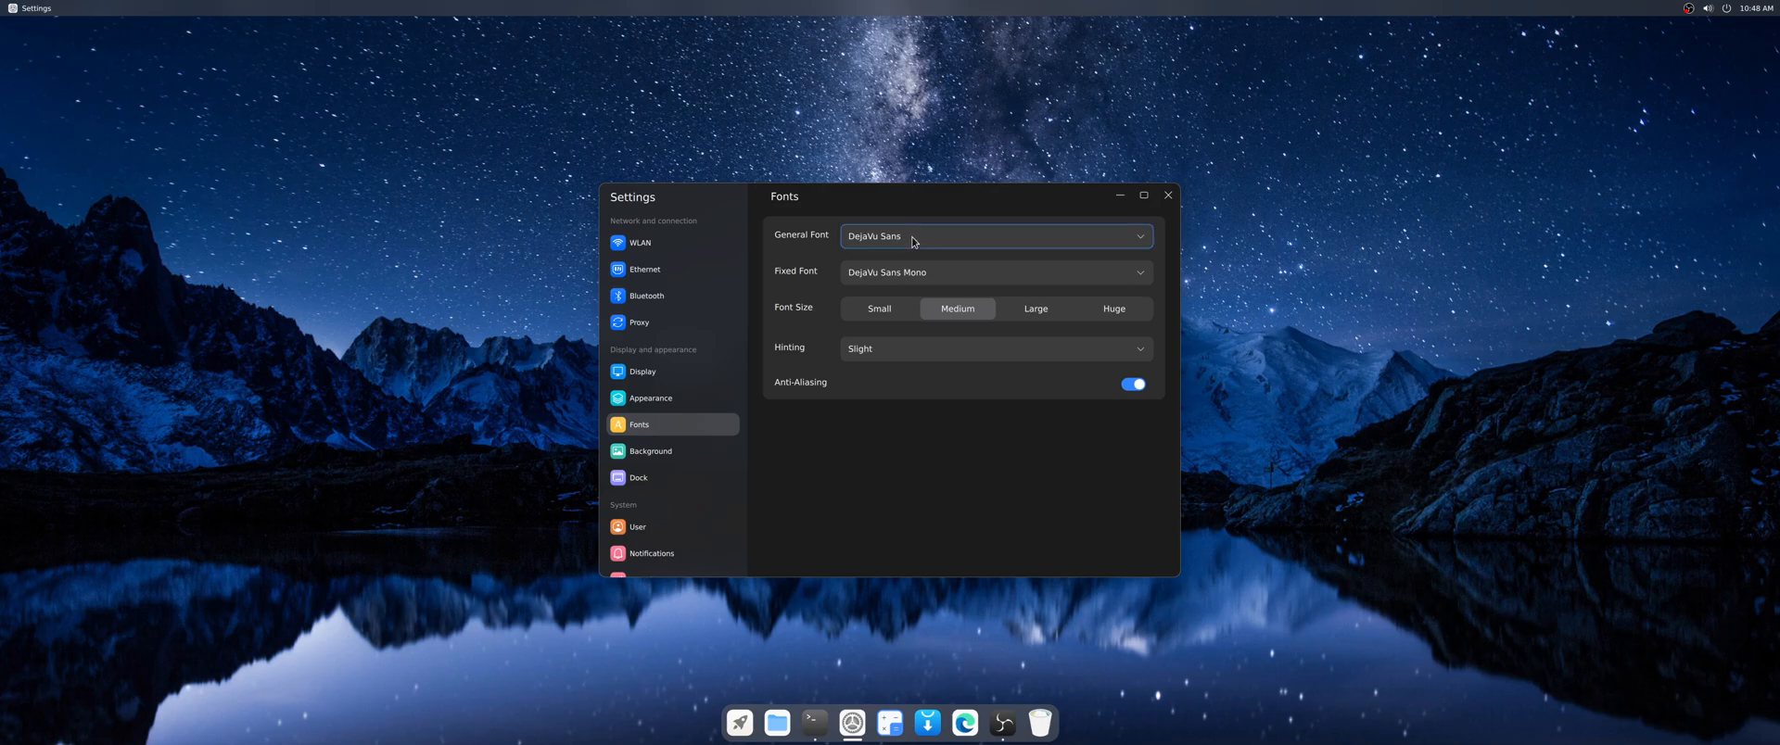
click(994, 235)
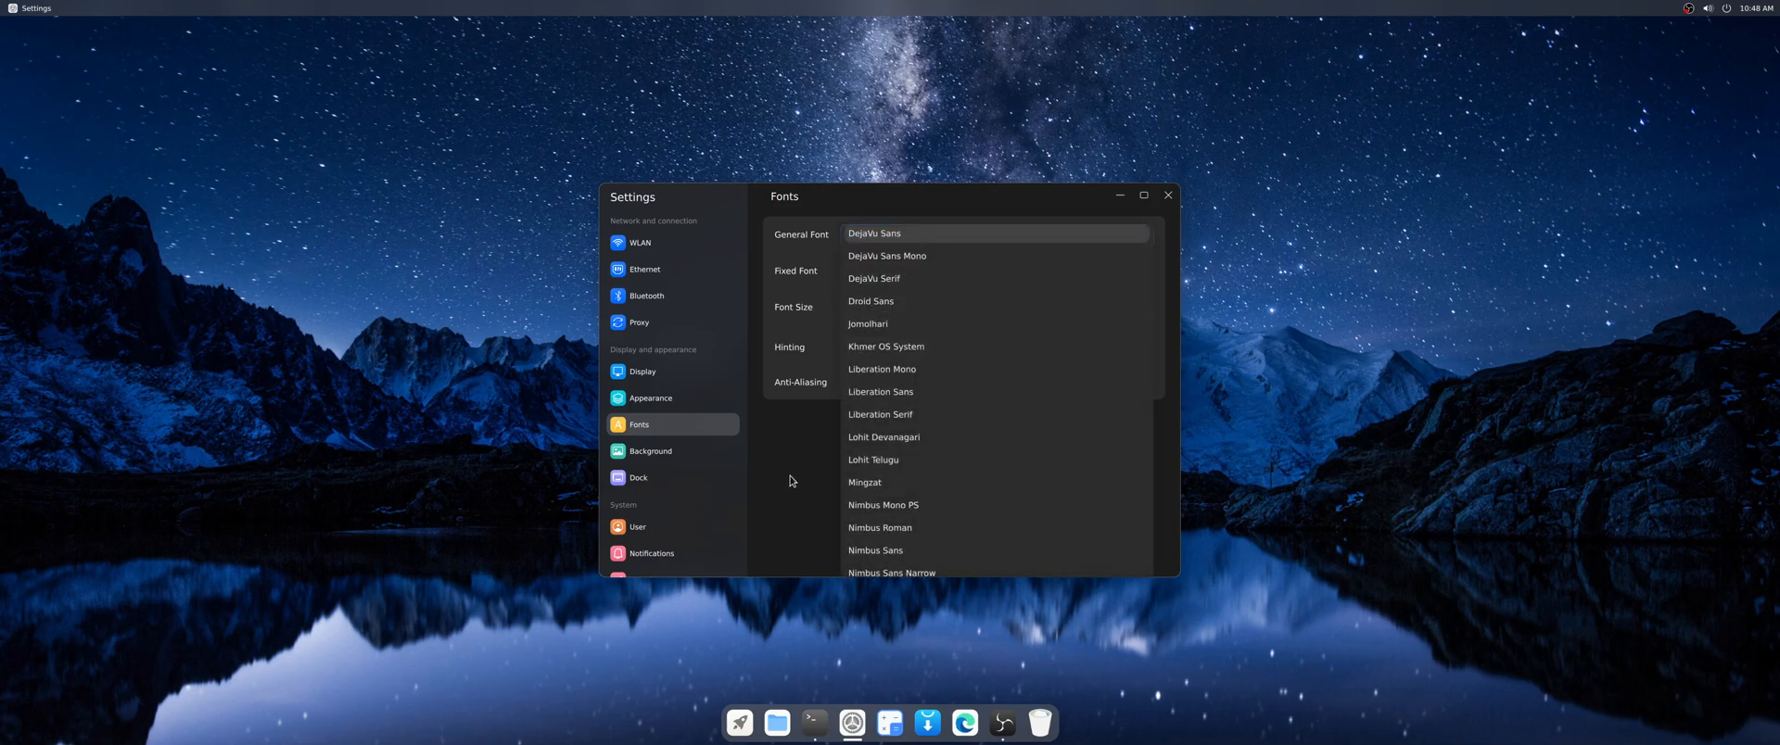
scroll(down, 3)
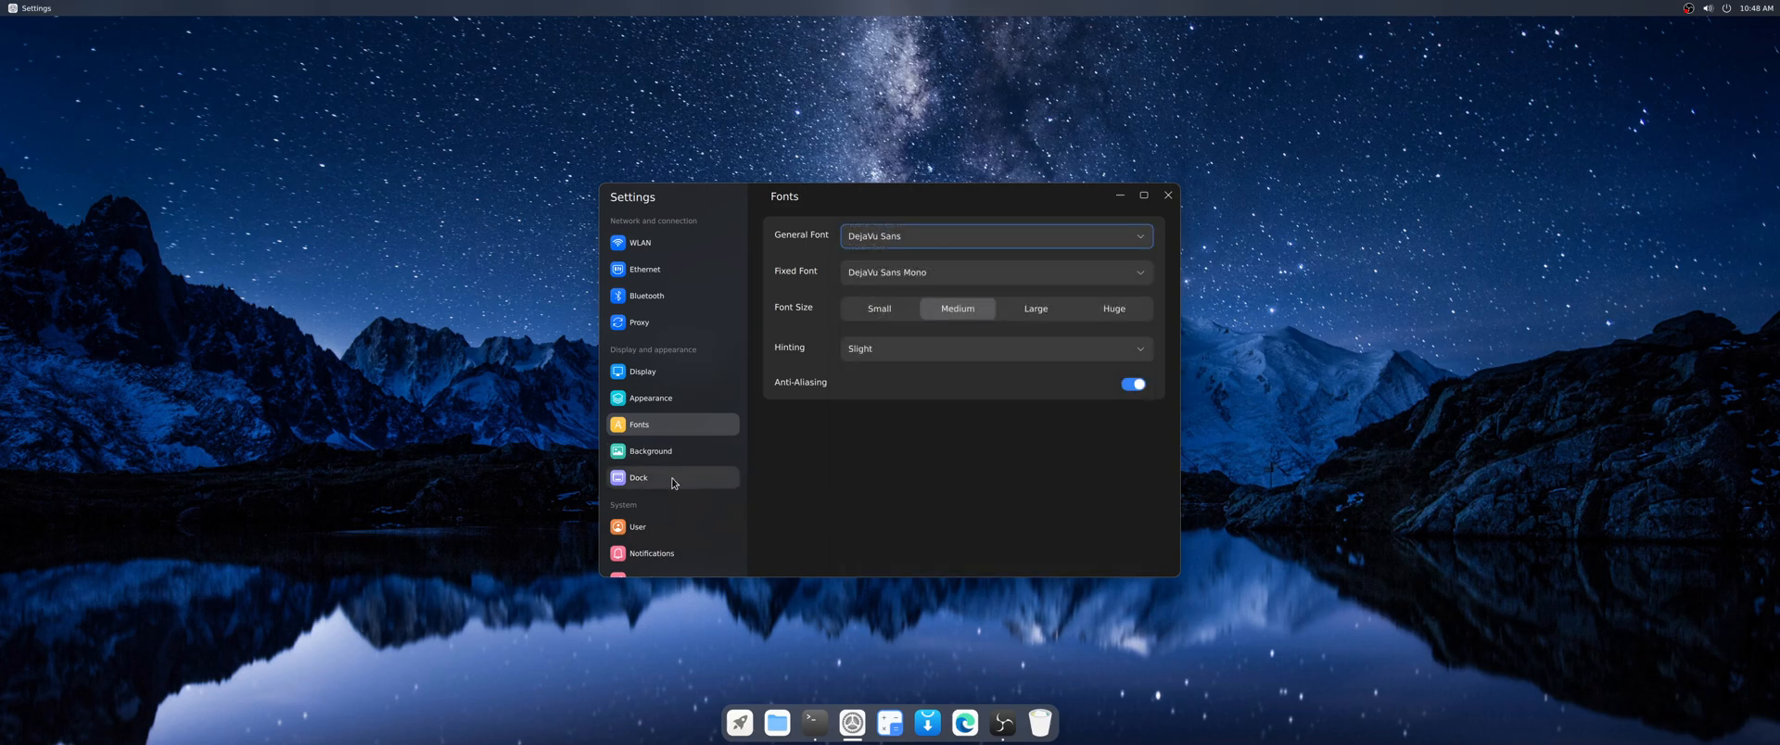
- View the Background wallpaper page, then move to the User accounts page
click(651, 450)
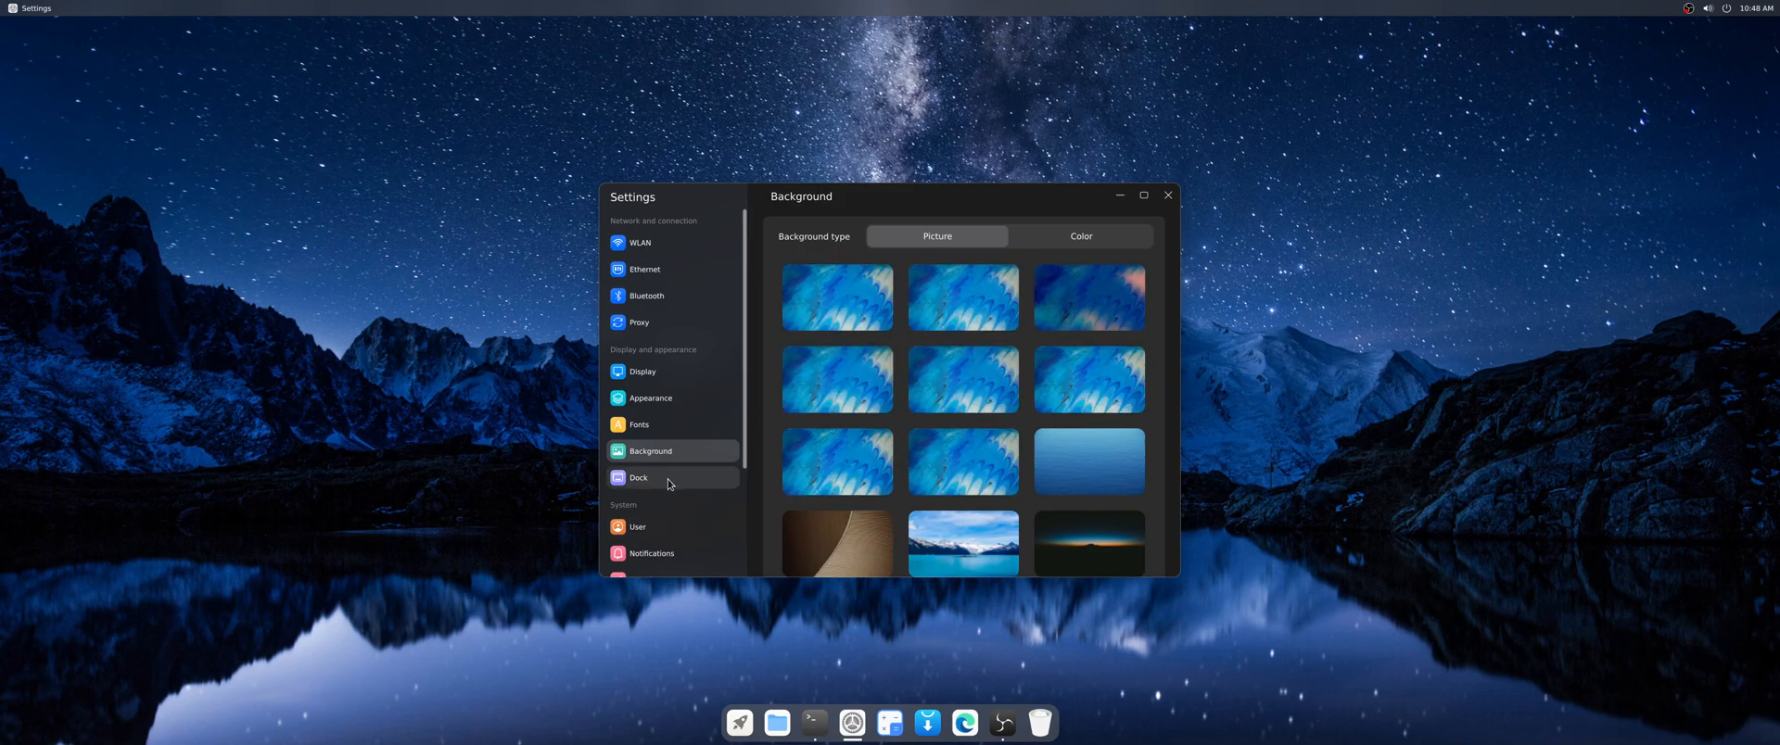
click(637, 479)
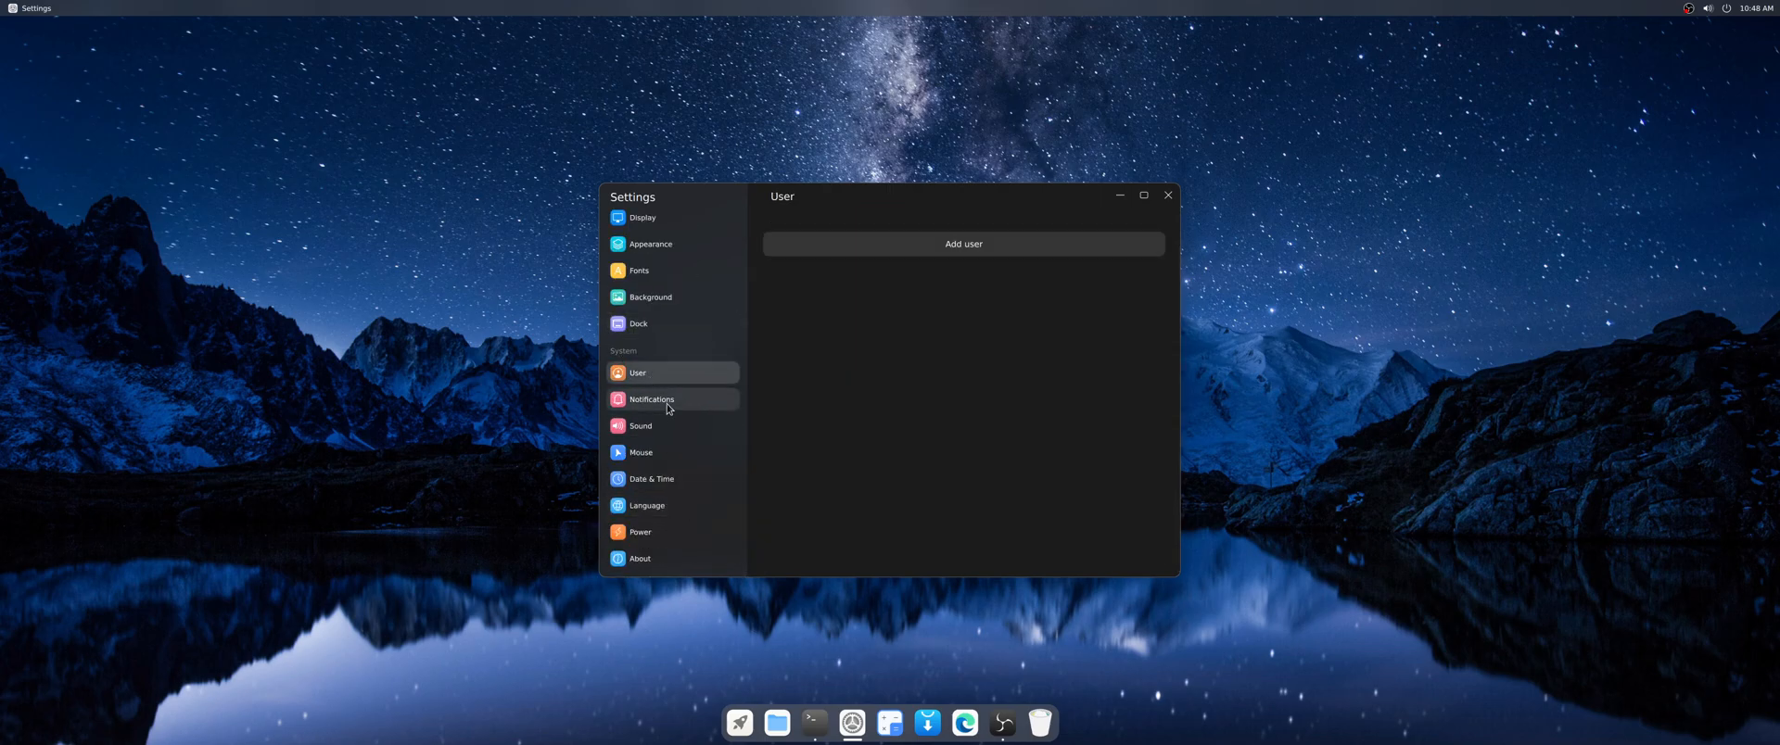
- Step through the Notifications and Sound pages and finish on the Mouse page
click(651, 398)
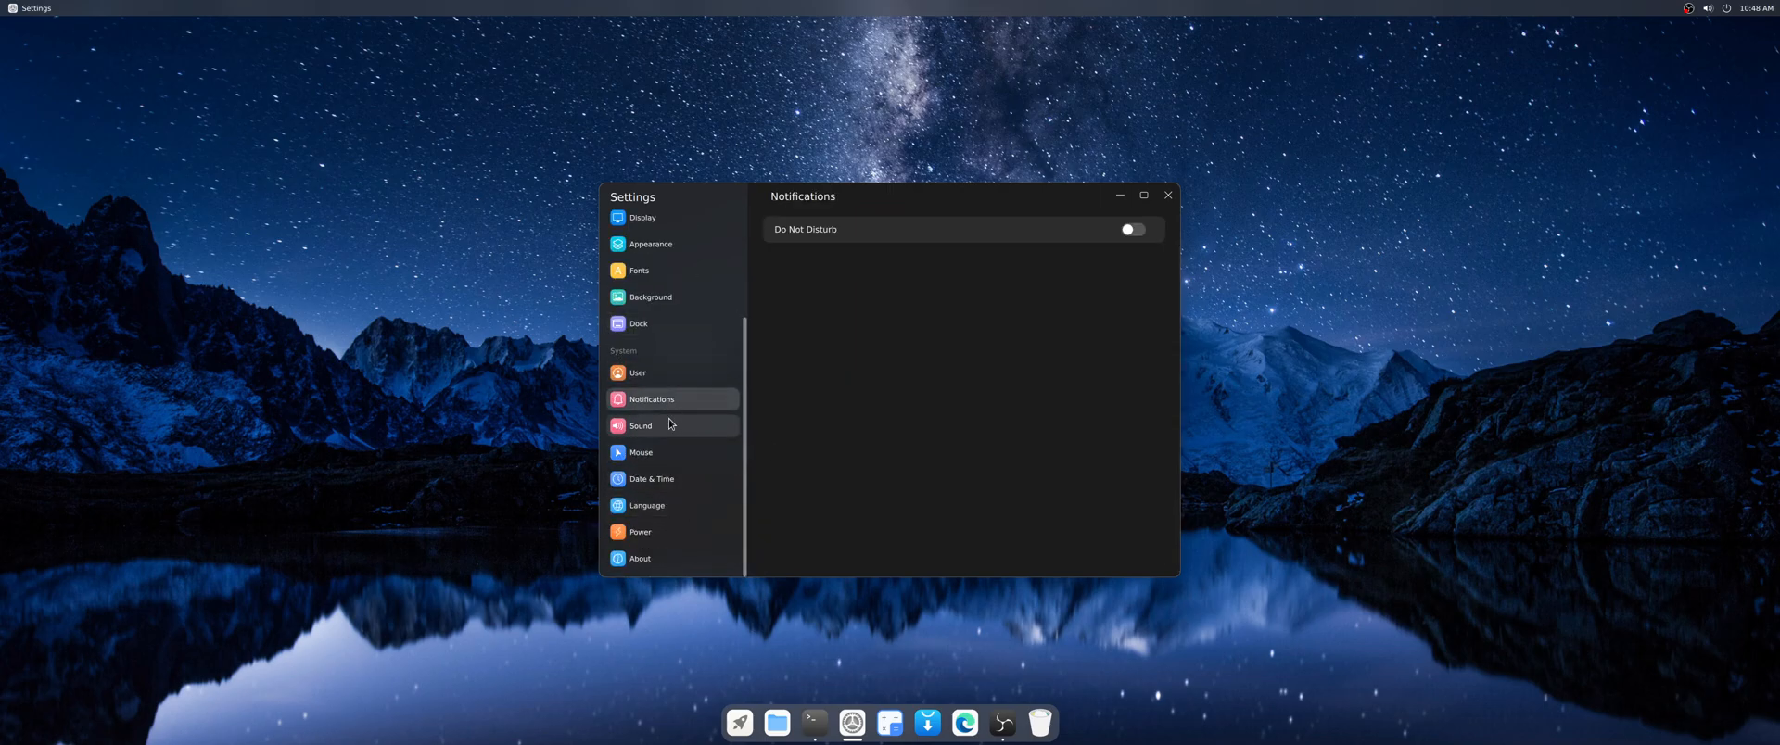
click(640, 425)
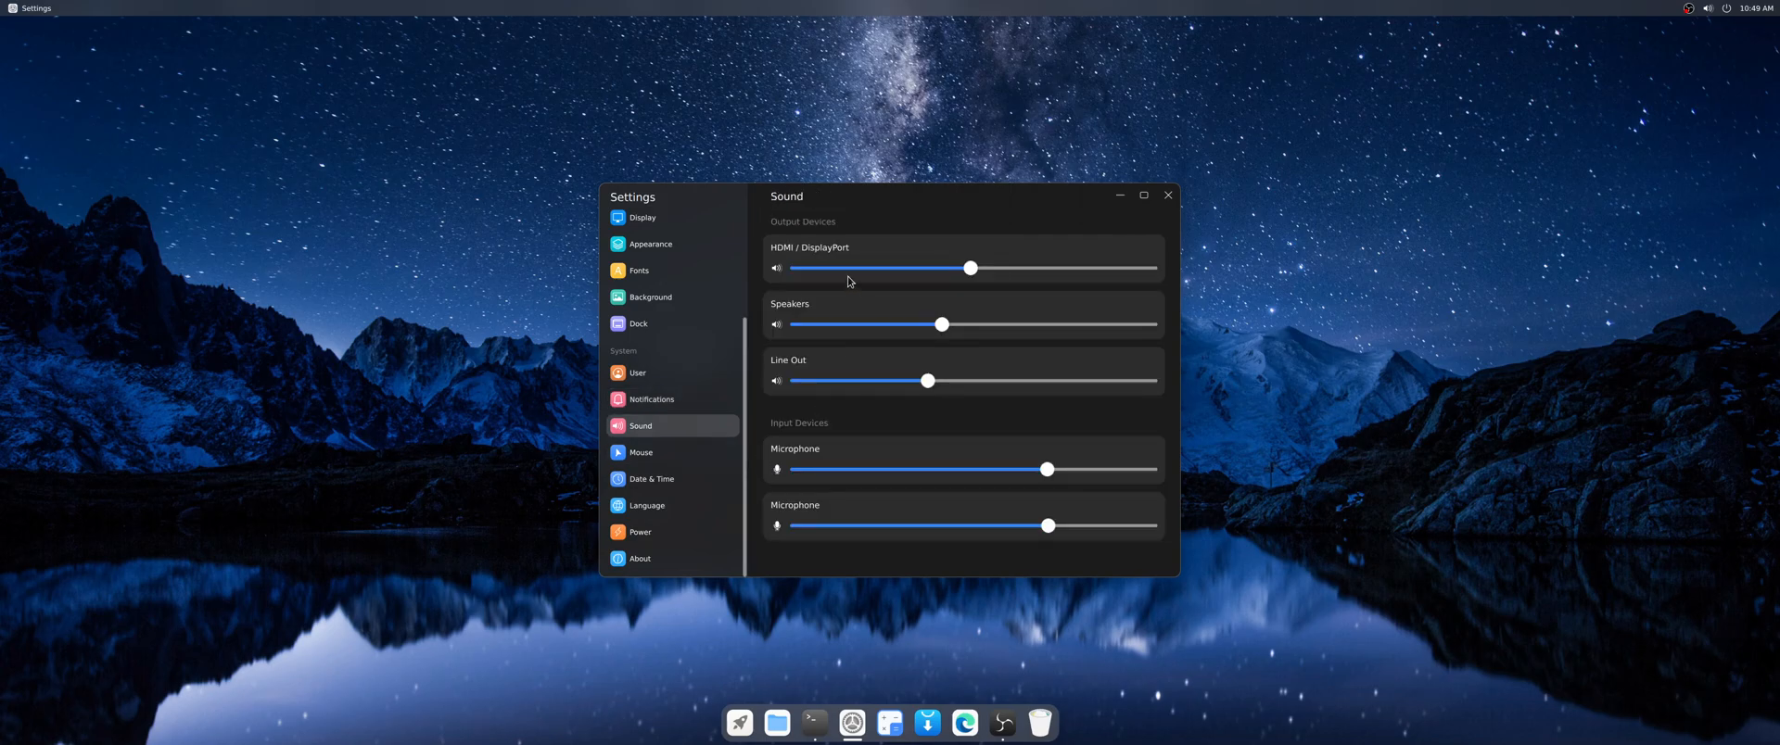
click(639, 452)
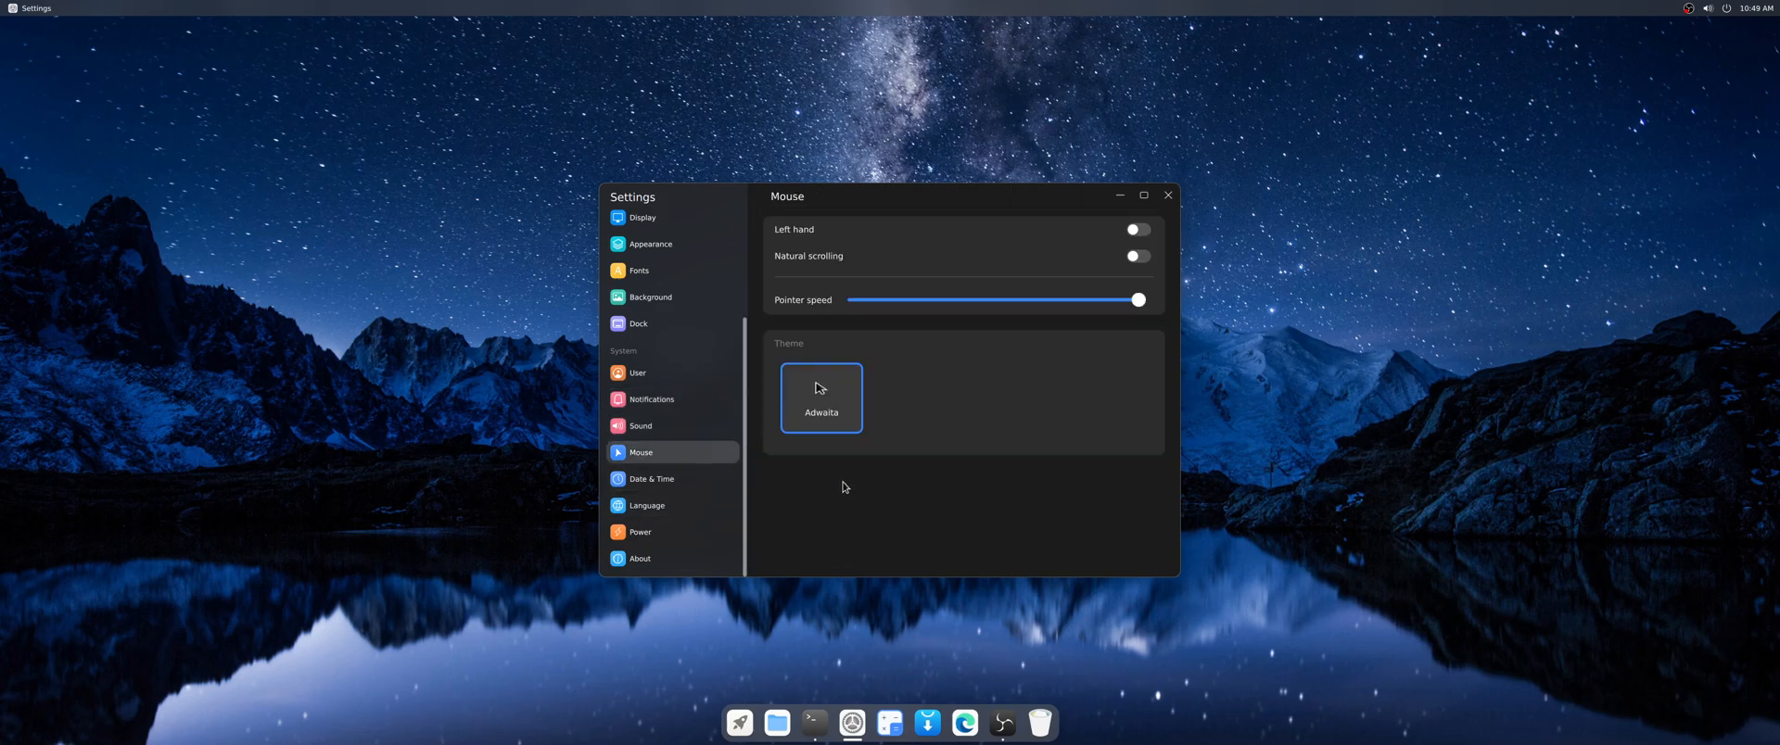
mouse_move(918, 415)
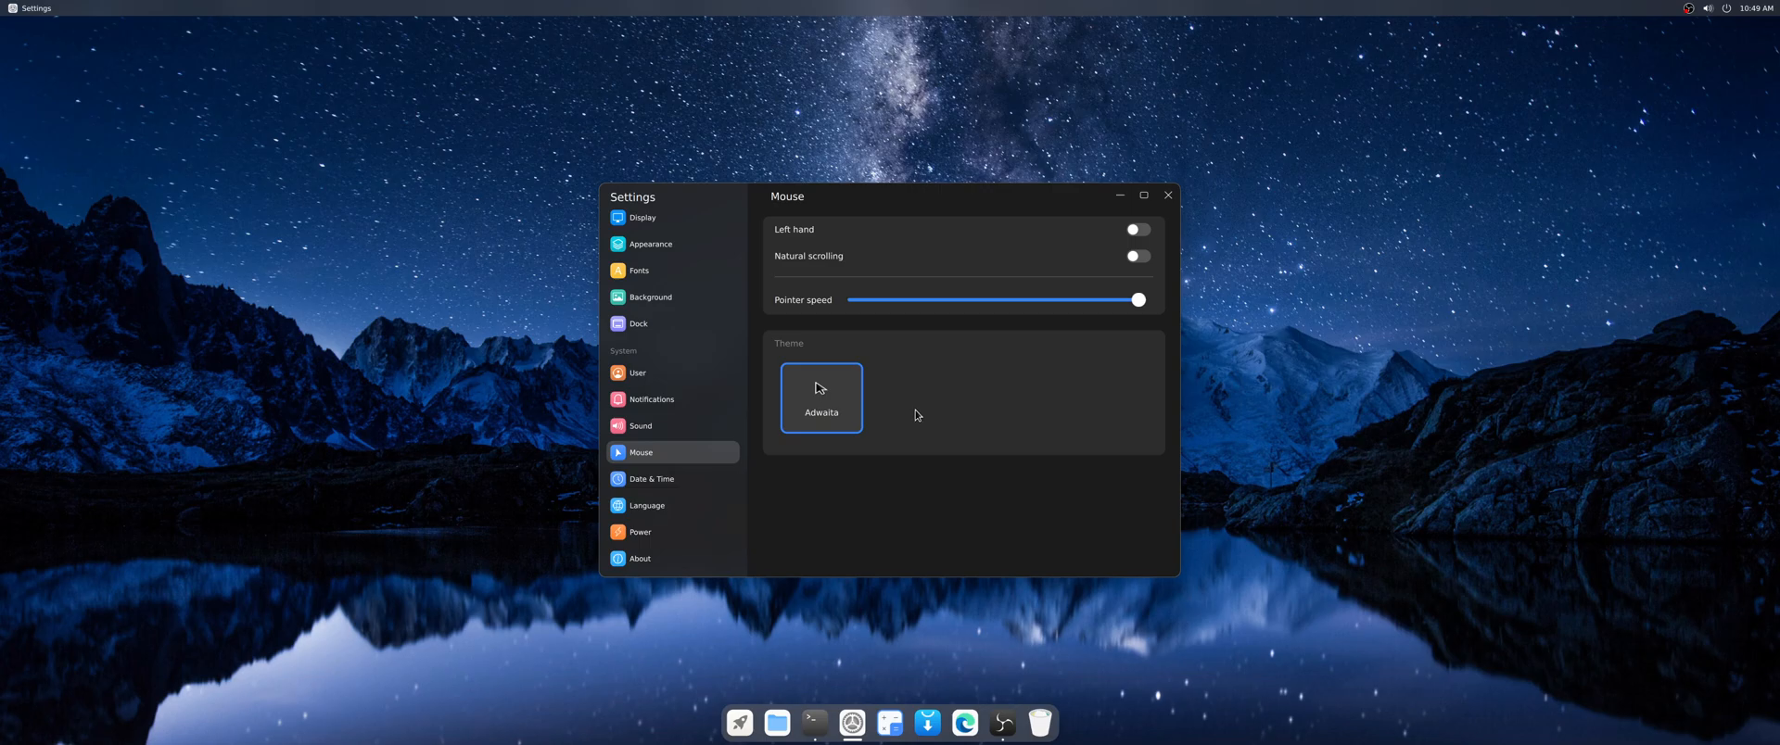
mouse_move(942, 434)
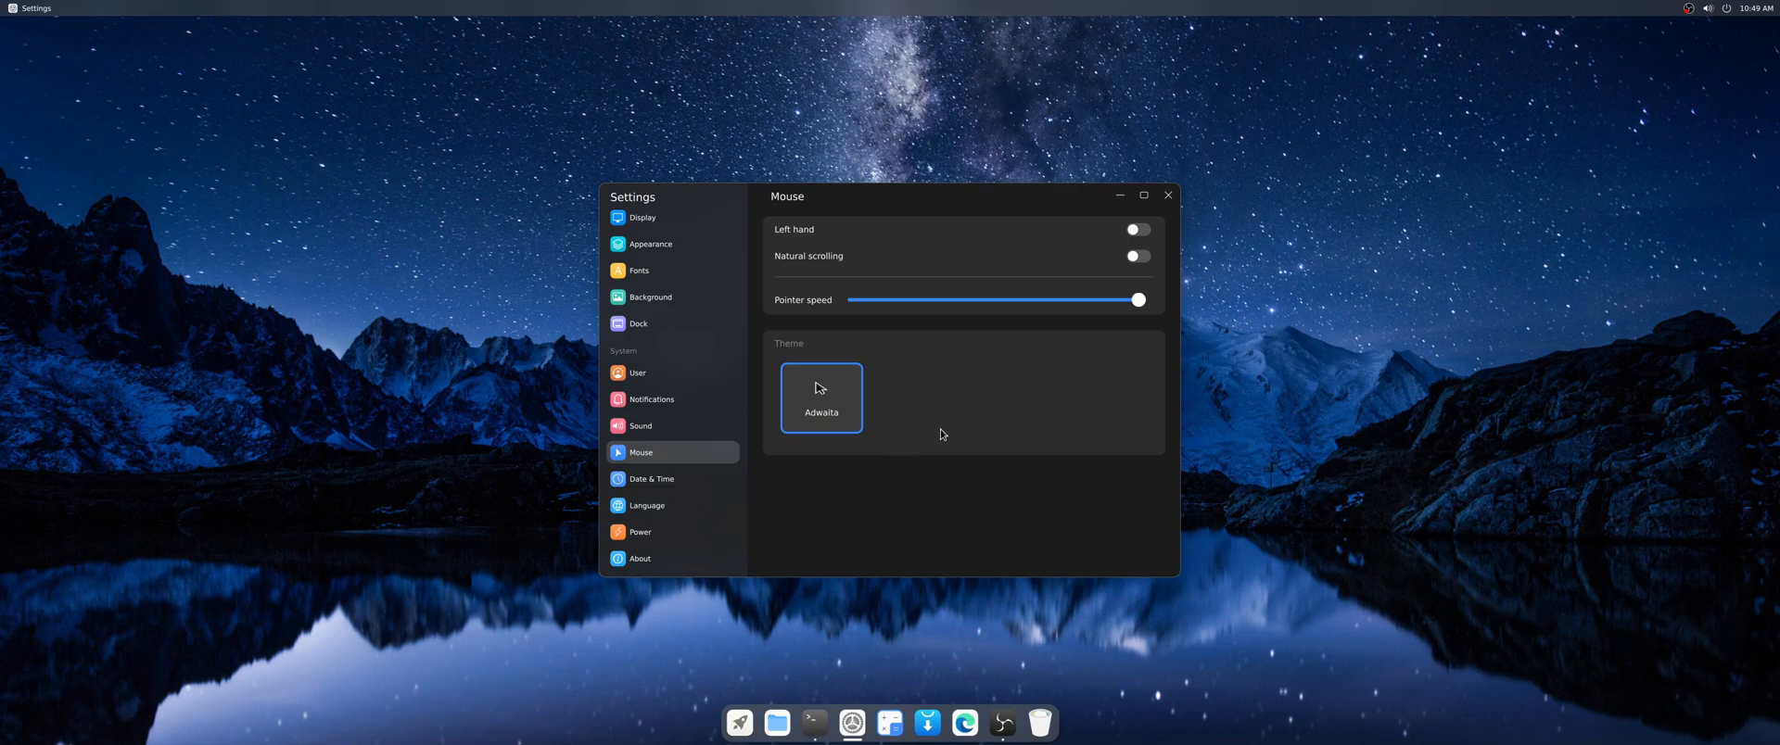
mouse_move(898, 399)
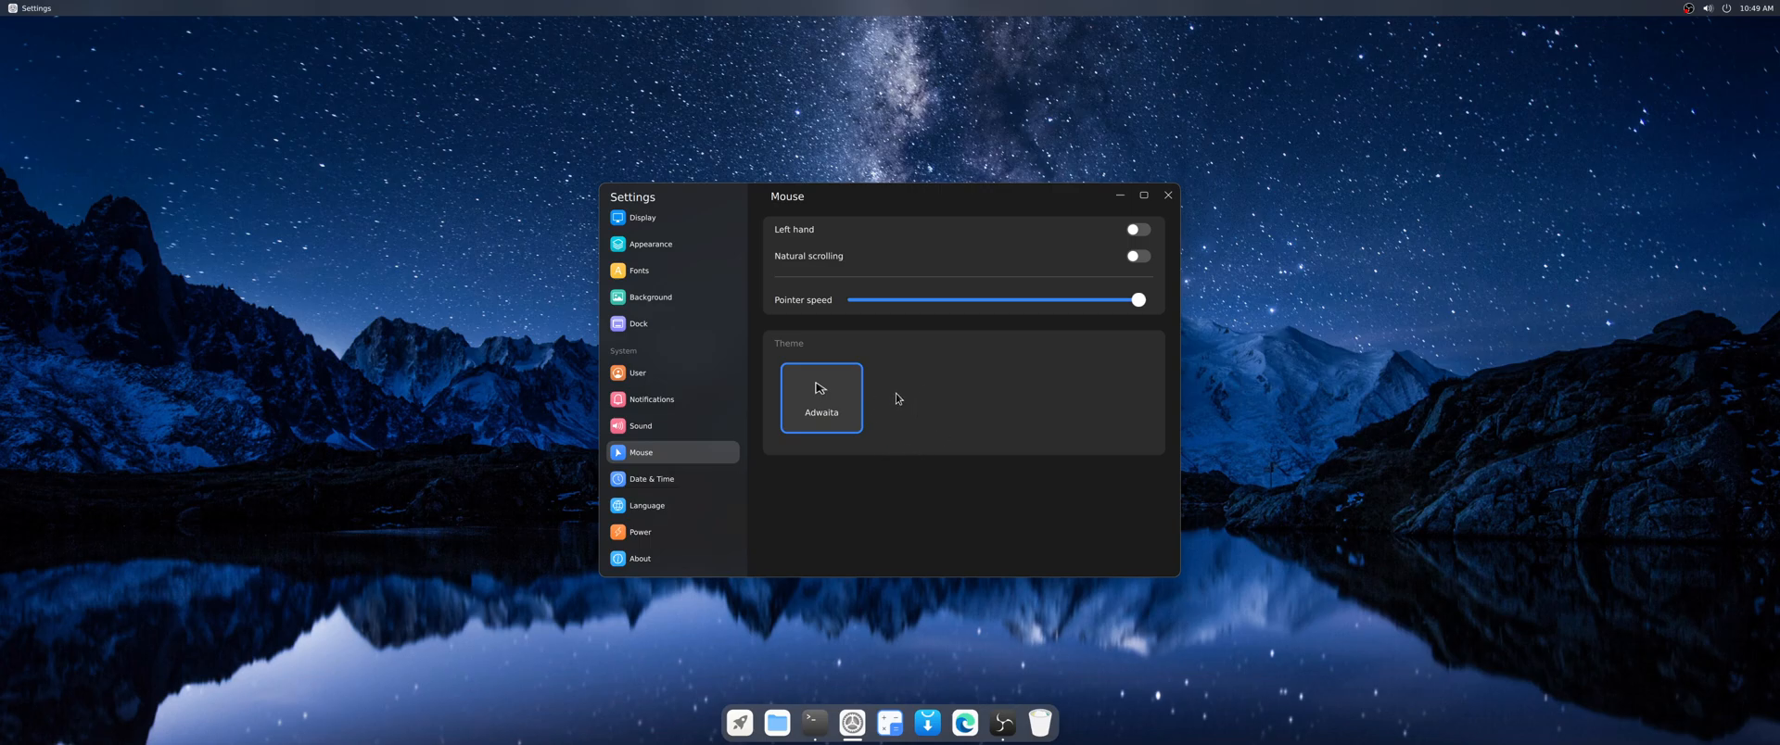
mouse_move(701, 502)
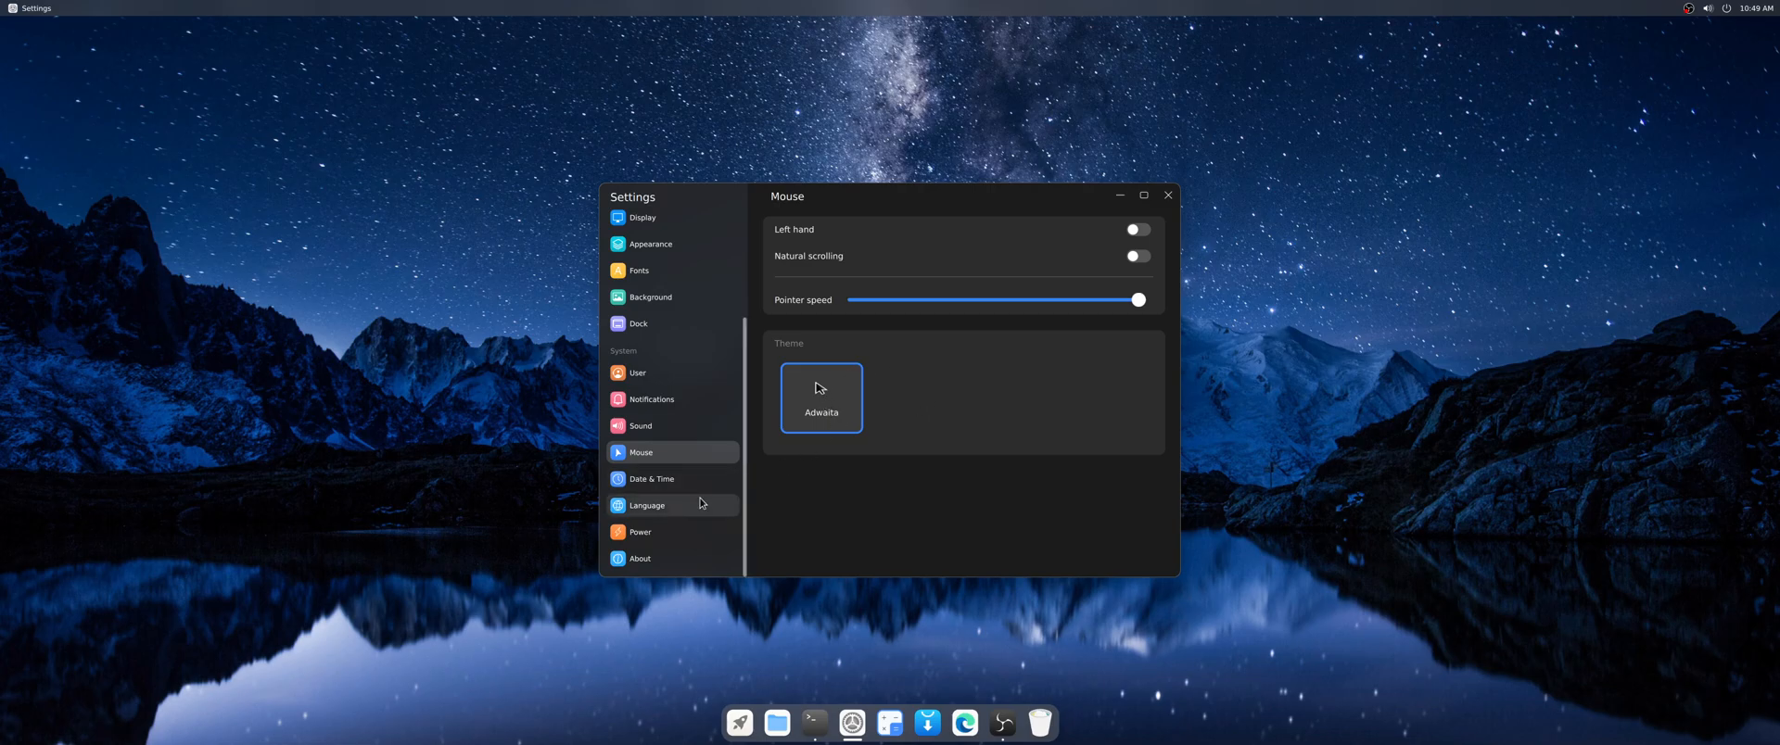
mouse_move(665, 484)
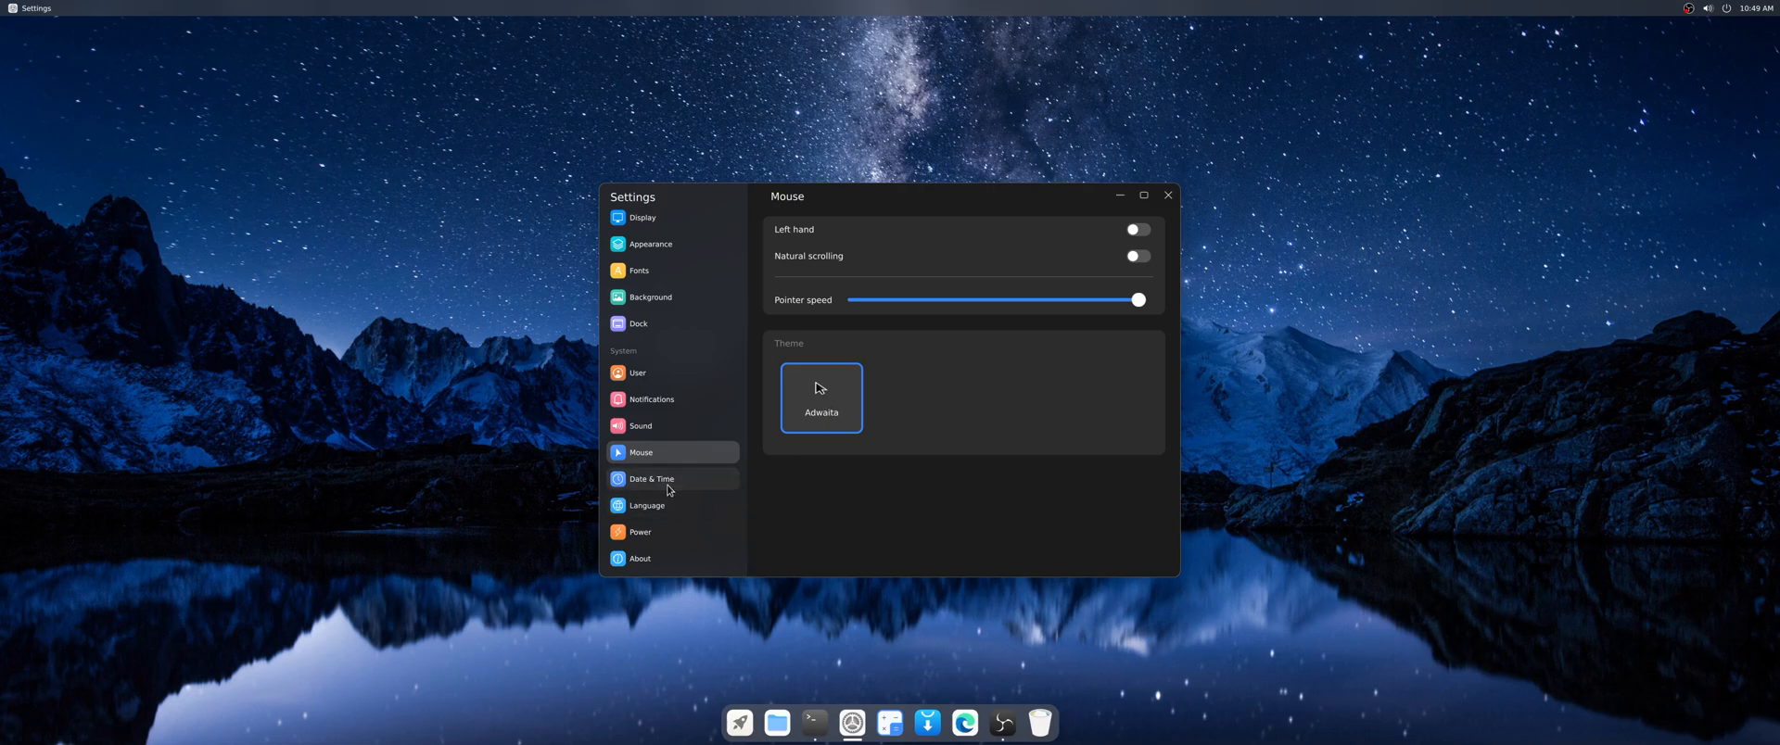
- View the Language page, then the Power page, and scroll the sidebar
click(645, 504)
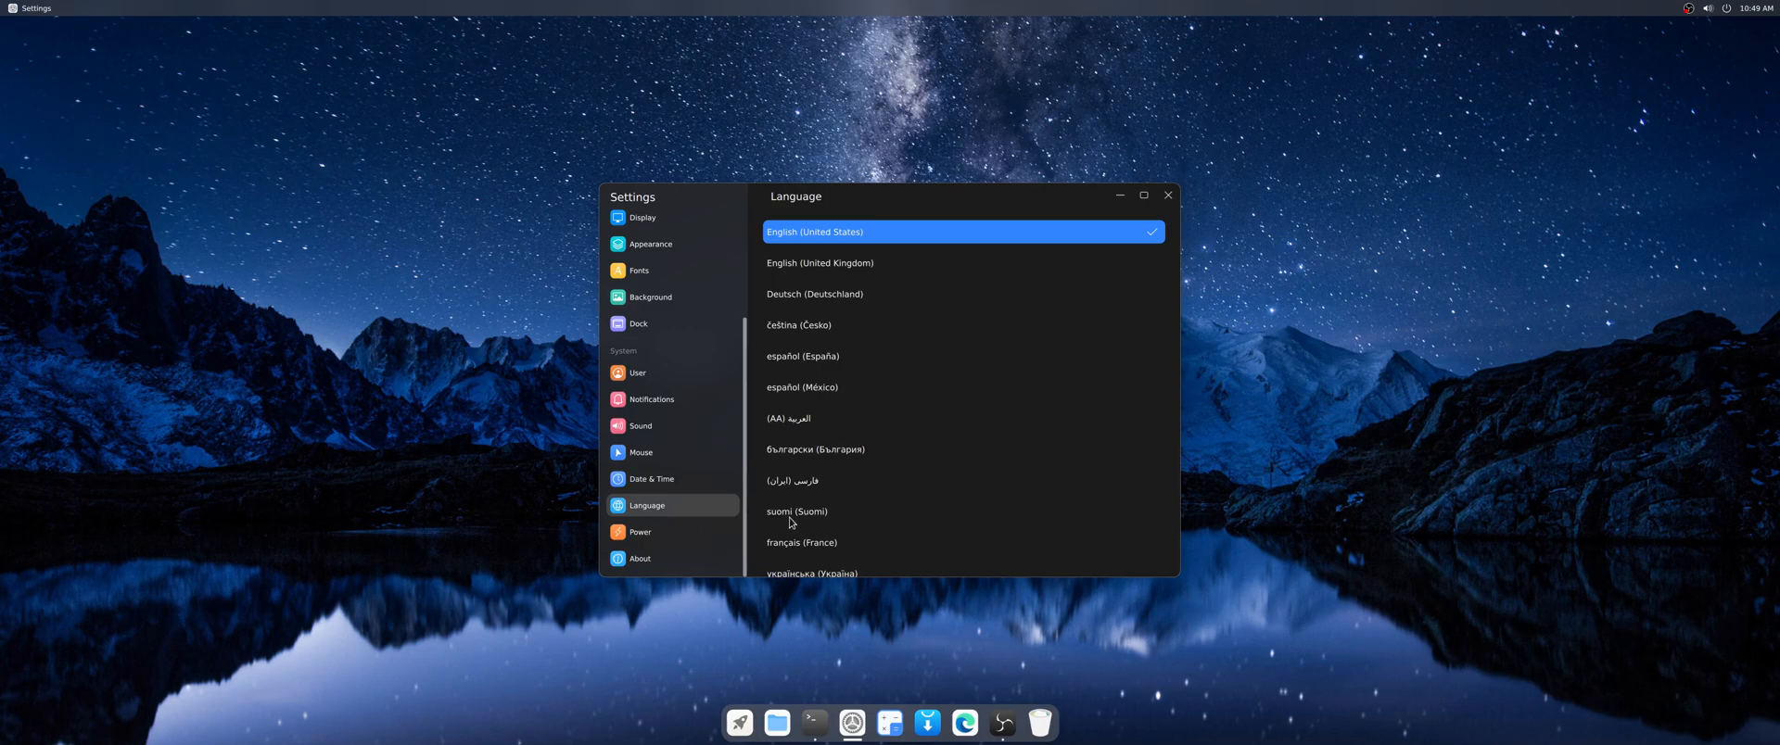
click(639, 532)
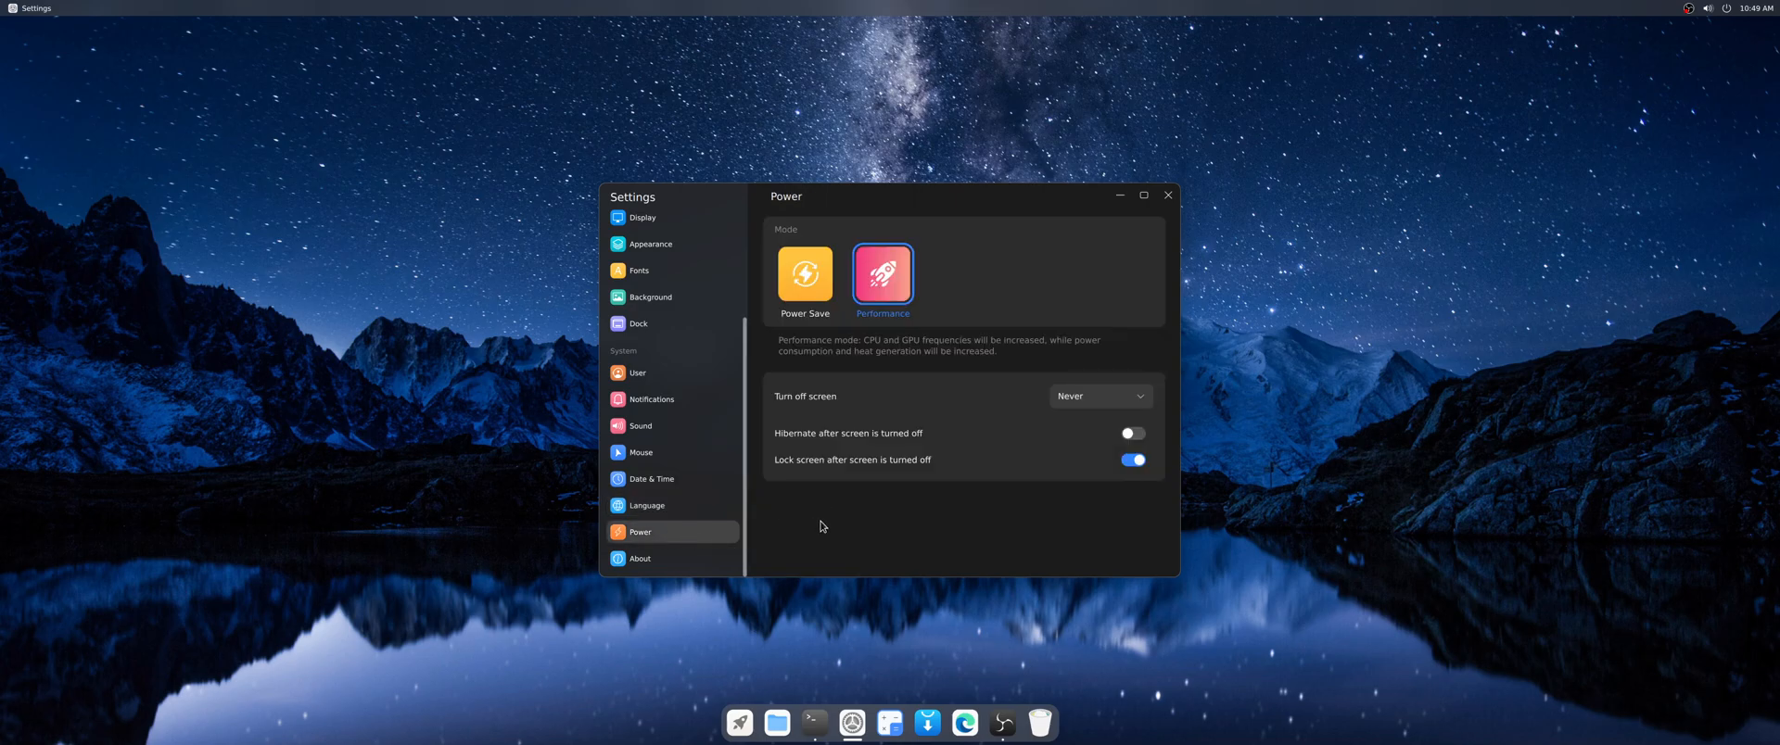
mouse_move(971, 449)
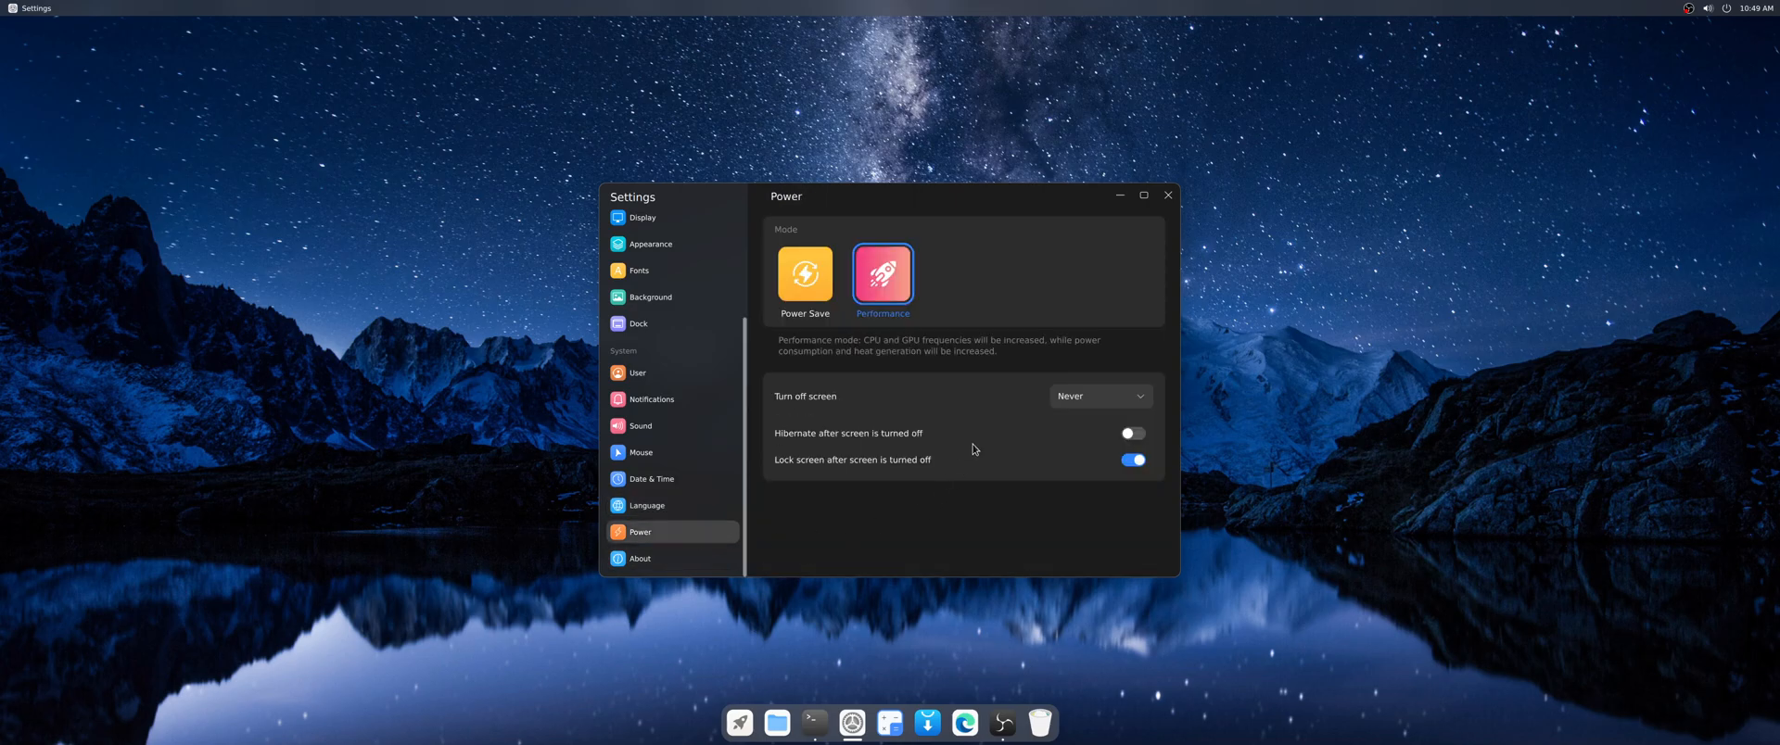
mouse_move(825, 404)
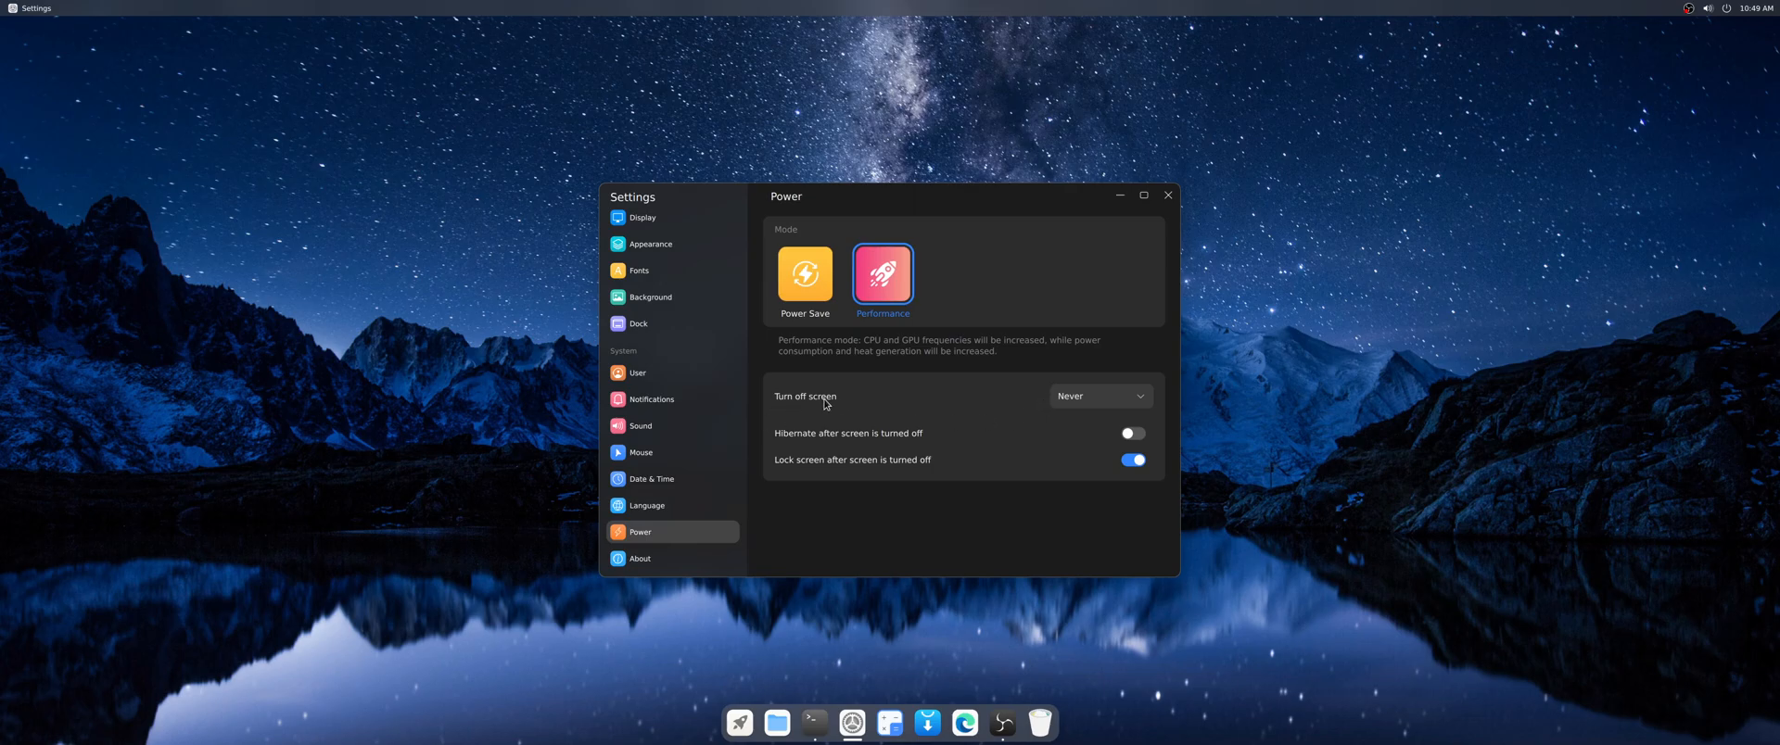
mouse_move(827, 536)
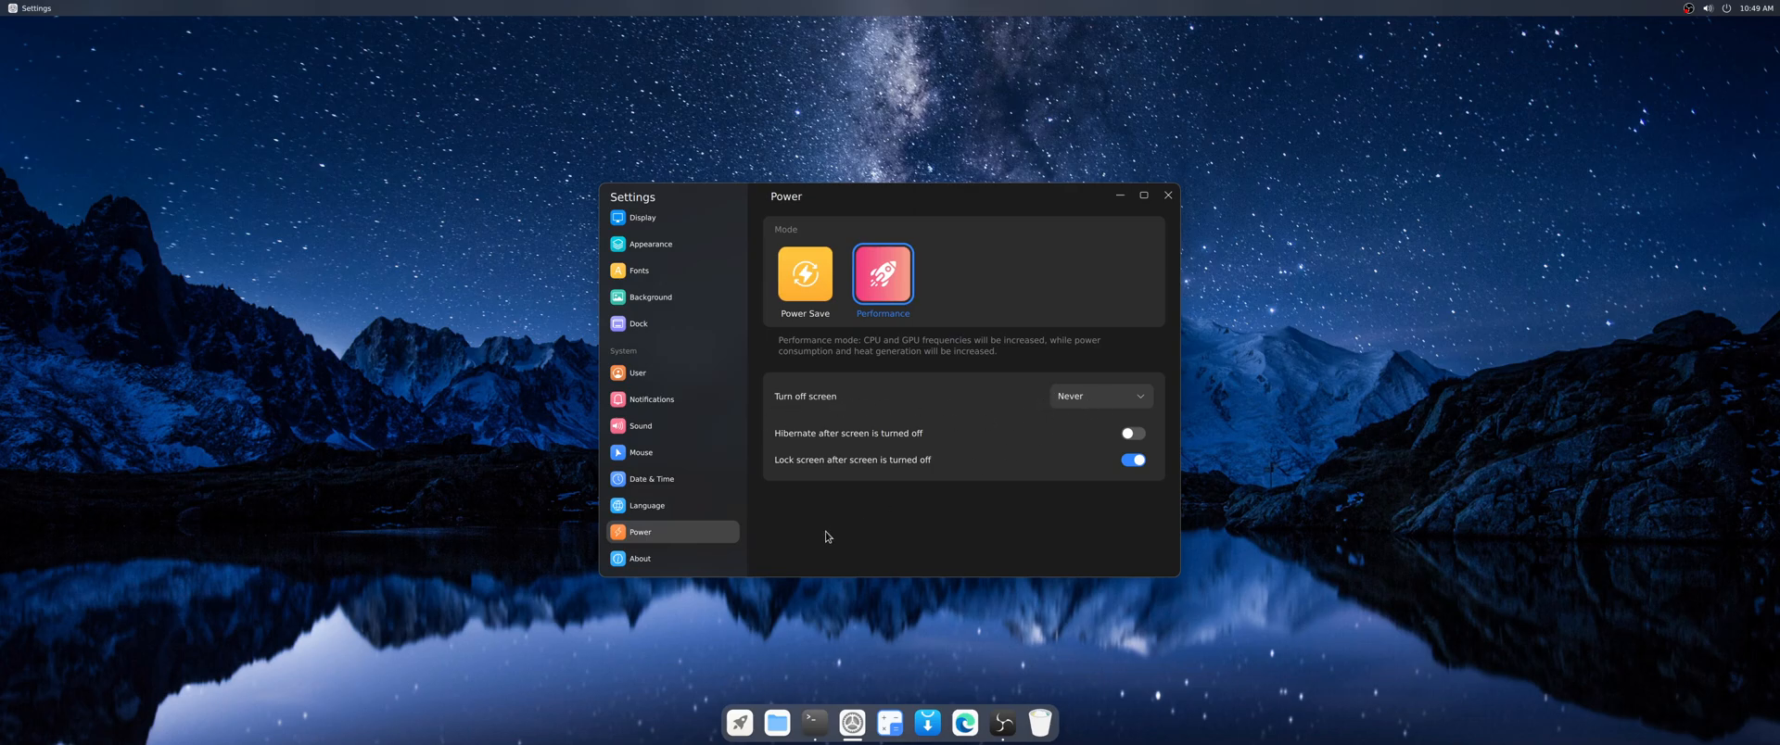
mouse_move(906, 531)
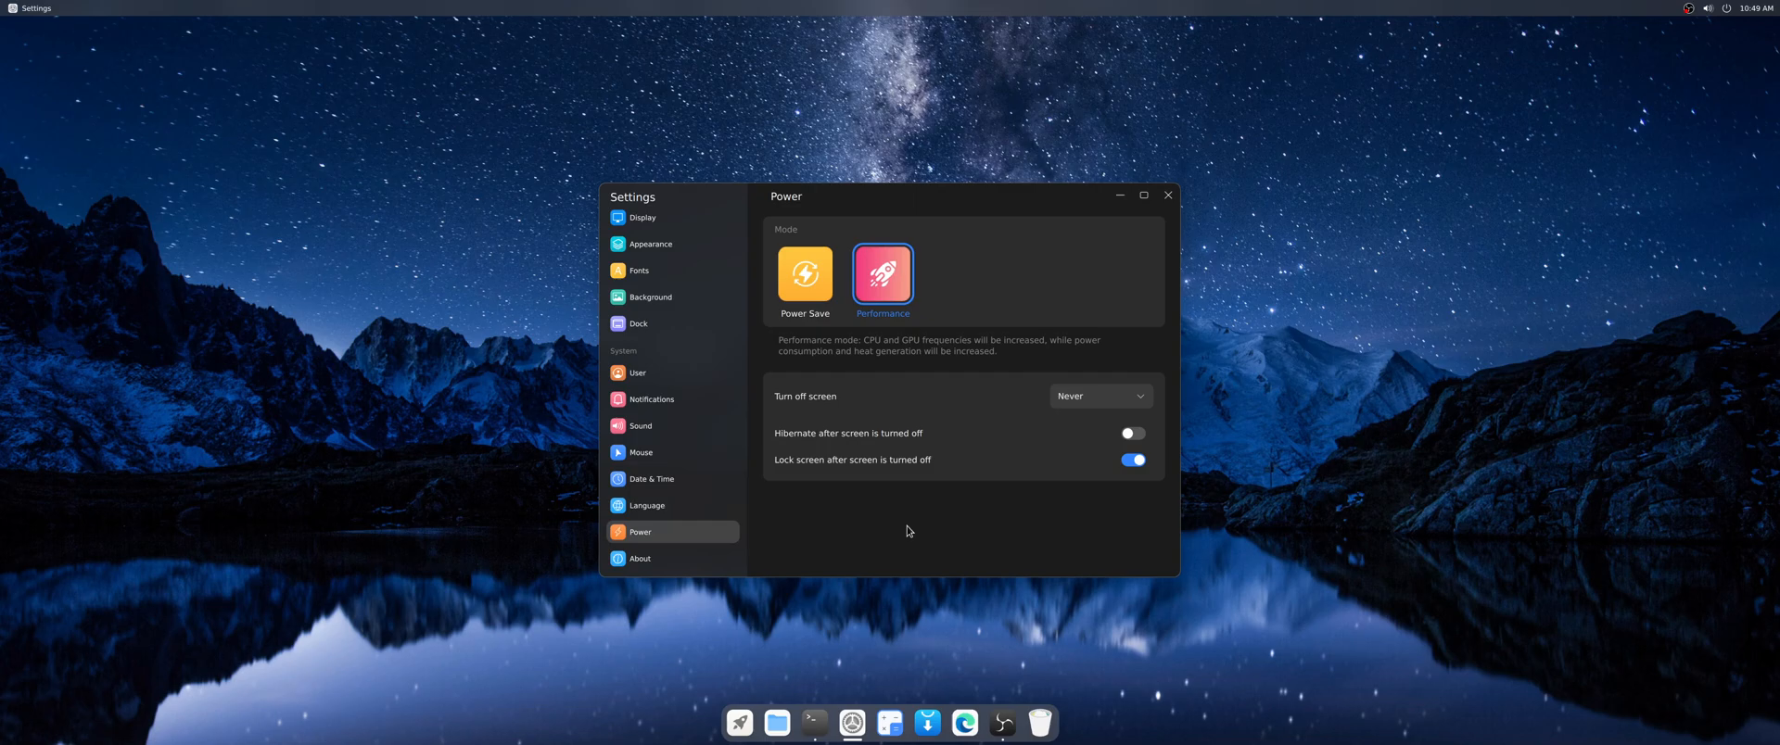
mouse_move(912, 529)
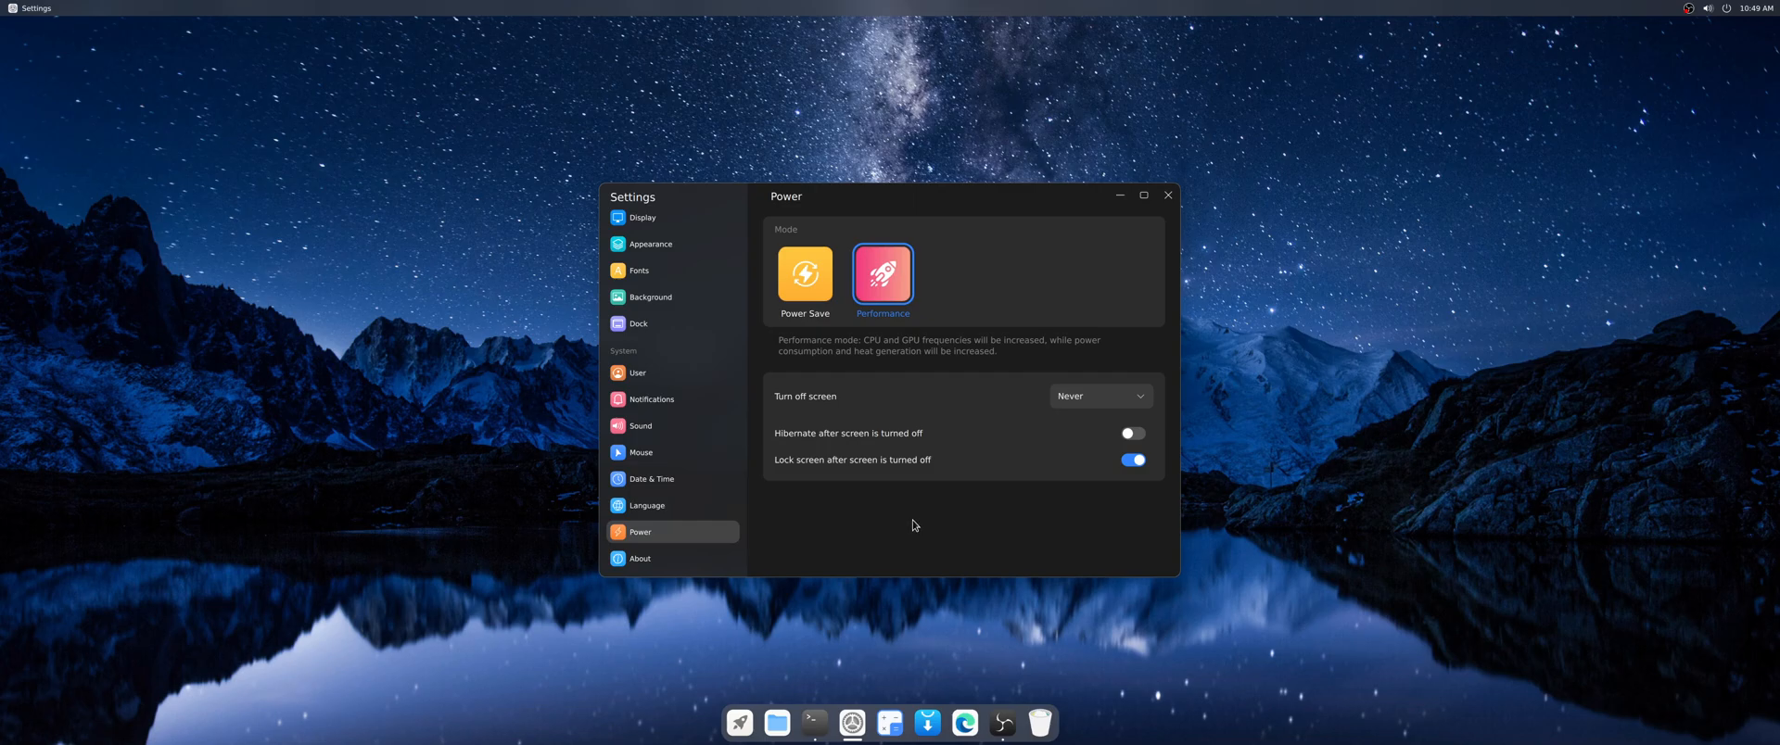
mouse_move(903, 514)
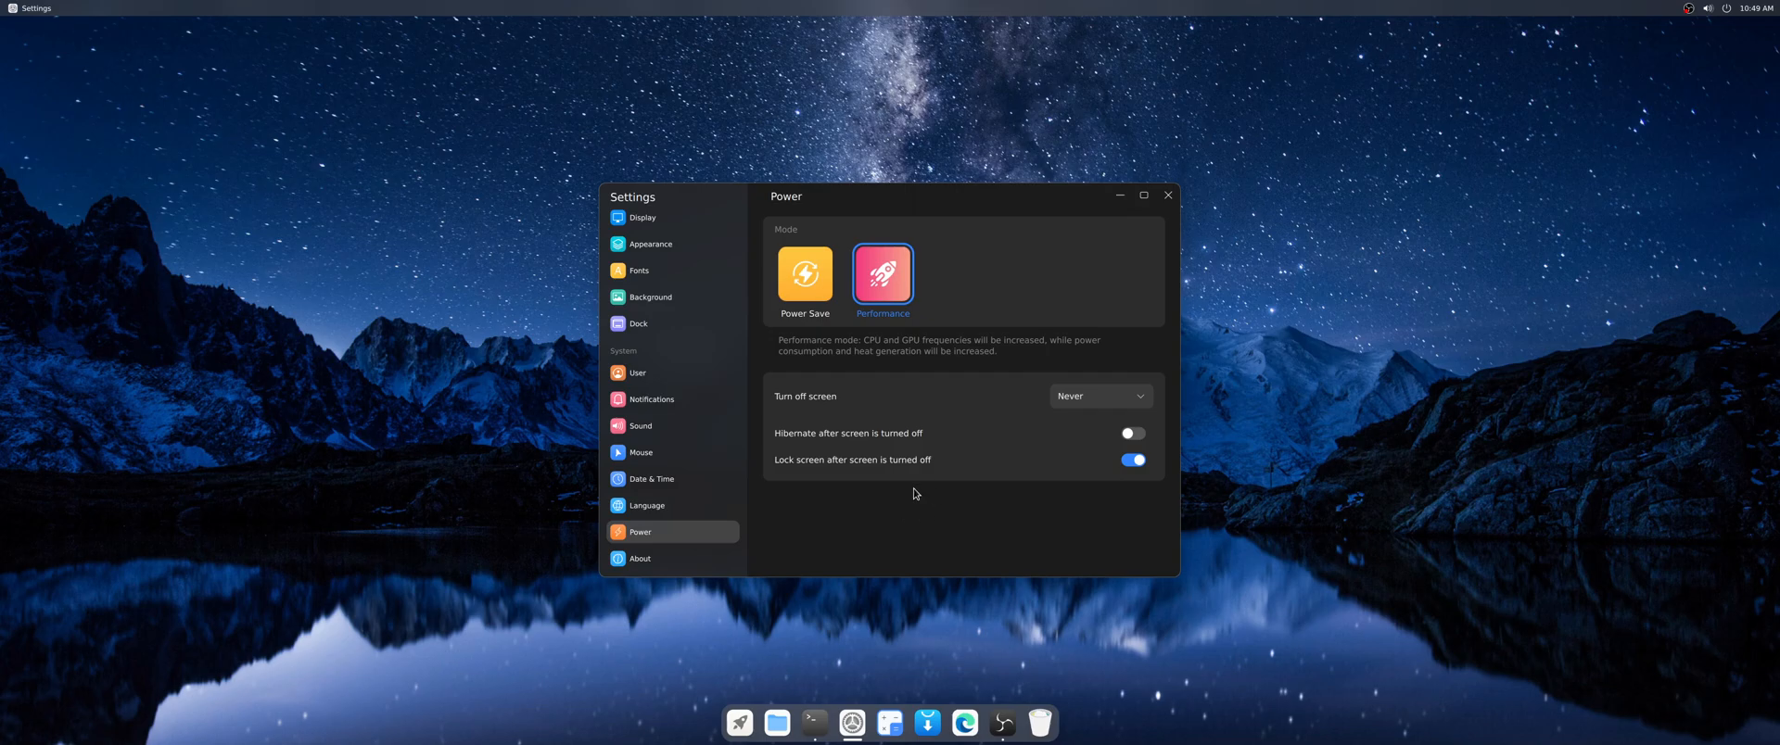
mouse_move(920, 506)
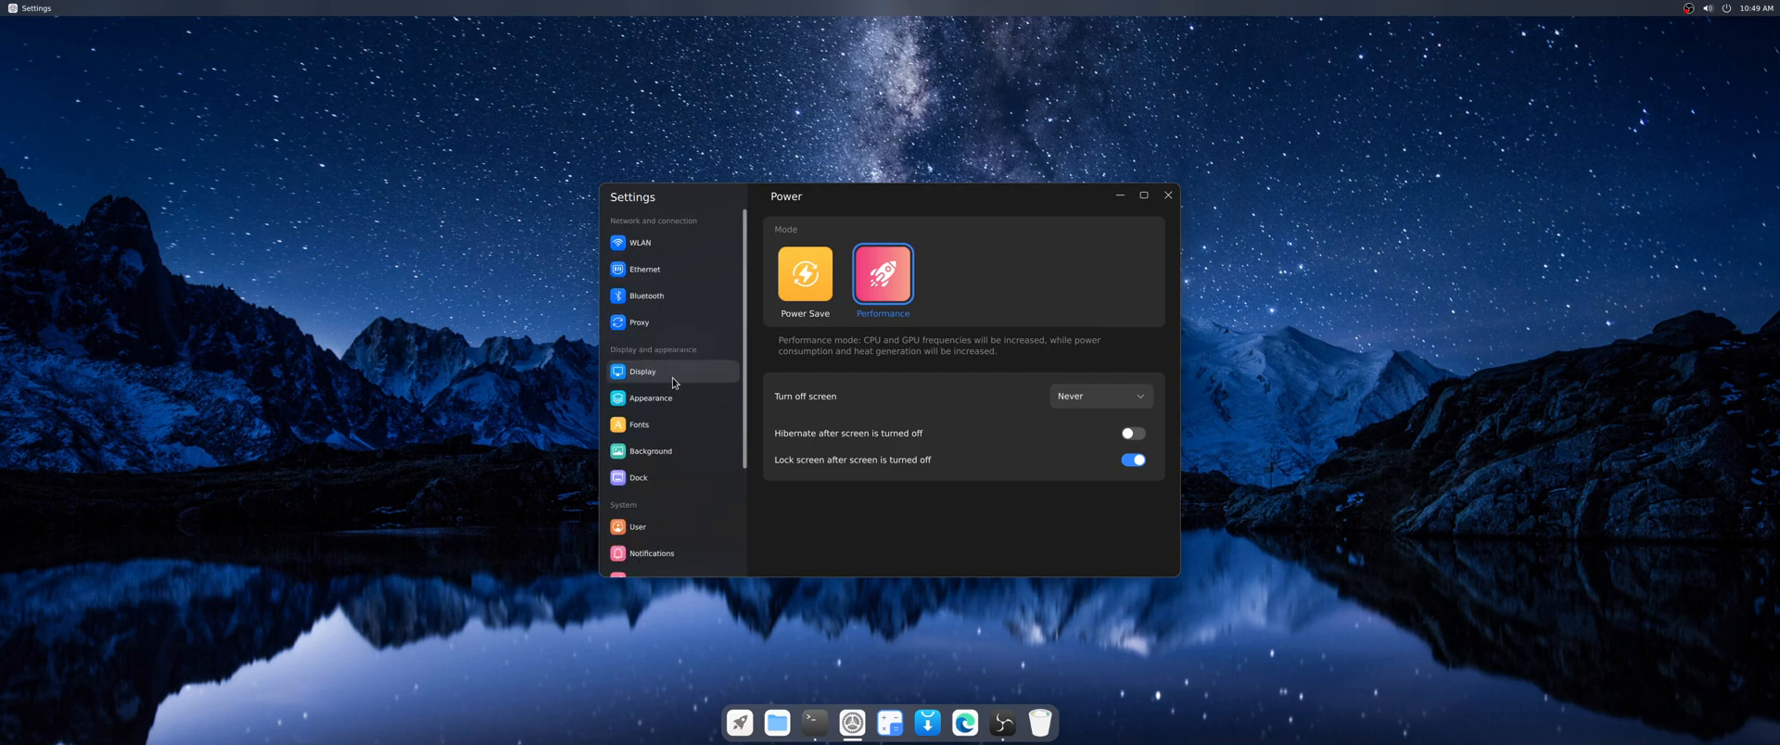
mouse_move(871, 541)
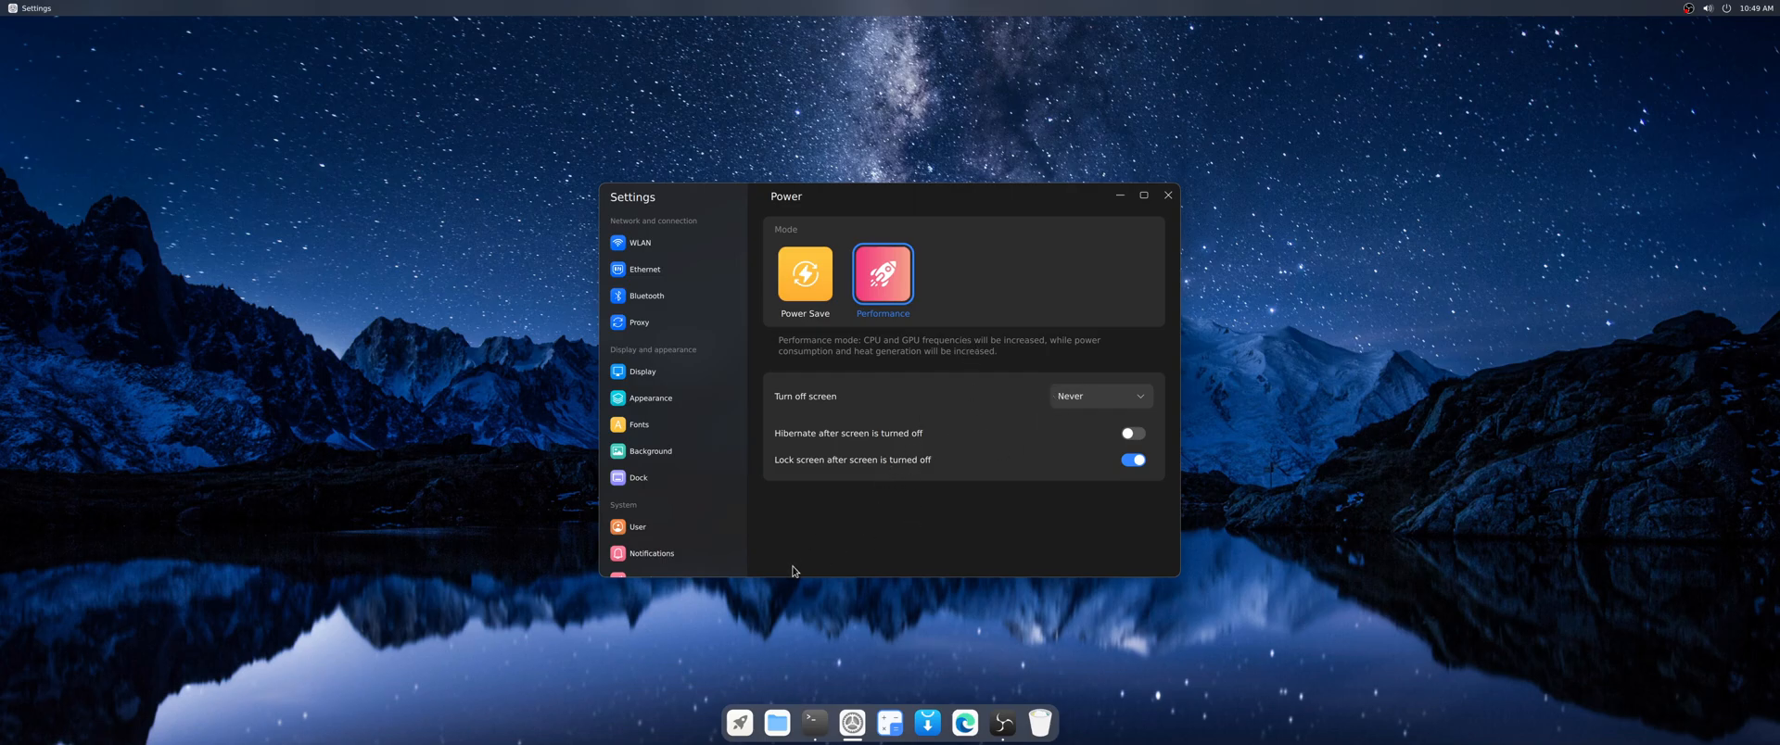
scroll(down, 3)
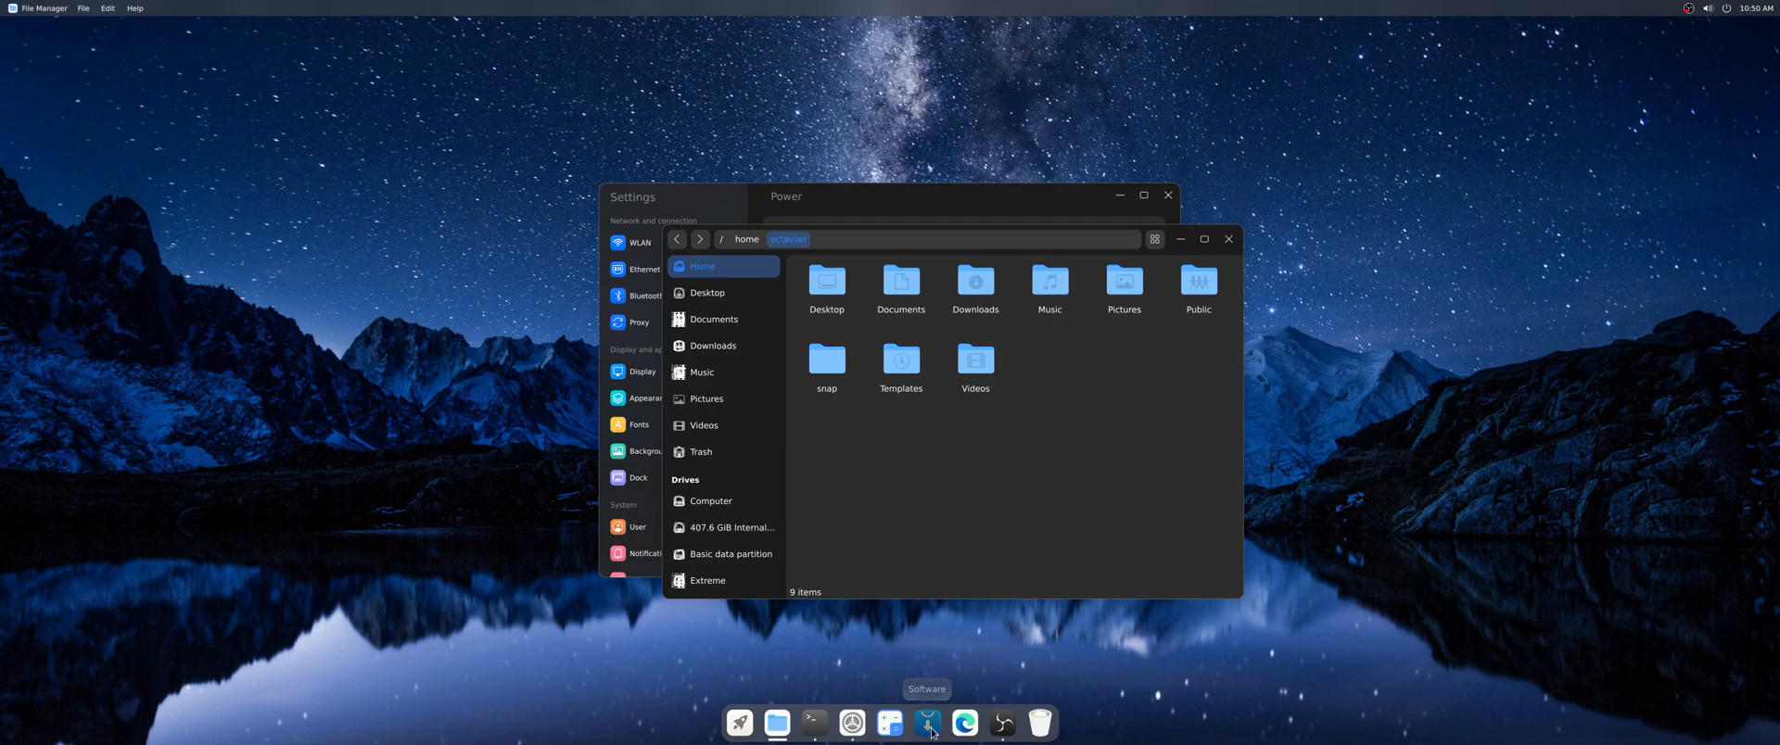
- Launch GNOME Software, check Updates shows Up to Date, and return to Explore
click(927, 723)
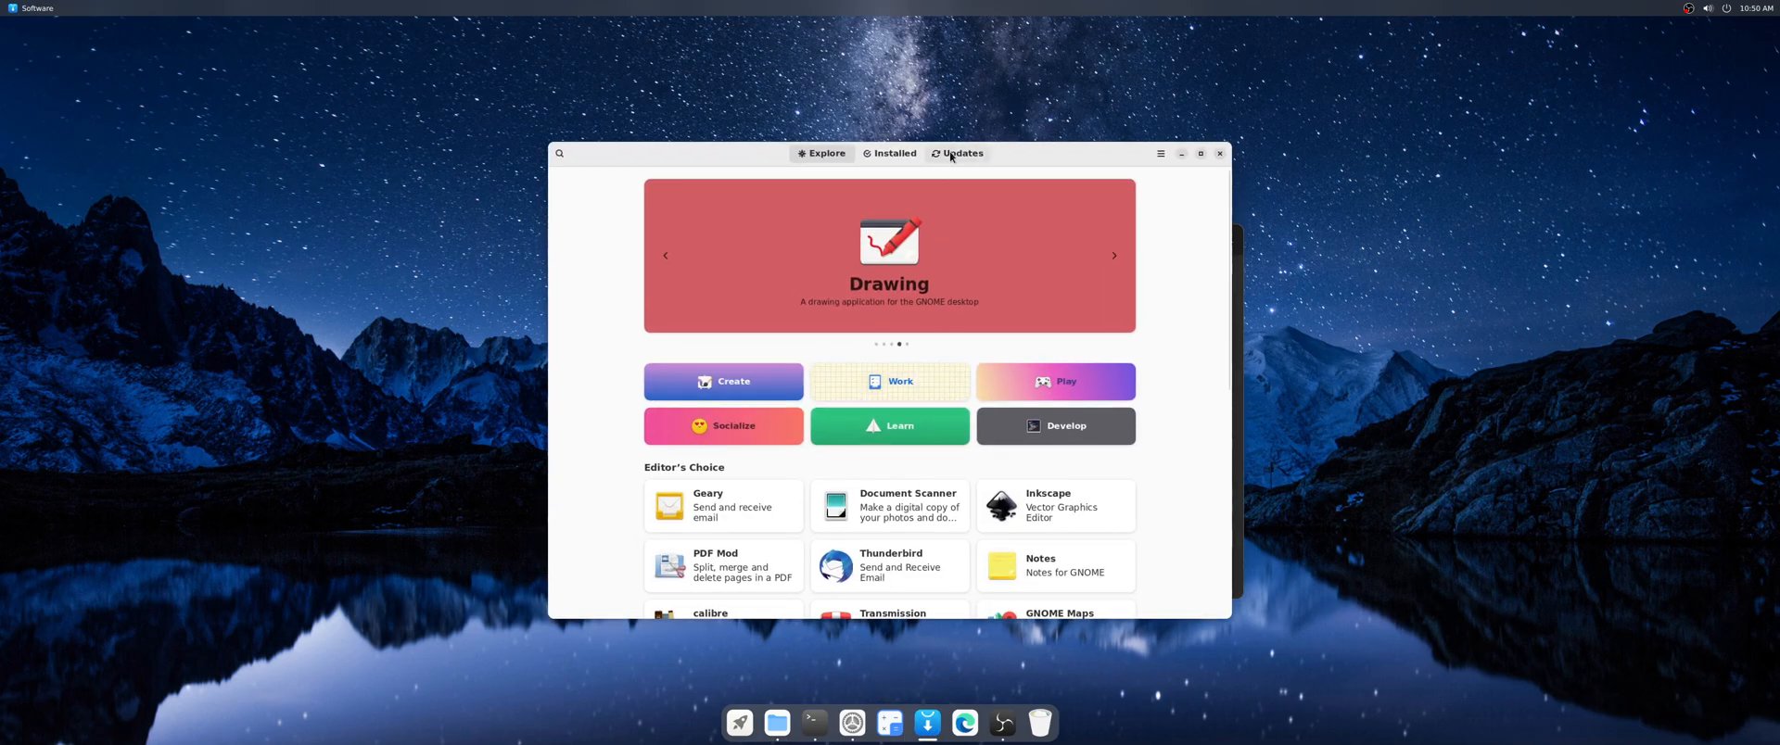
click(963, 154)
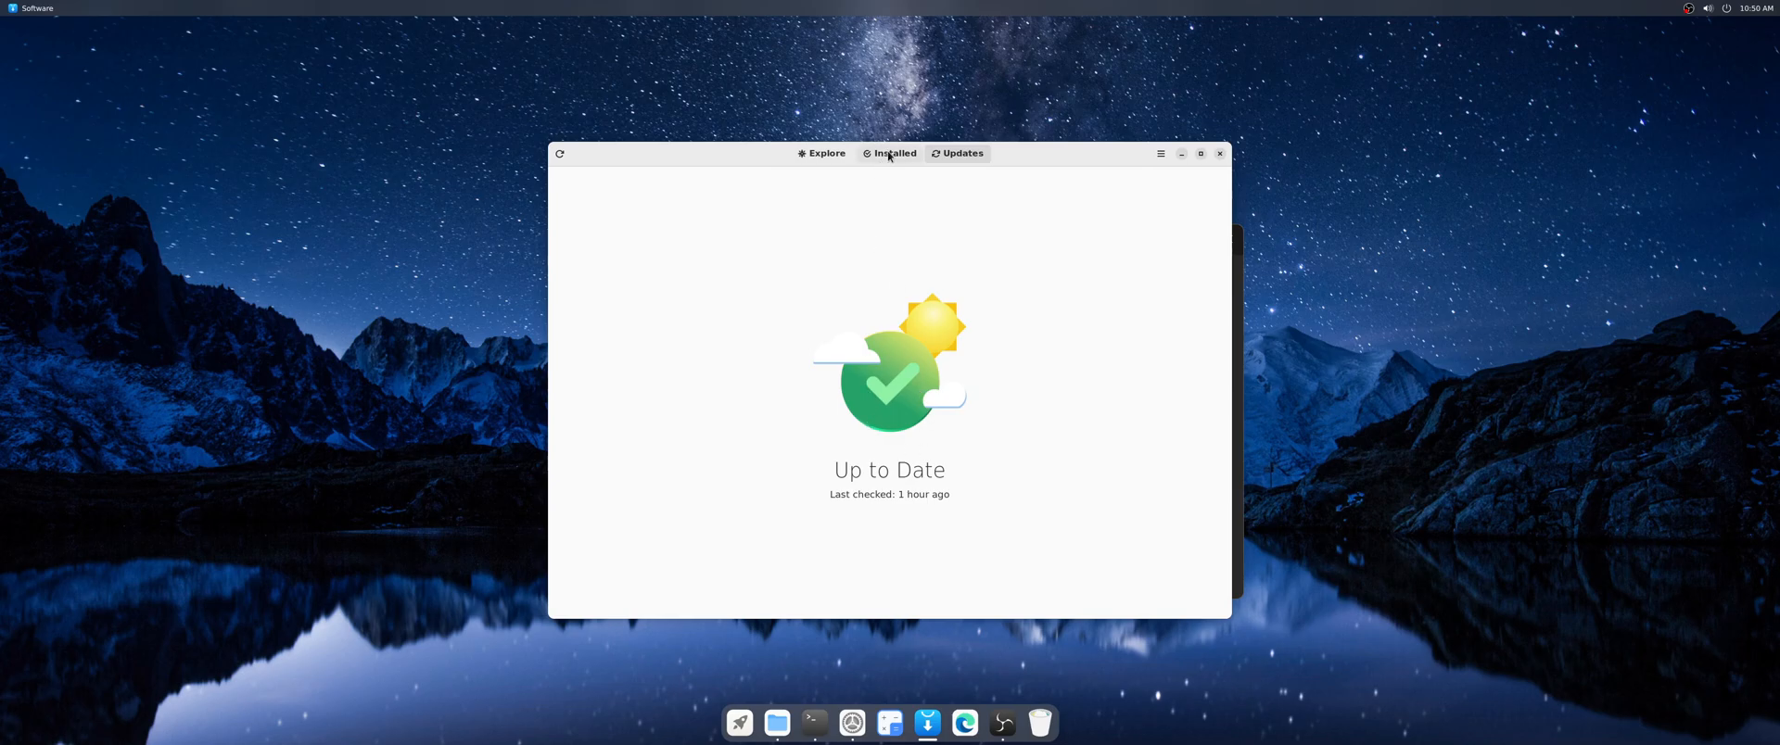
click(822, 153)
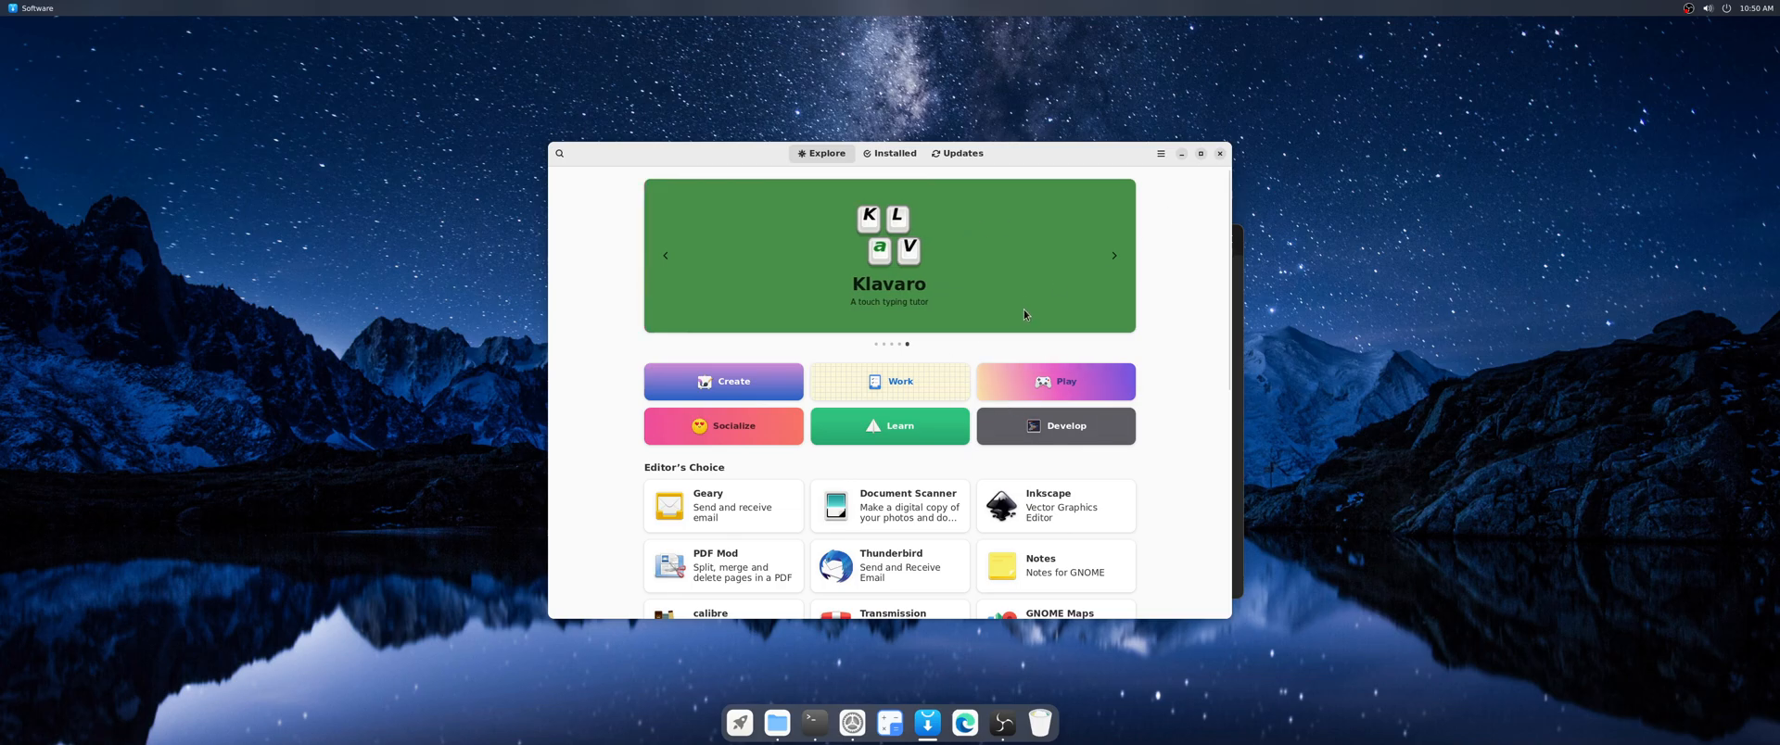
mouse_move(1150, 307)
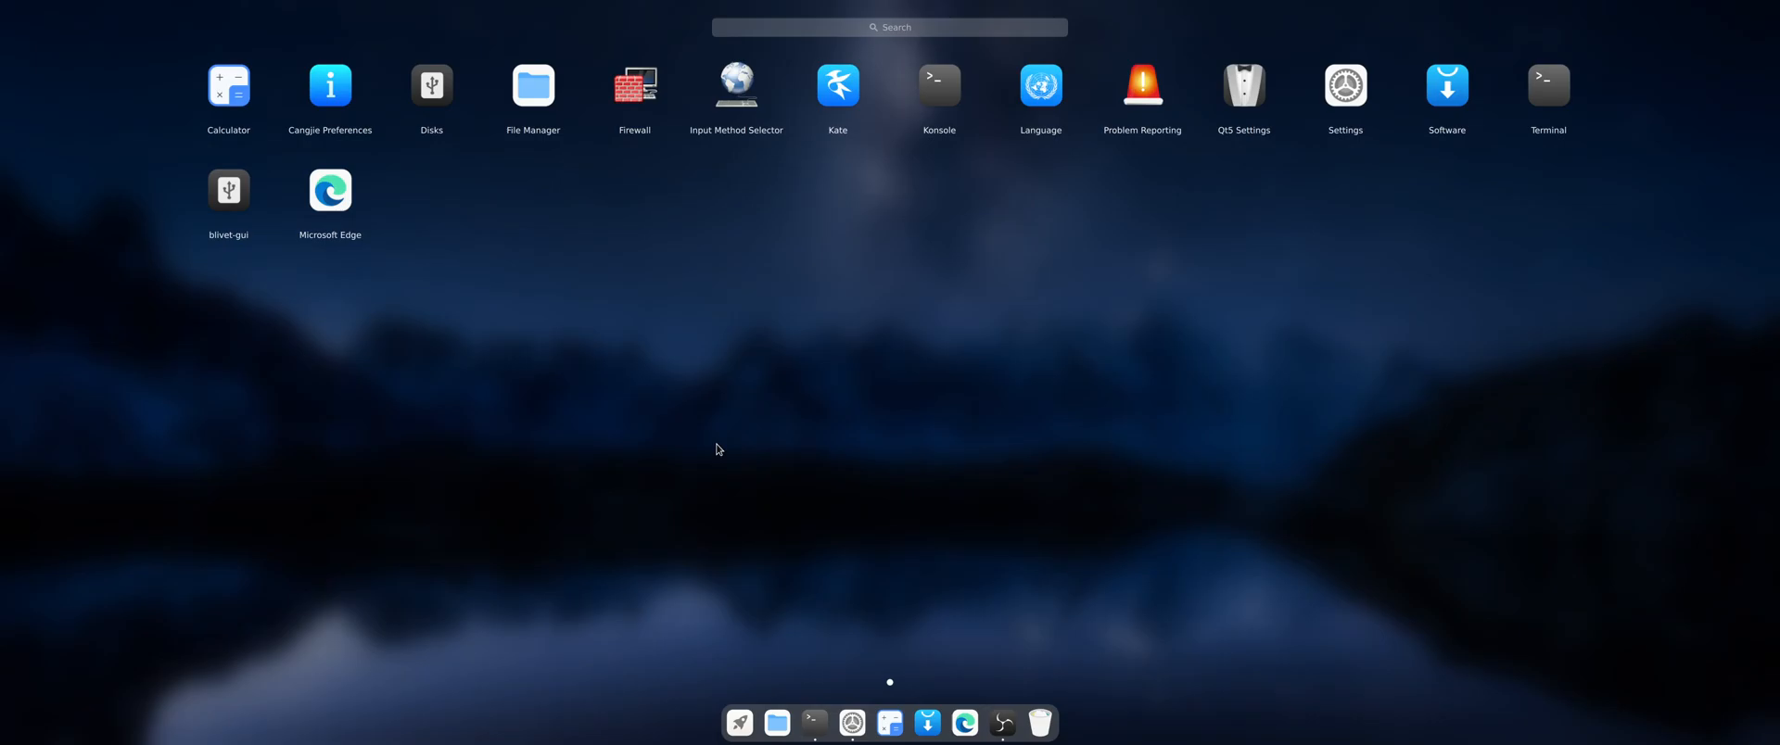
mouse_move(1419, 151)
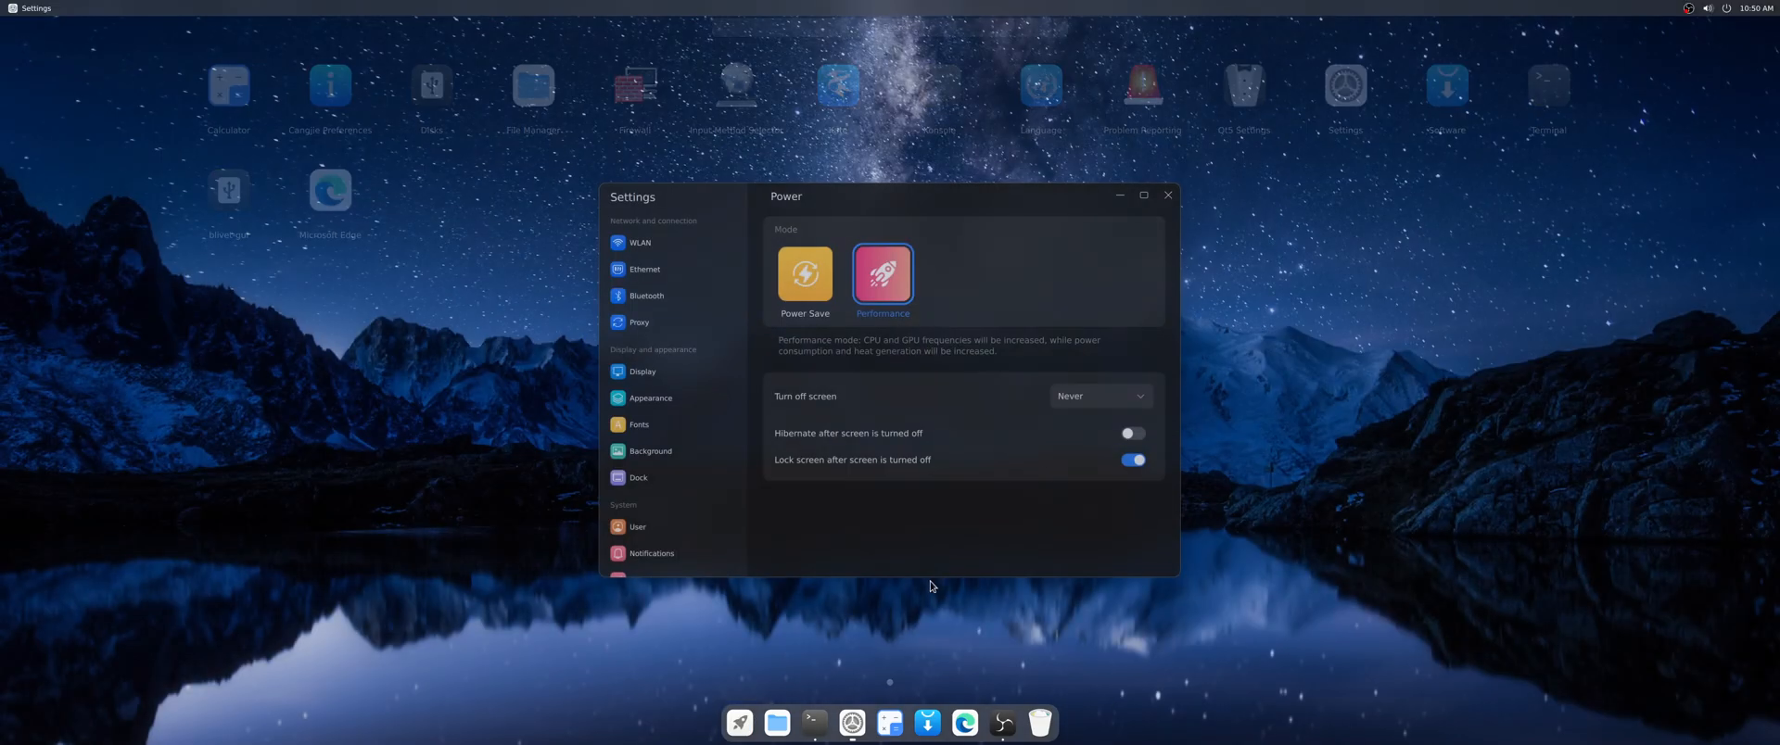
mouse_move(777, 723)
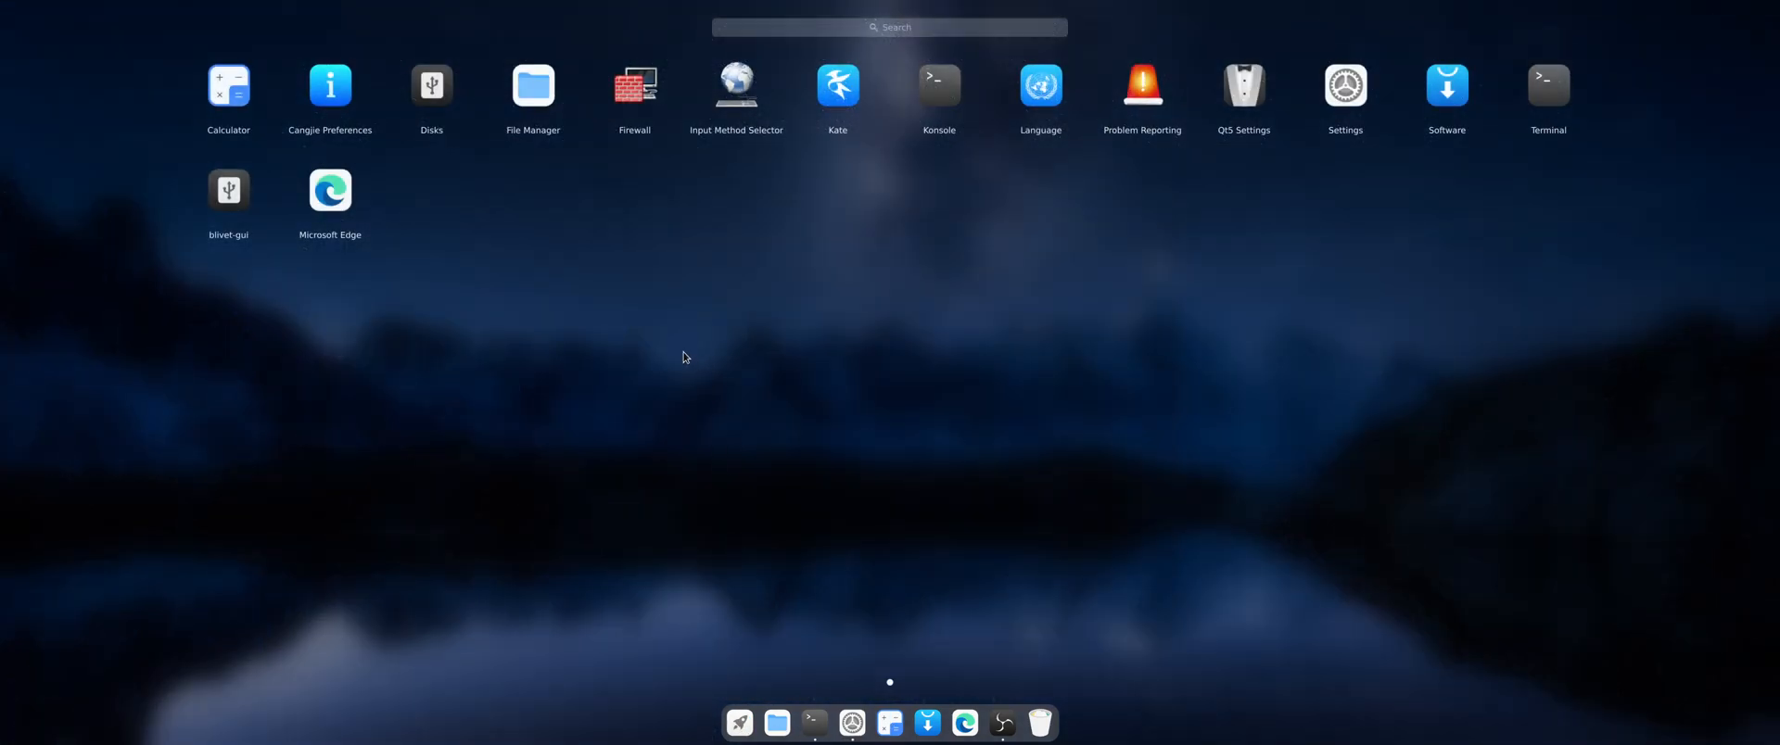
mouse_move(747, 706)
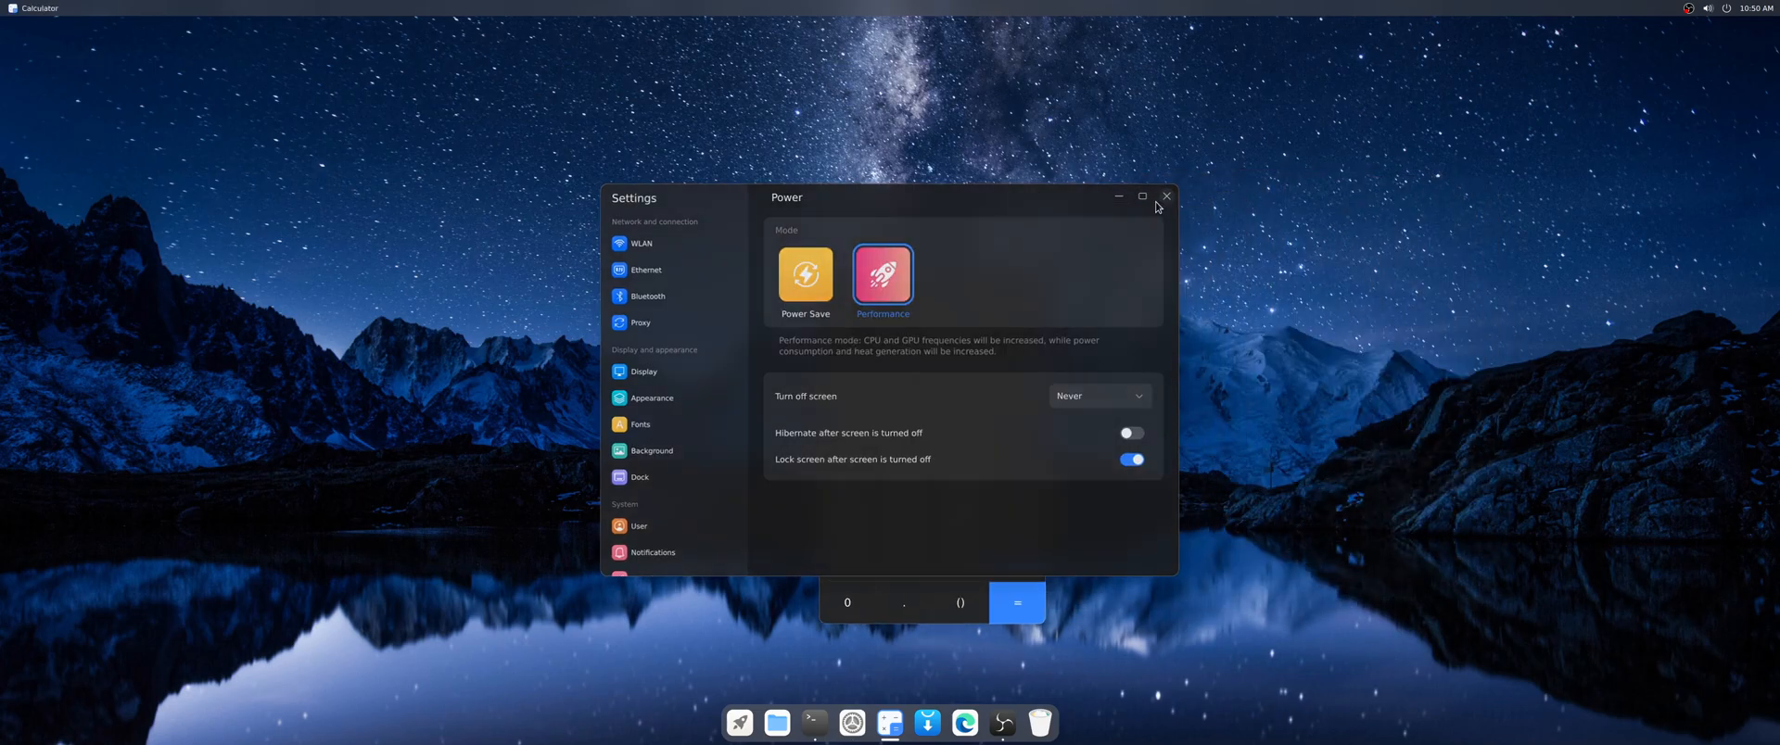
- Close the settings window and the Calculator window
click(1166, 197)
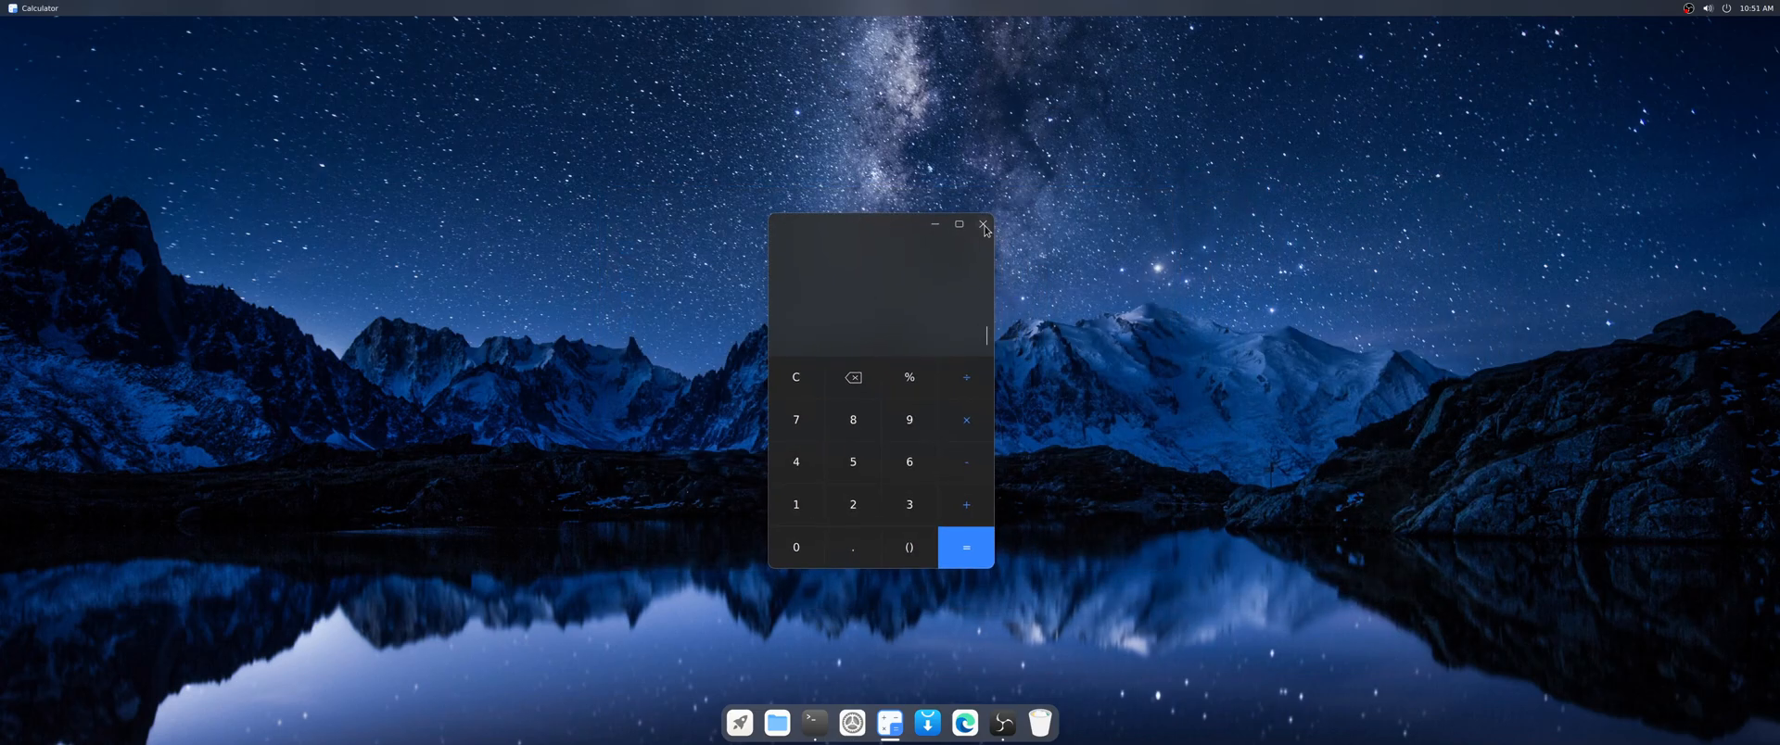
click(982, 225)
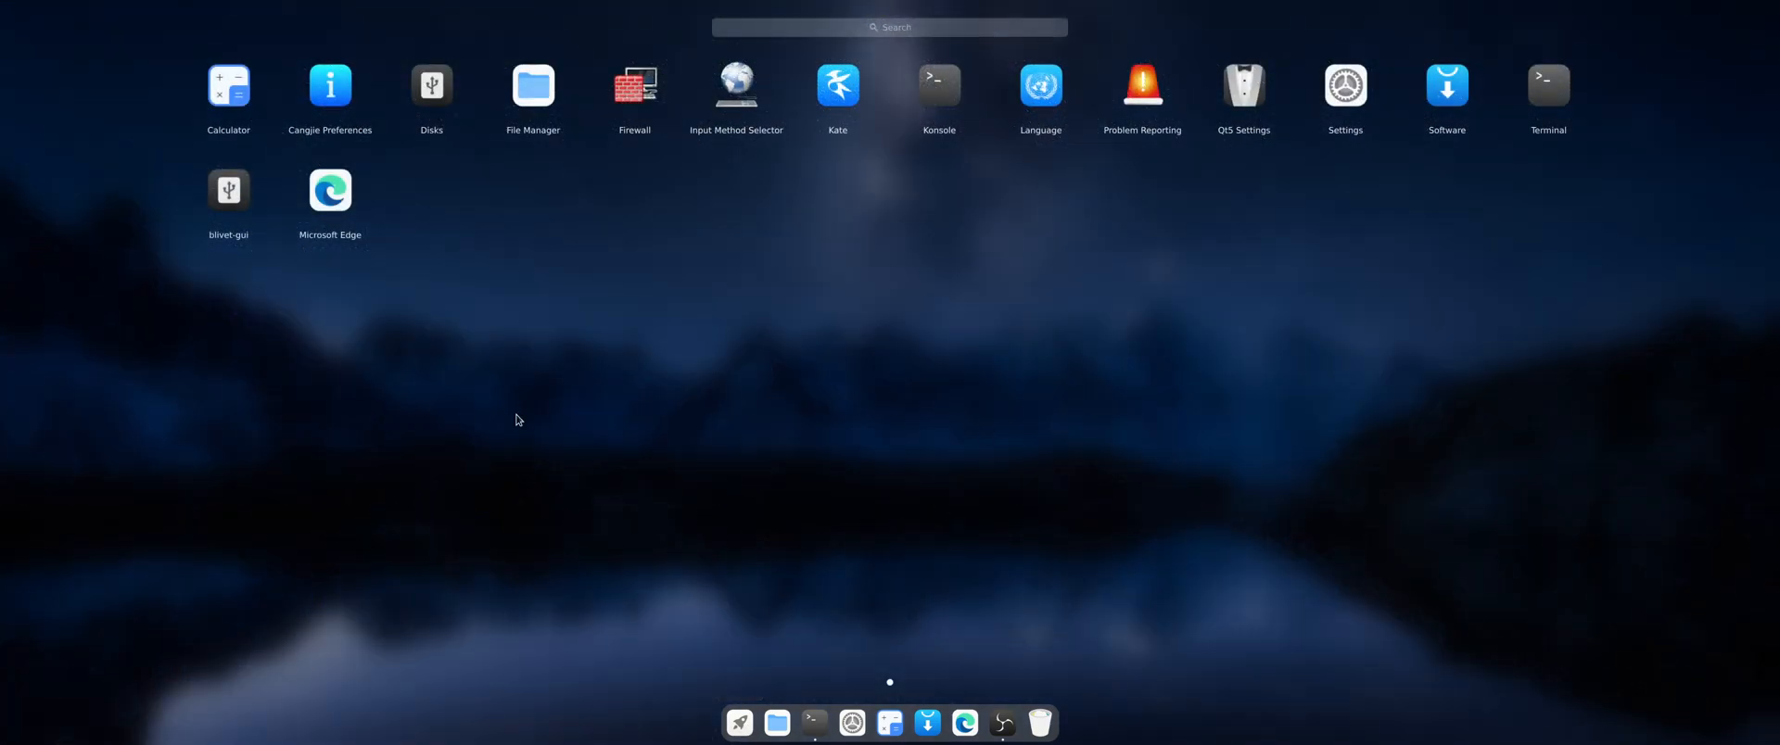
mouse_move(1322, 156)
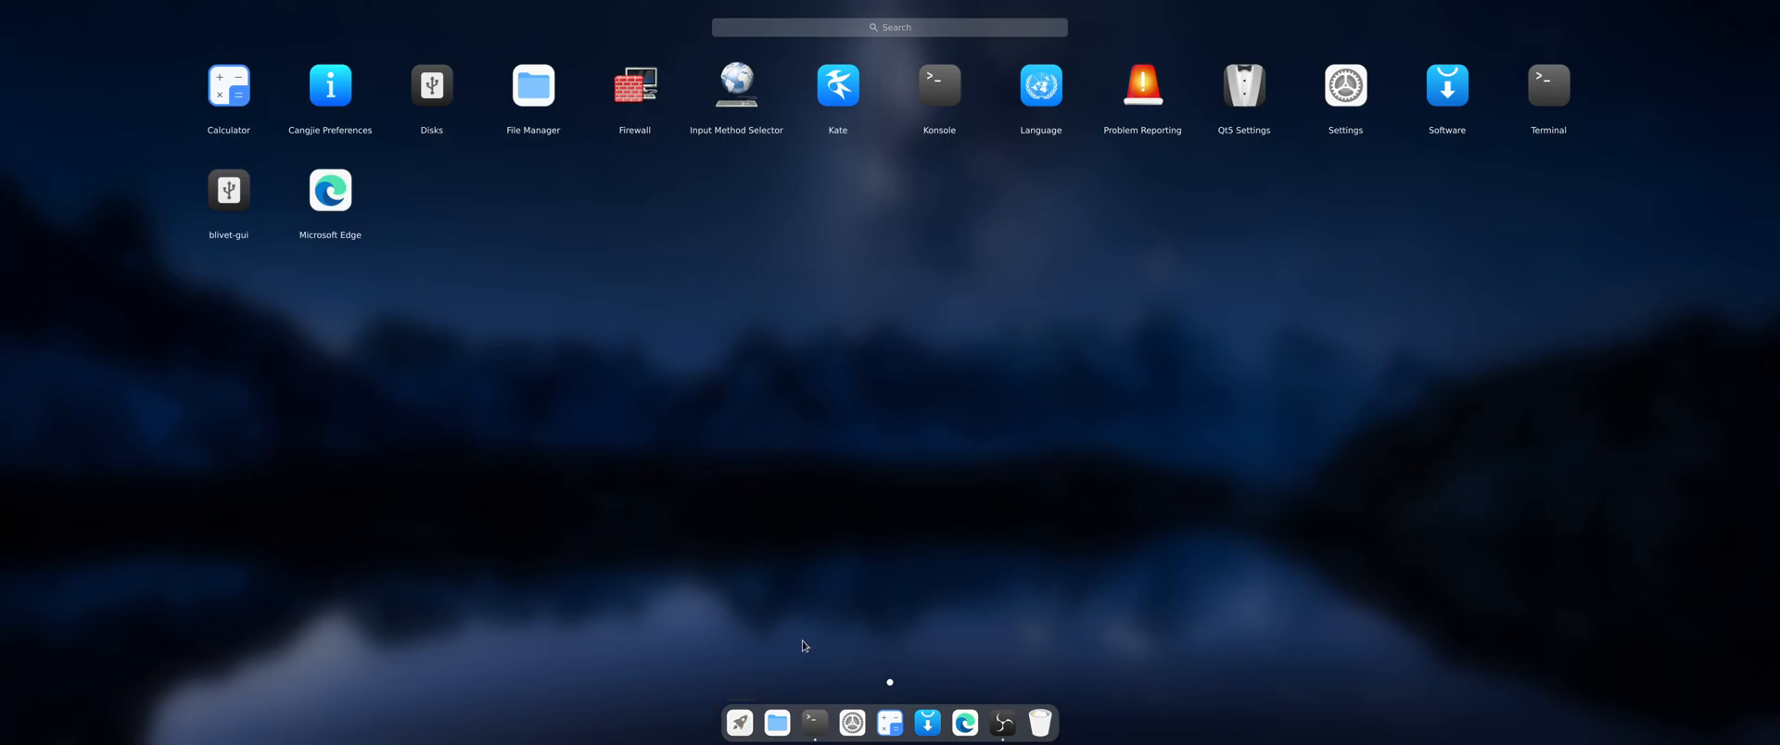
mouse_move(372, 212)
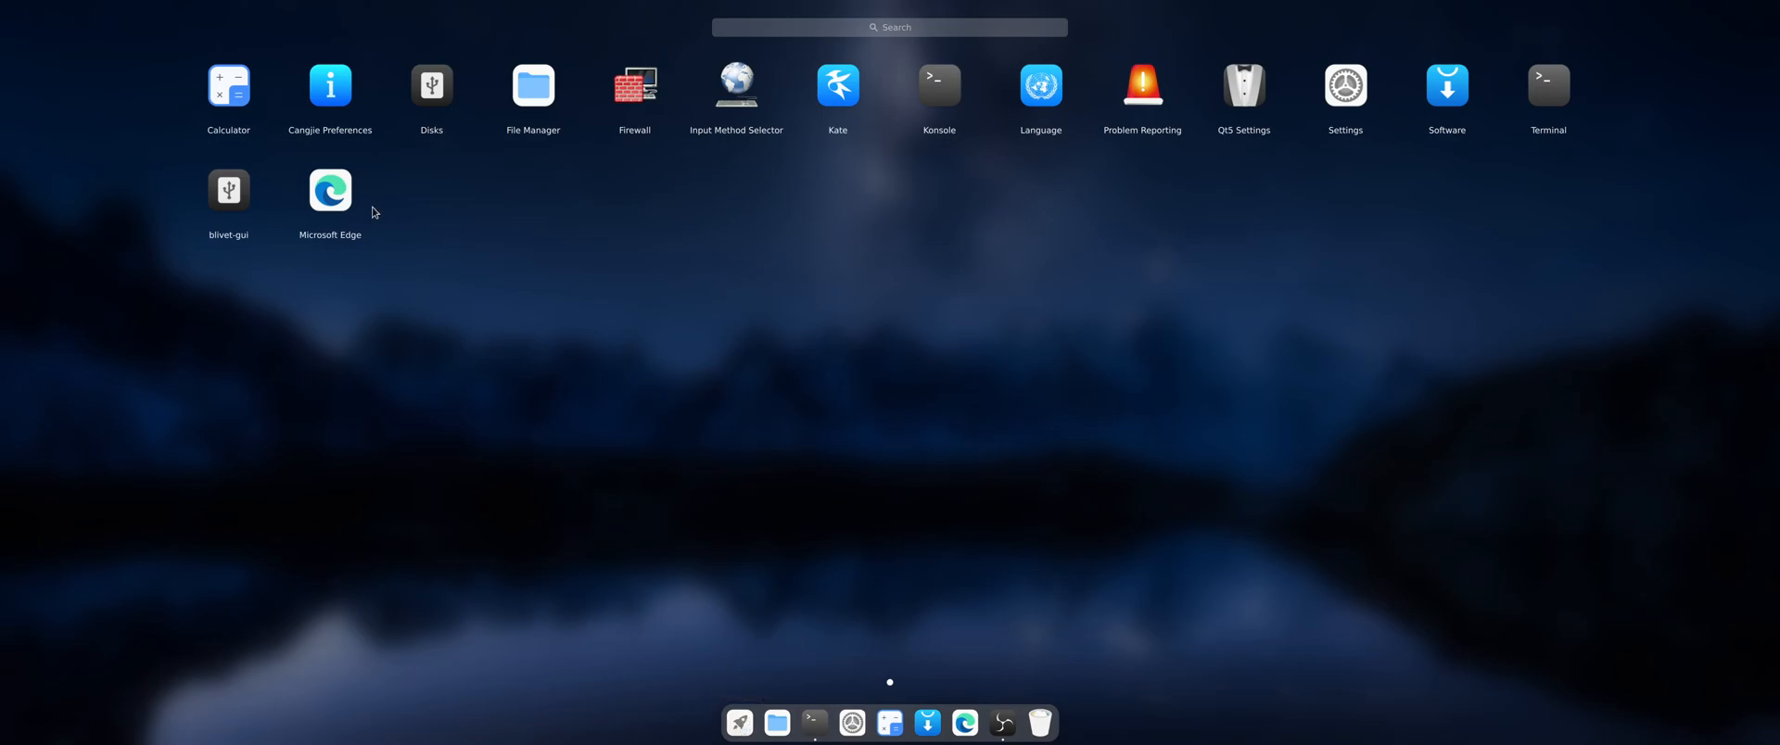
mouse_move(859, 369)
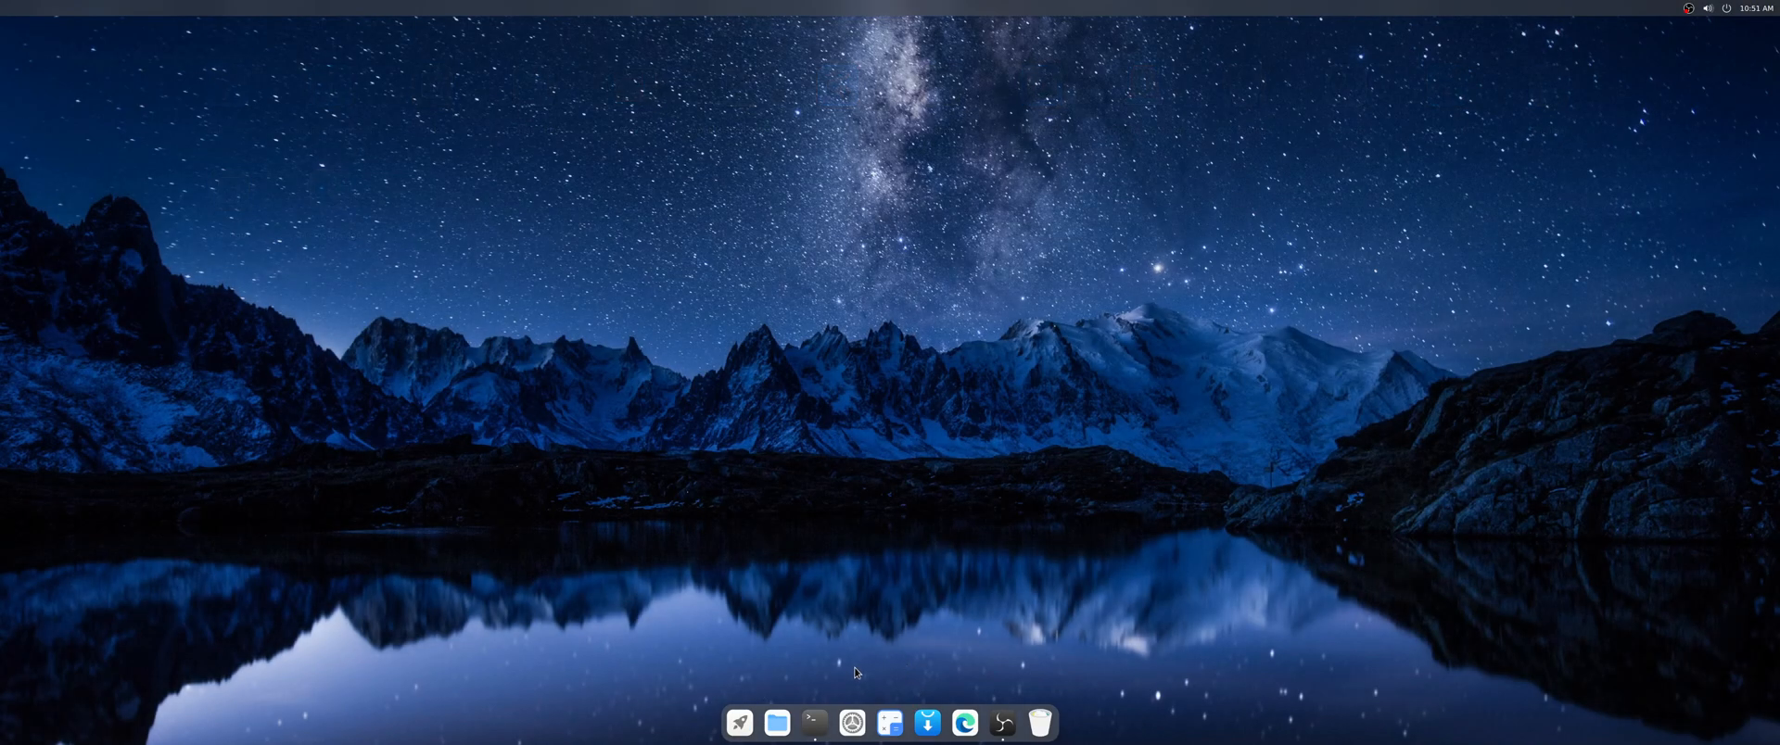
right_click(814, 723)
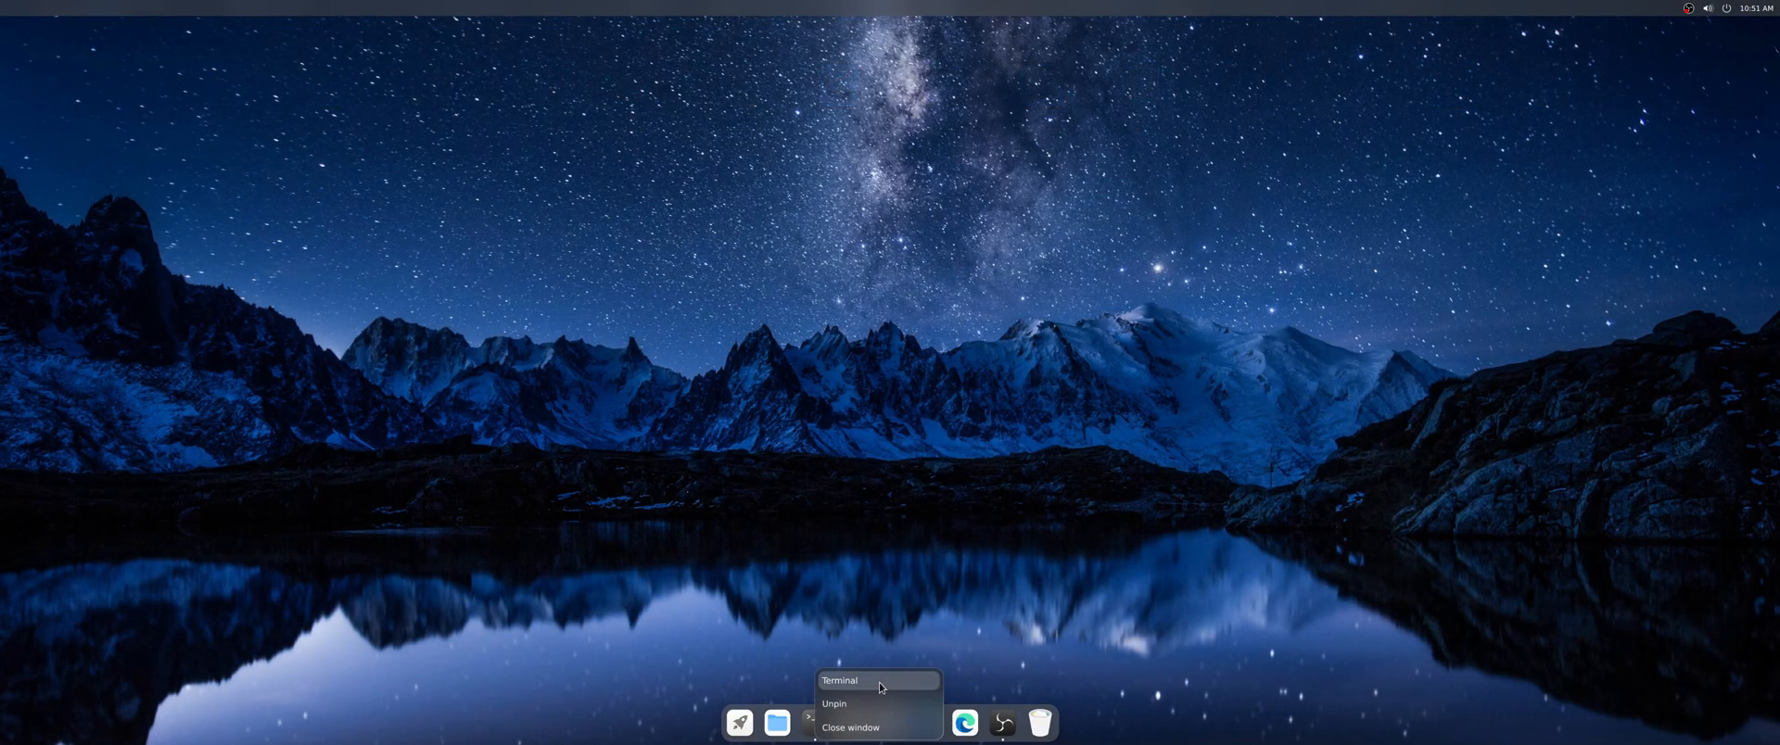
click(838, 682)
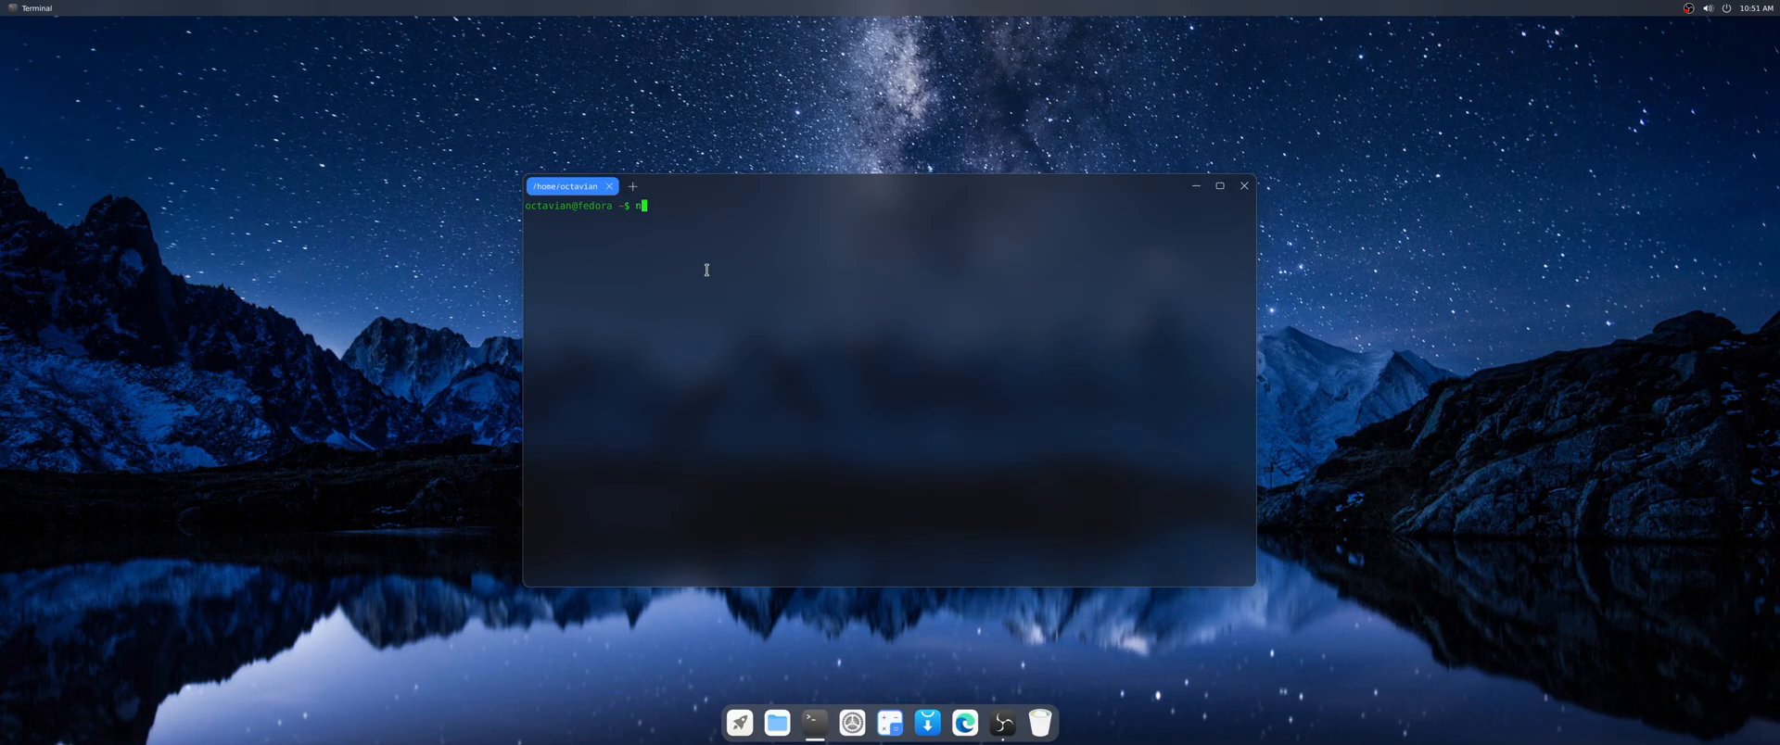
text(eofetch)
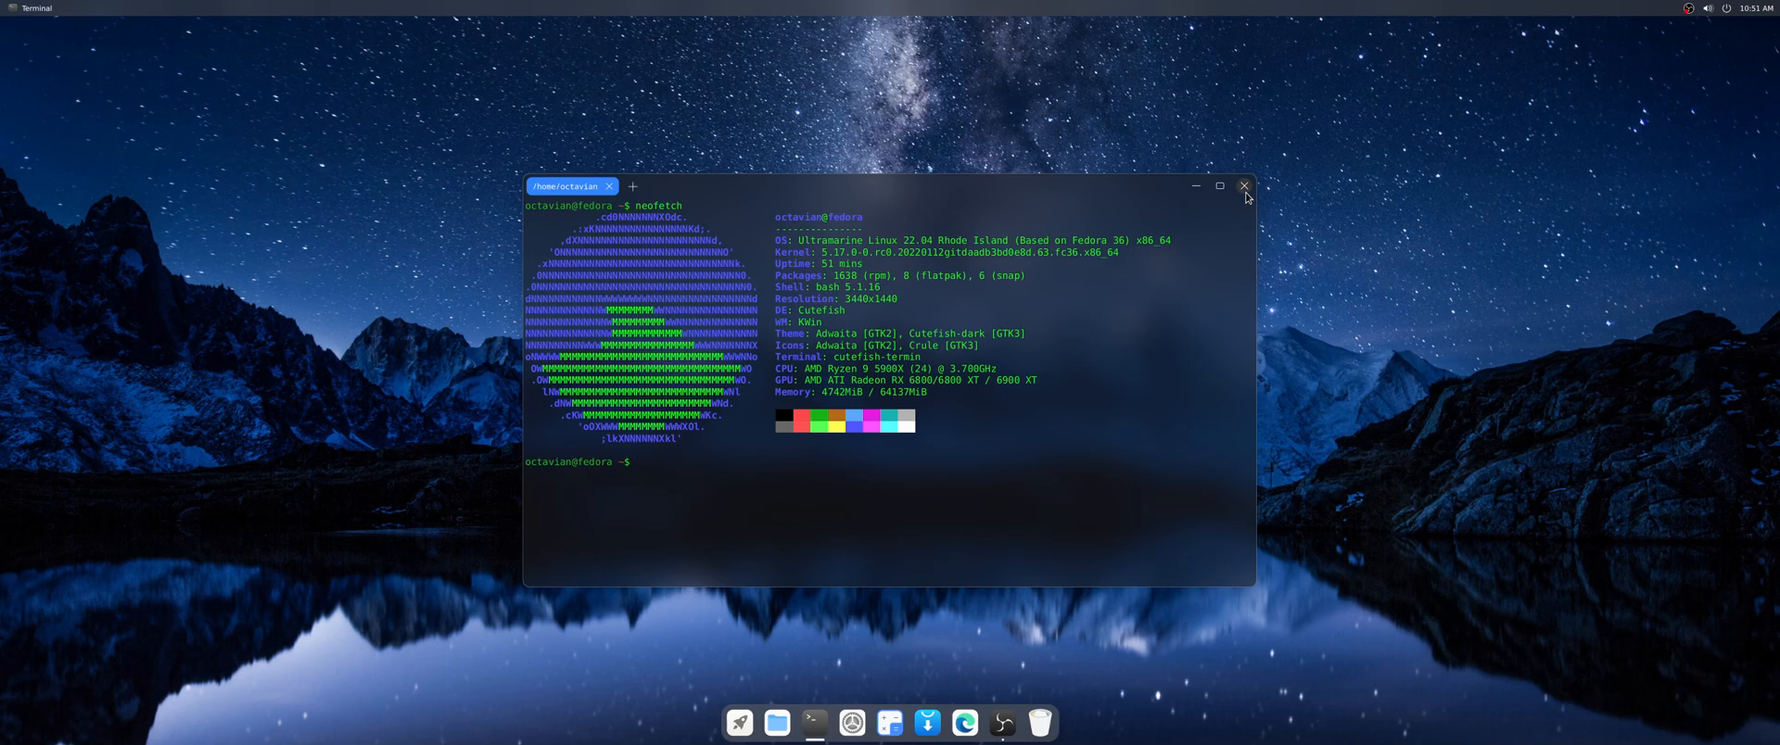
right_click(886, 342)
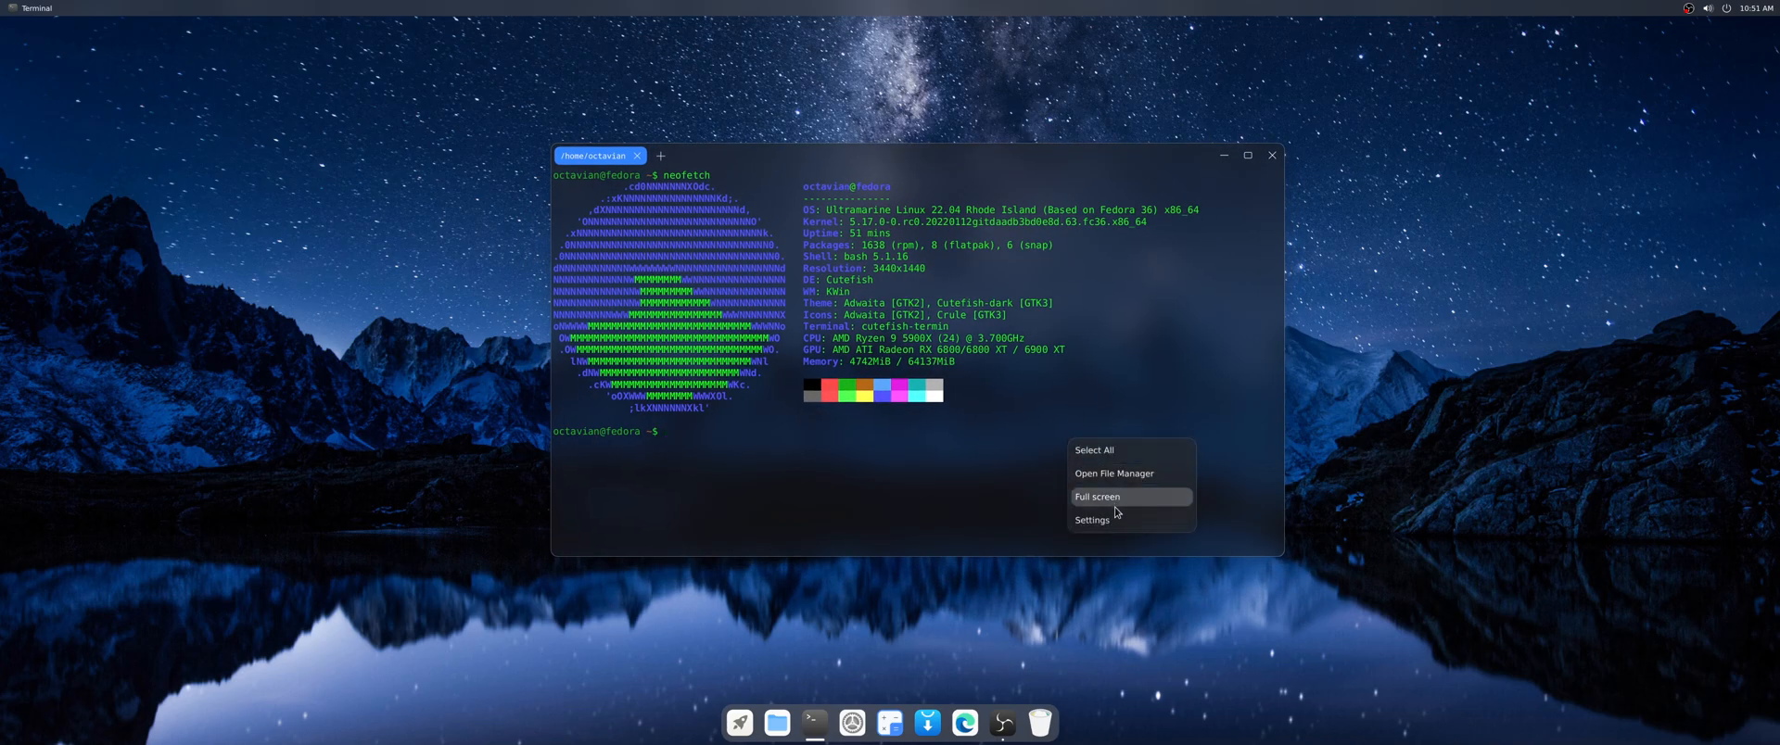
click(1090, 521)
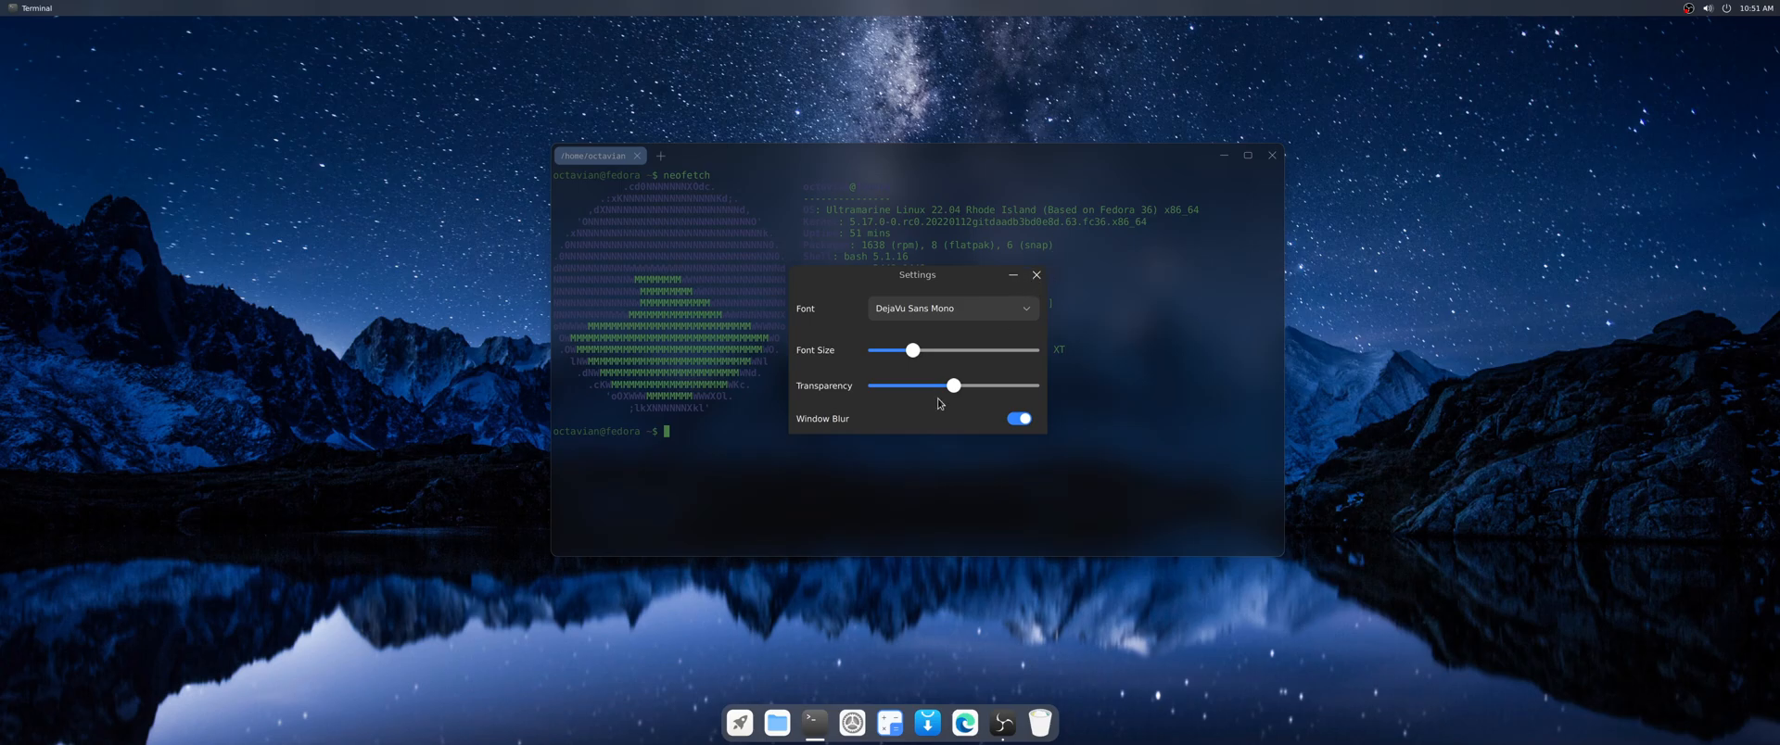
click(1034, 275)
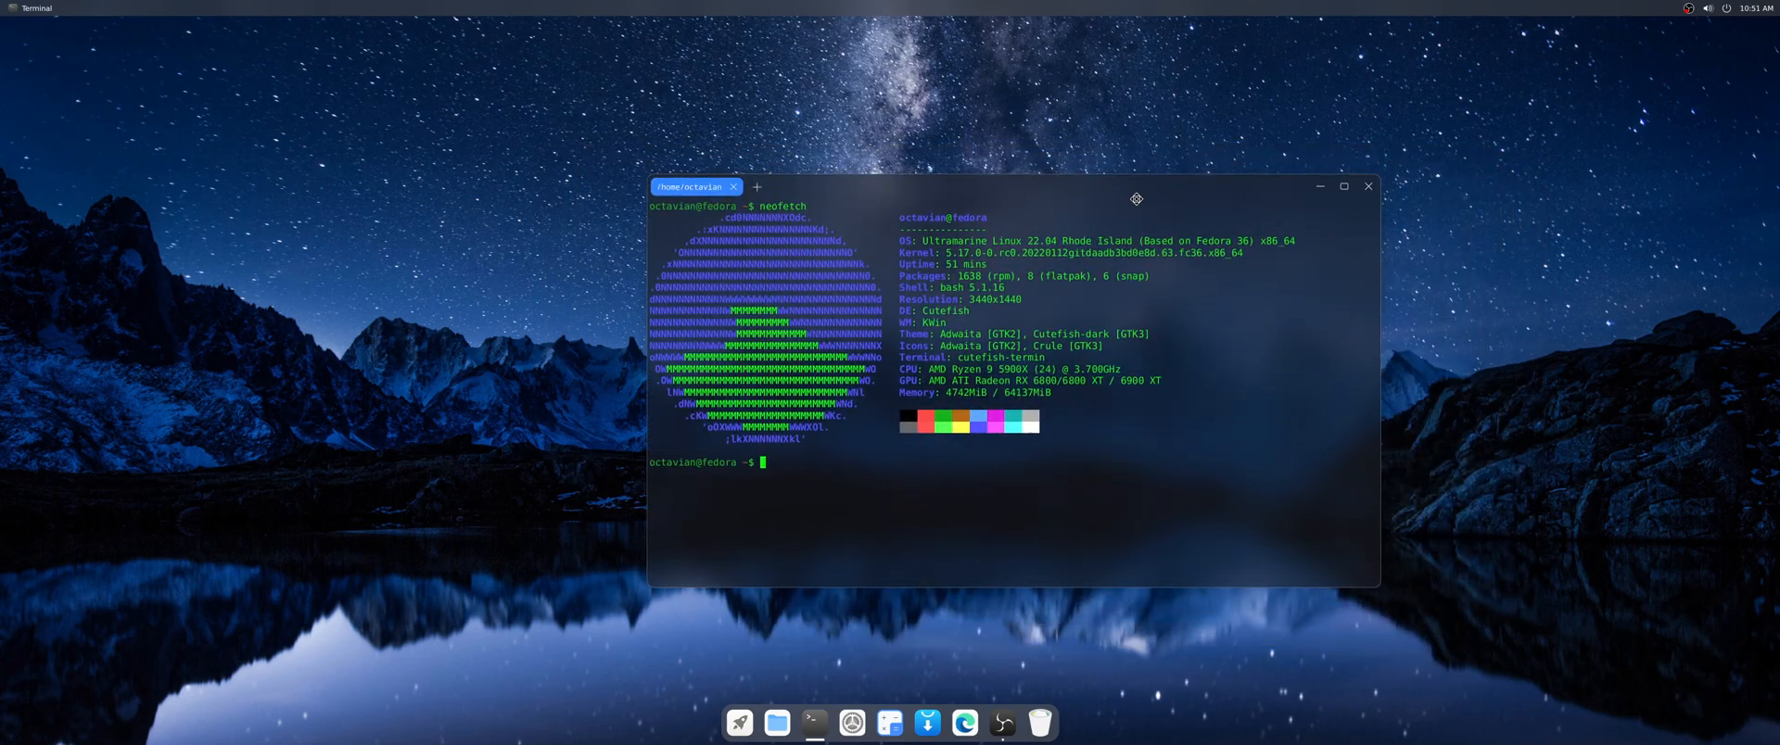
click(1319, 186)
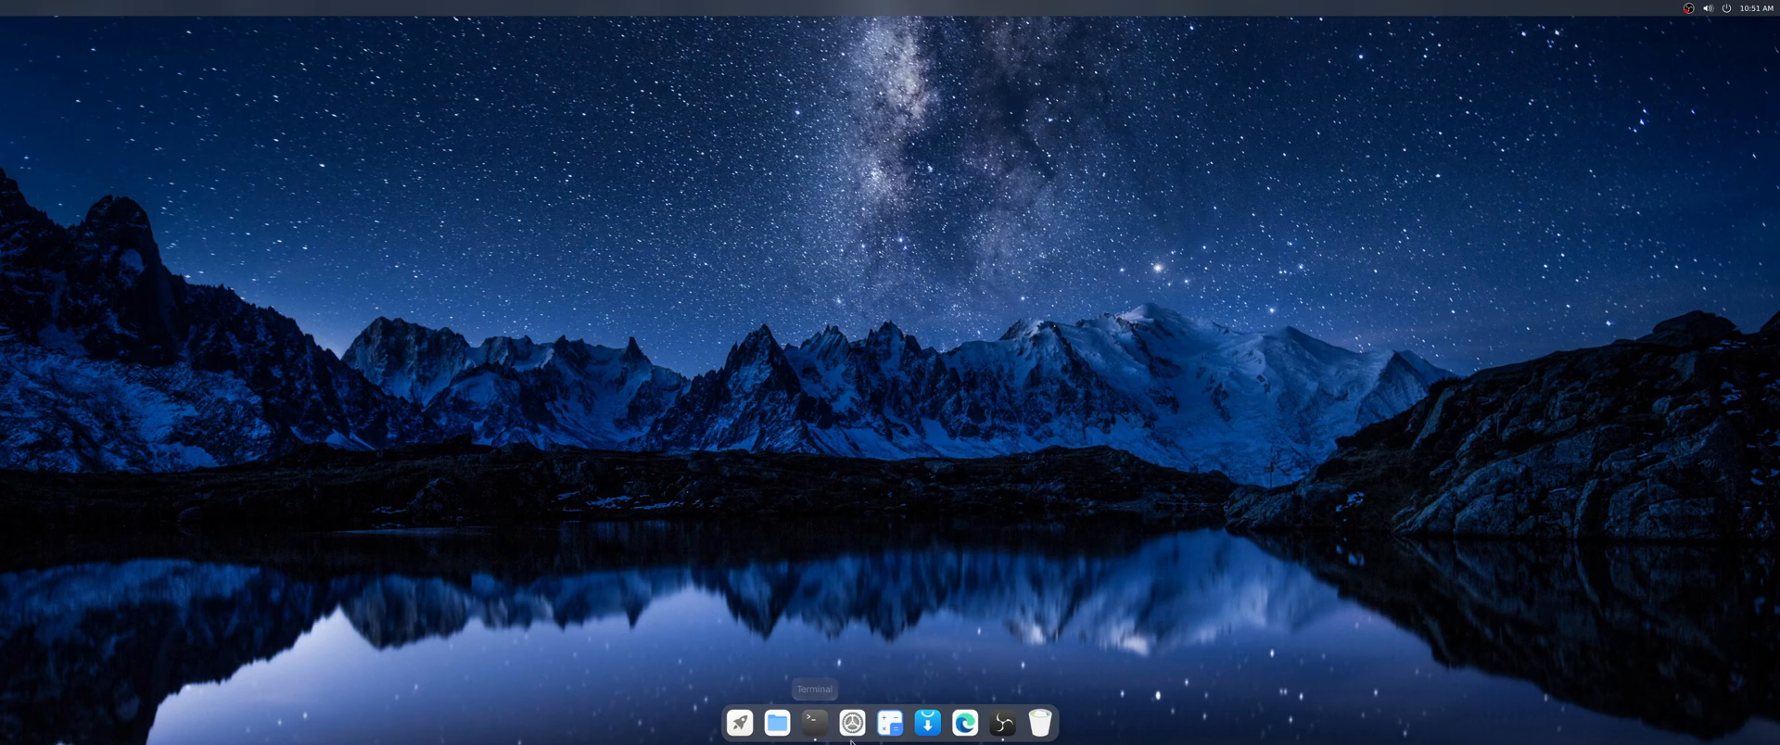
- Reopen Cutefish Settings from the dock and reposition its window on the desktop
click(851, 723)
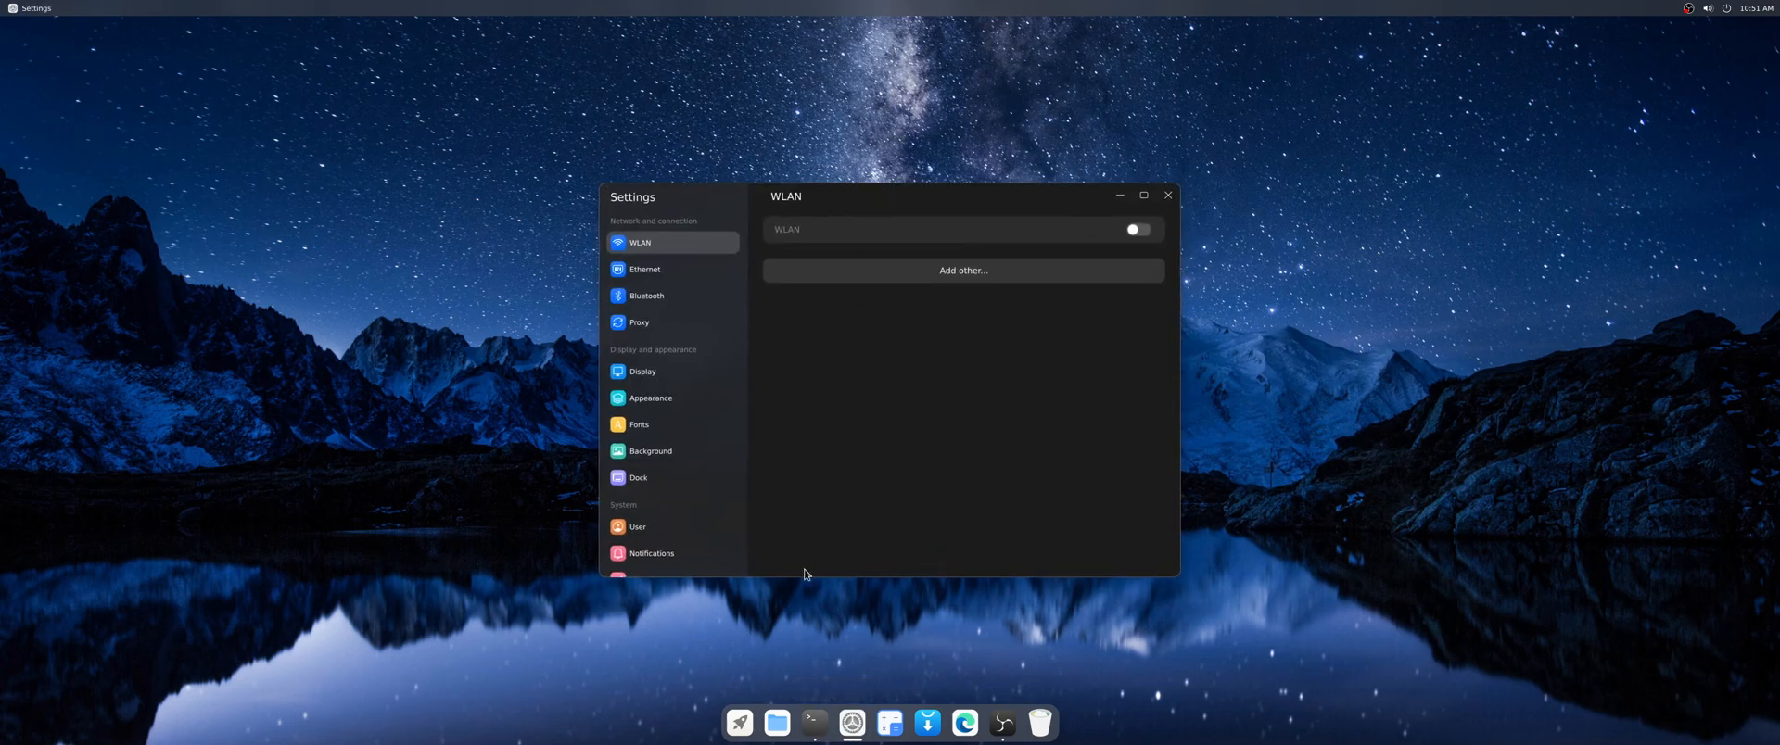
click(777, 723)
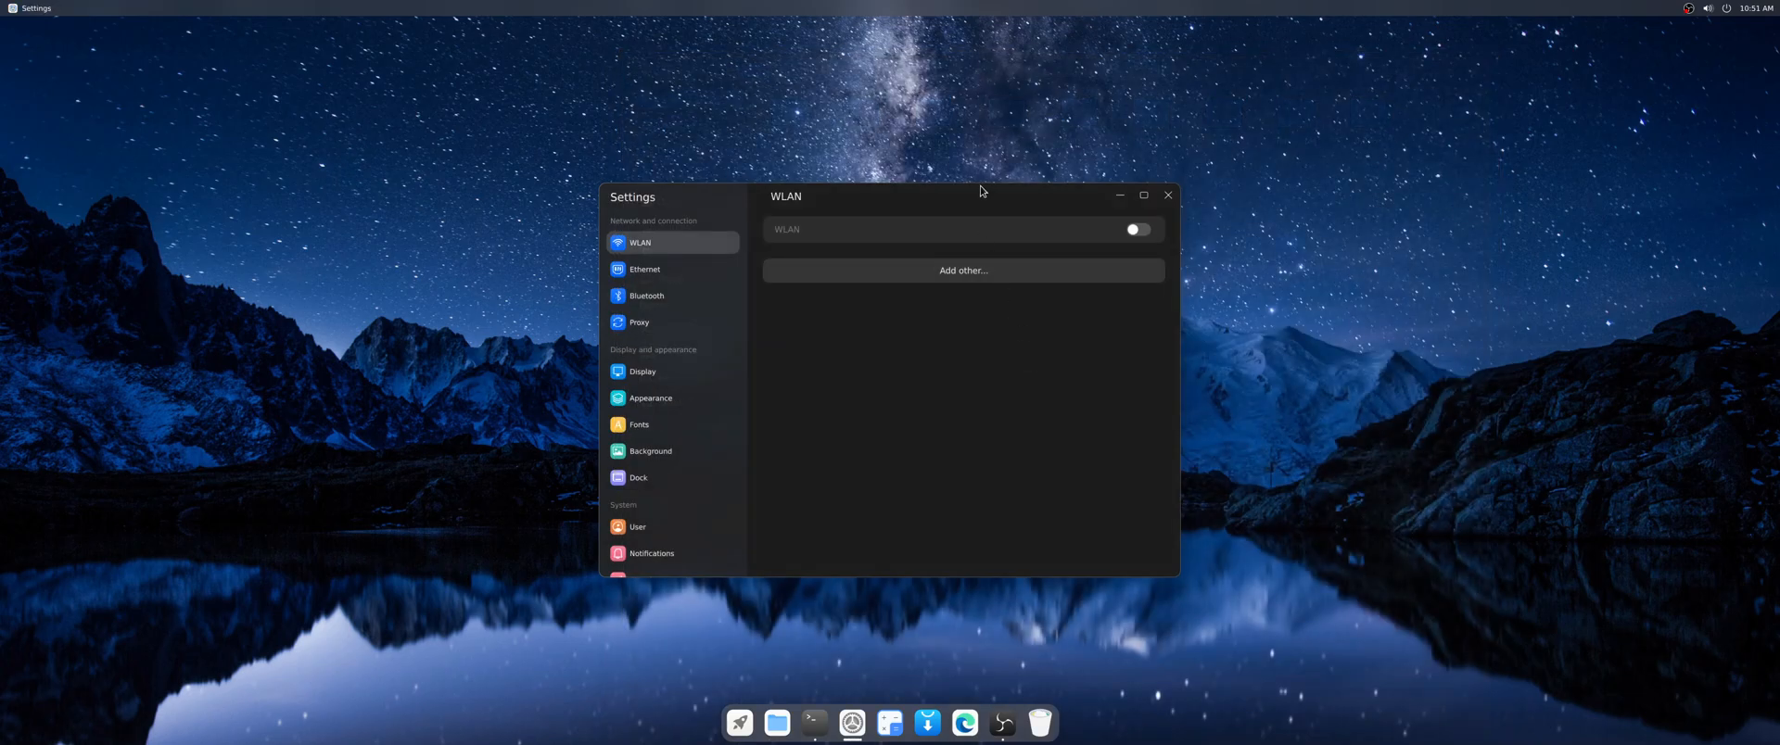
drag(979, 195, 818, 117)
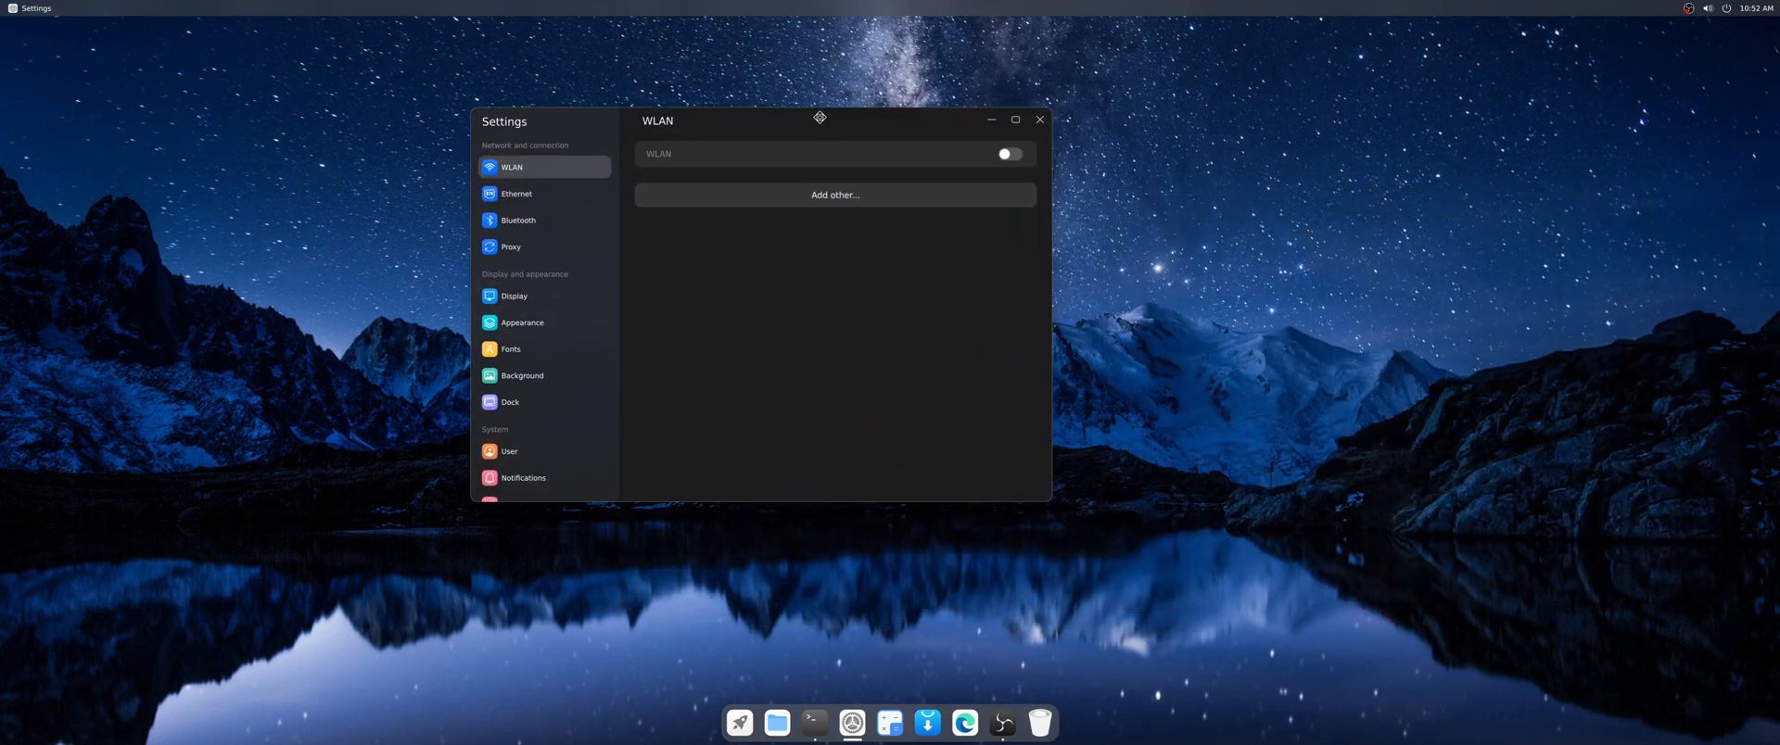
drag(817, 117, 1018, 215)
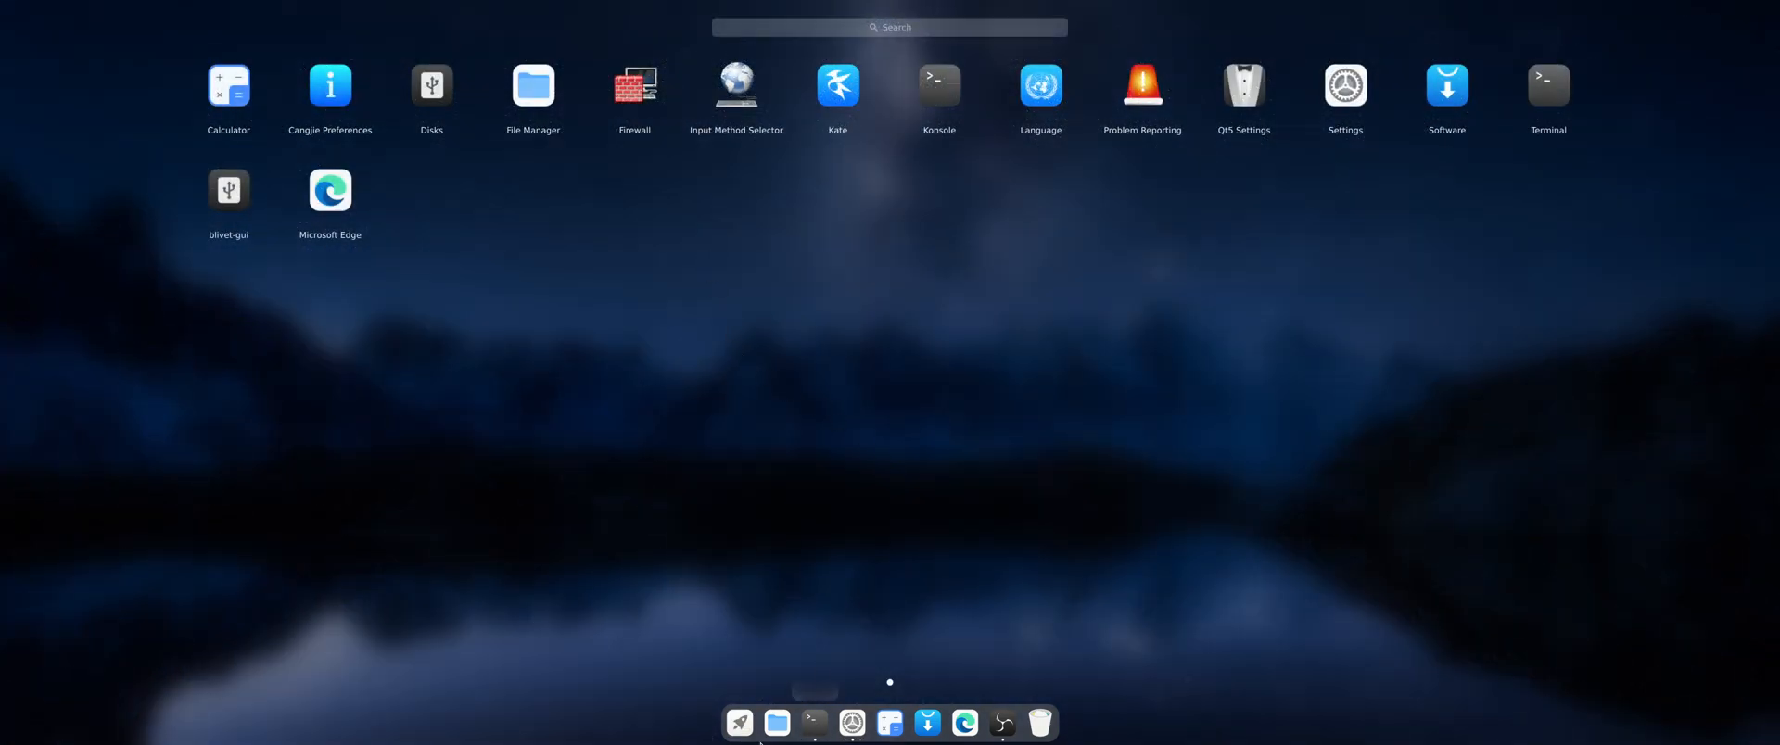
click(1344, 84)
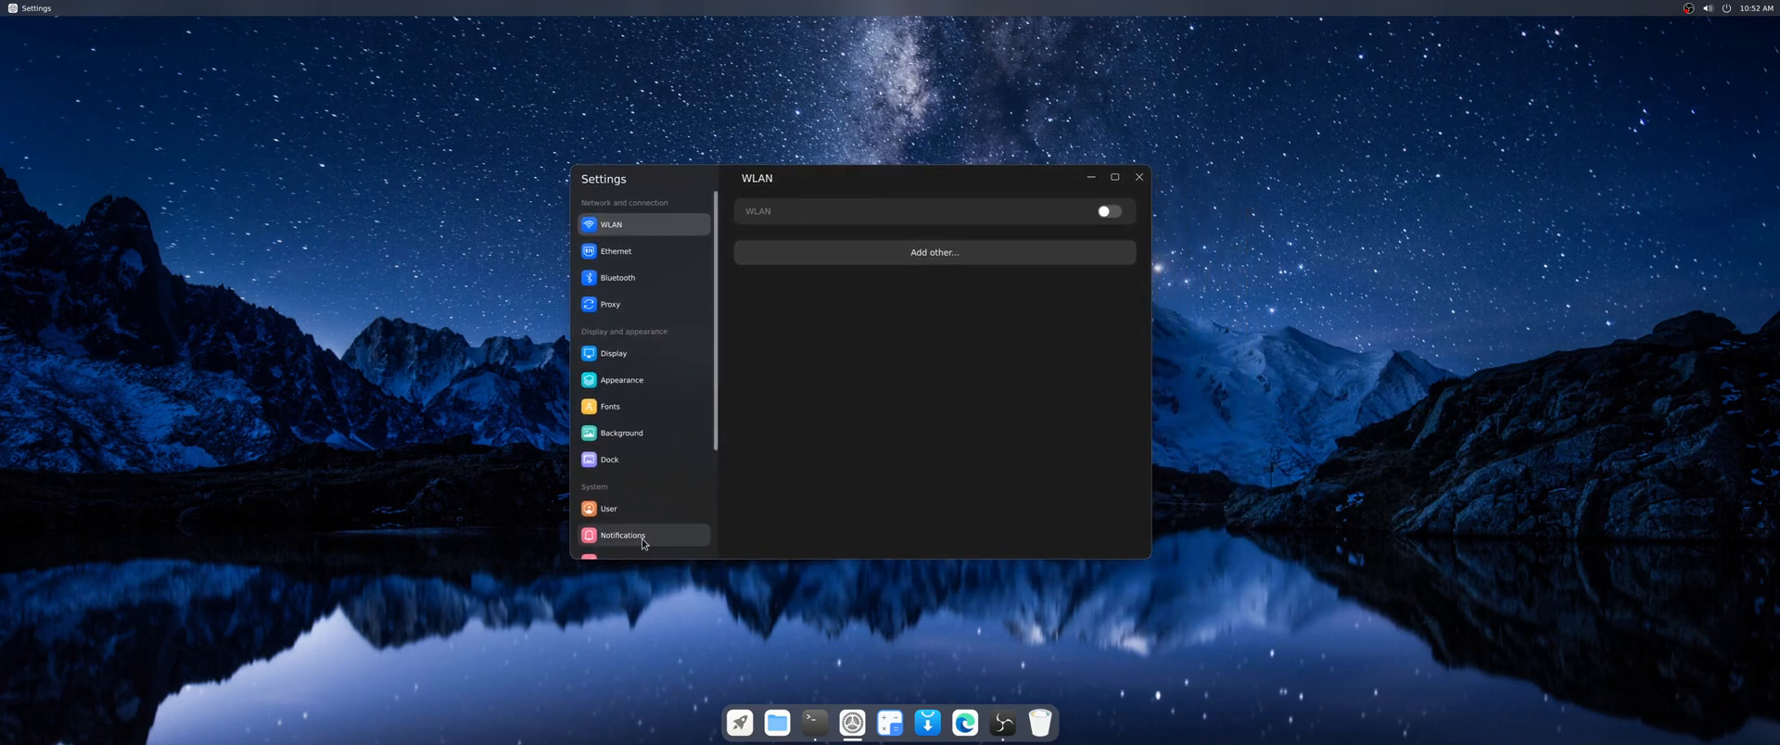
- Show the About page with system information, then launch File Manager on the home folder
scroll(down, 3)
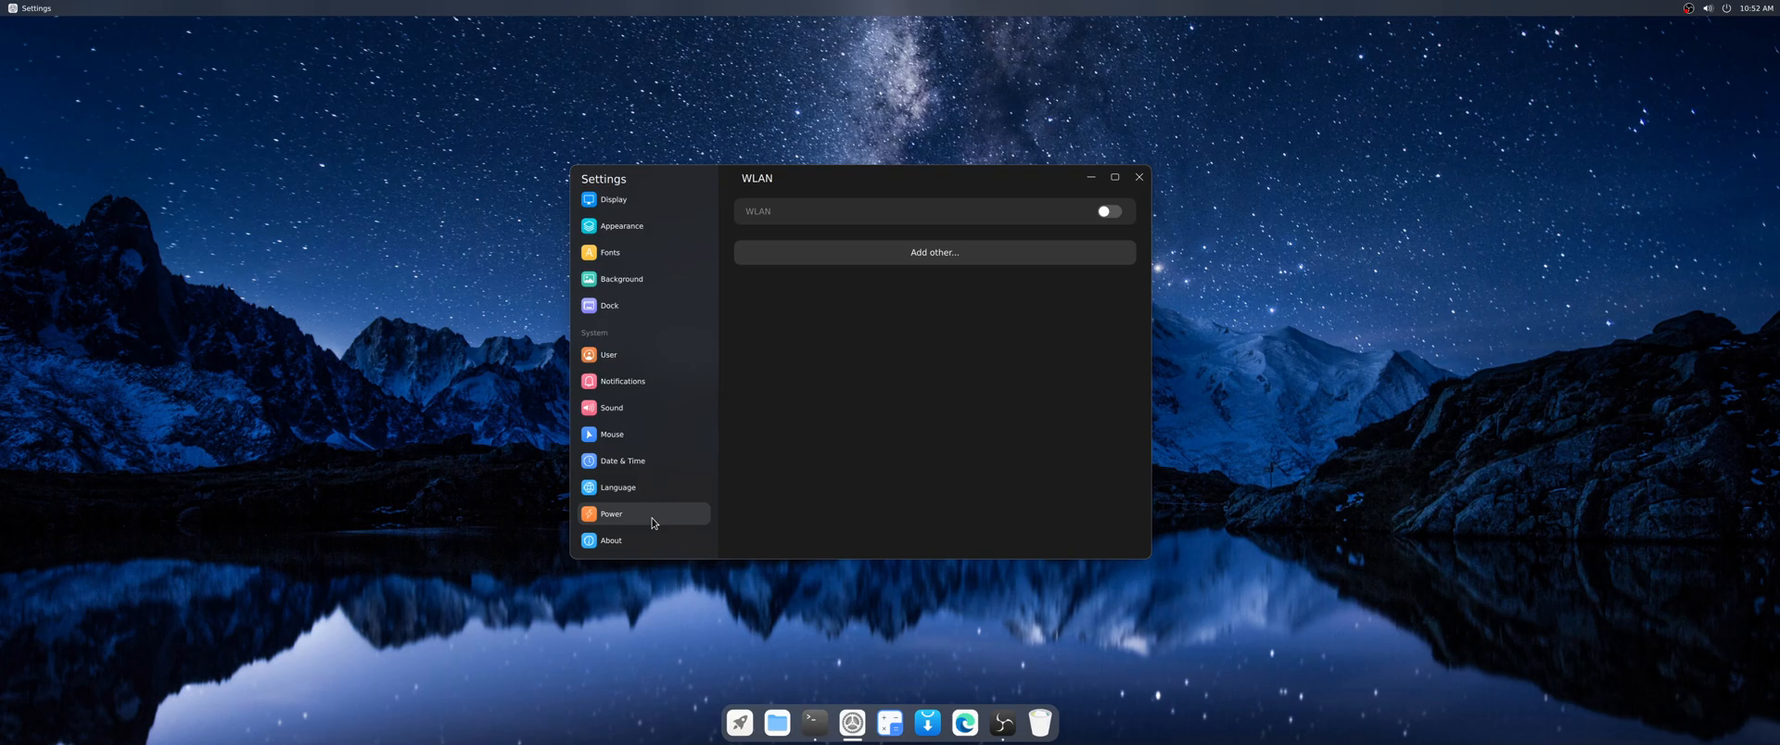
click(610, 539)
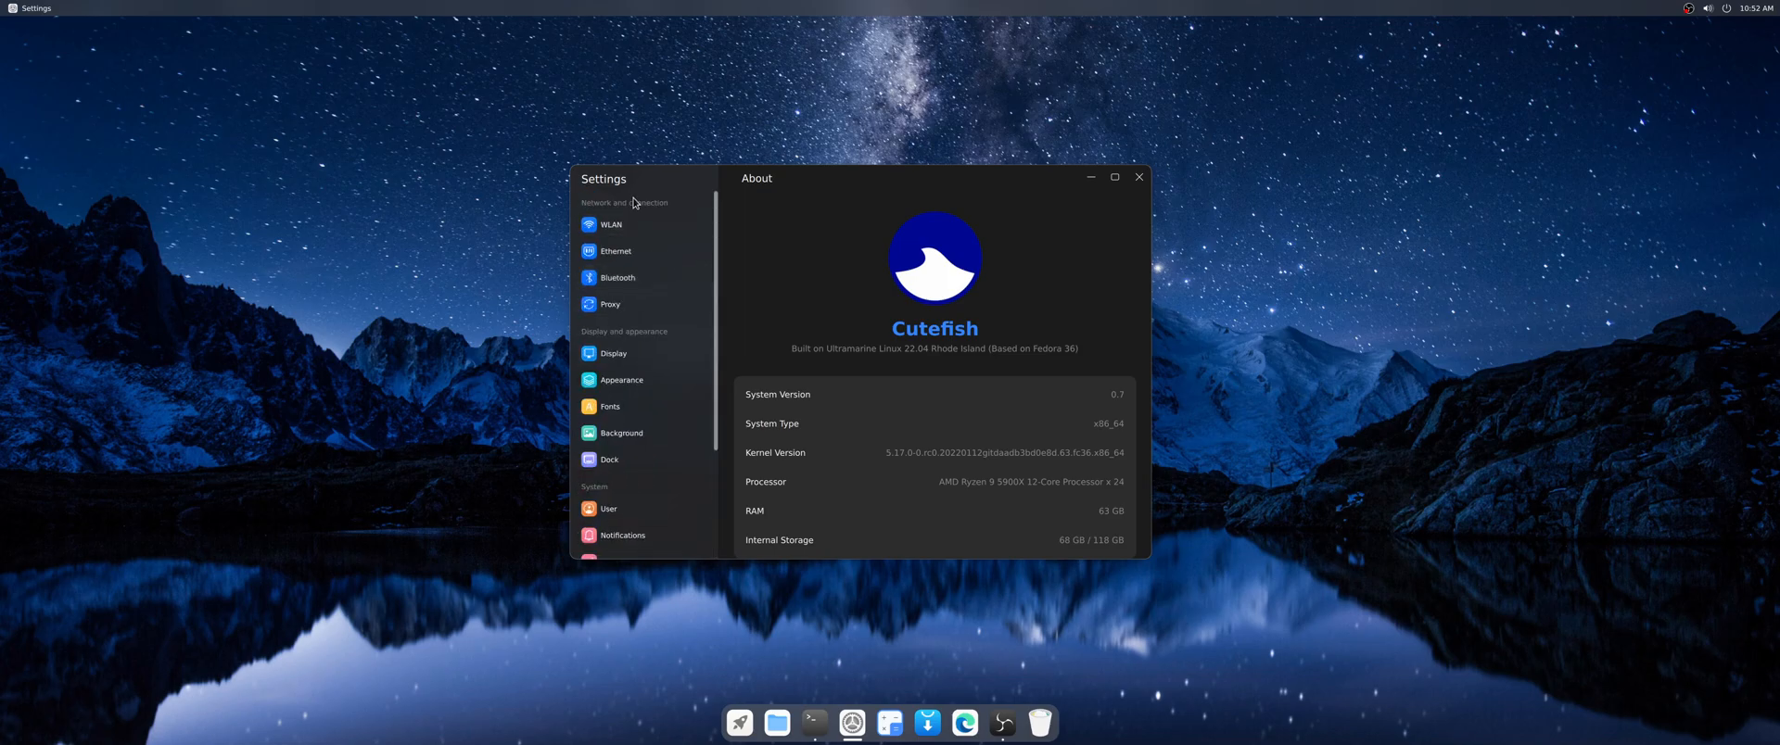
mouse_move(650, 458)
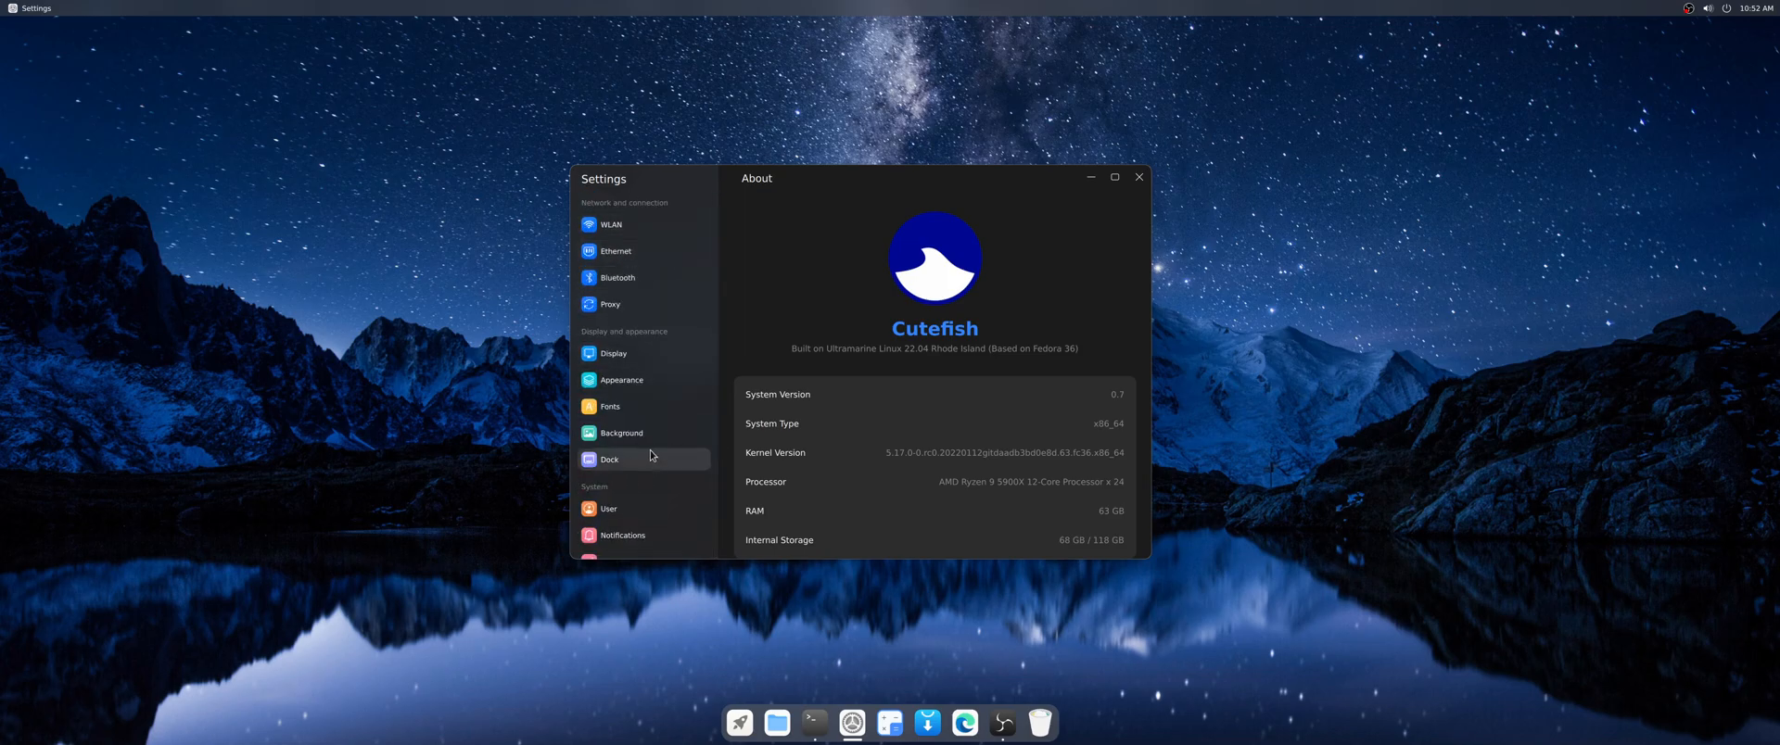
mouse_move(669, 459)
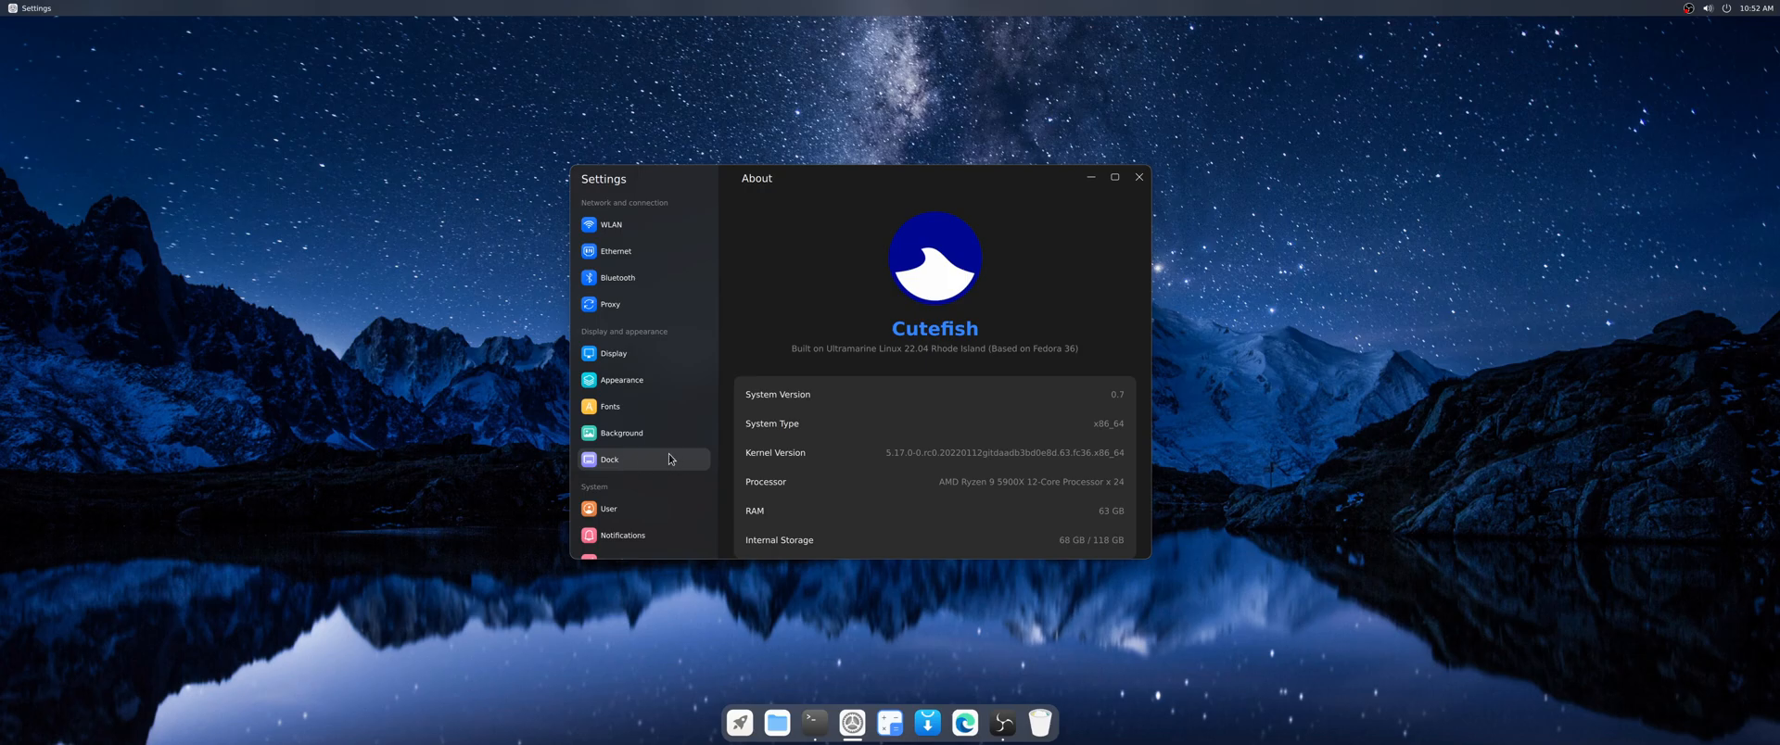
scroll(down, 3)
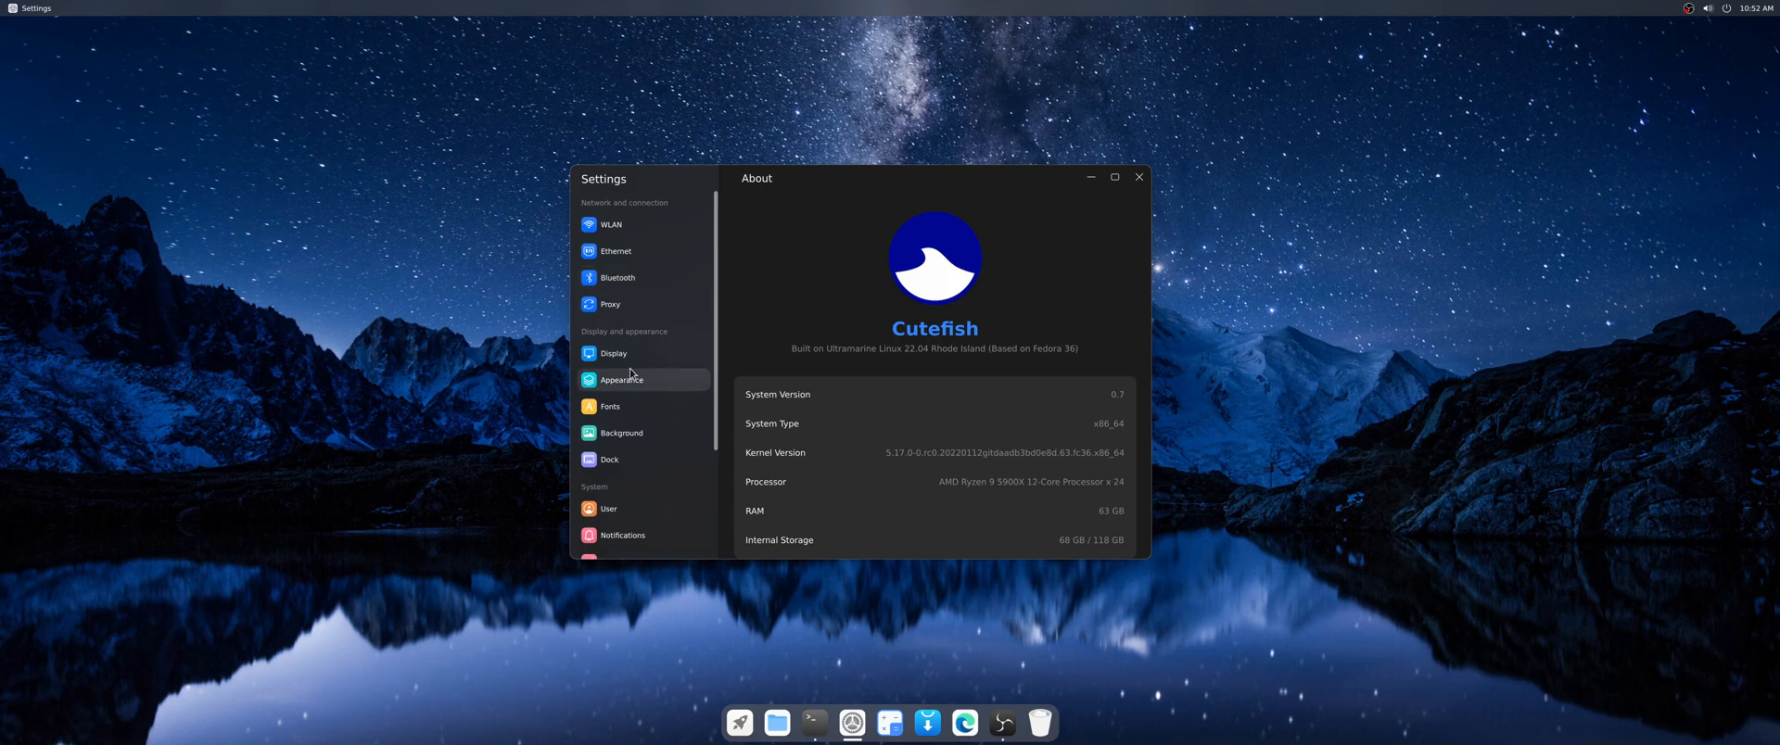
mouse_move(628, 397)
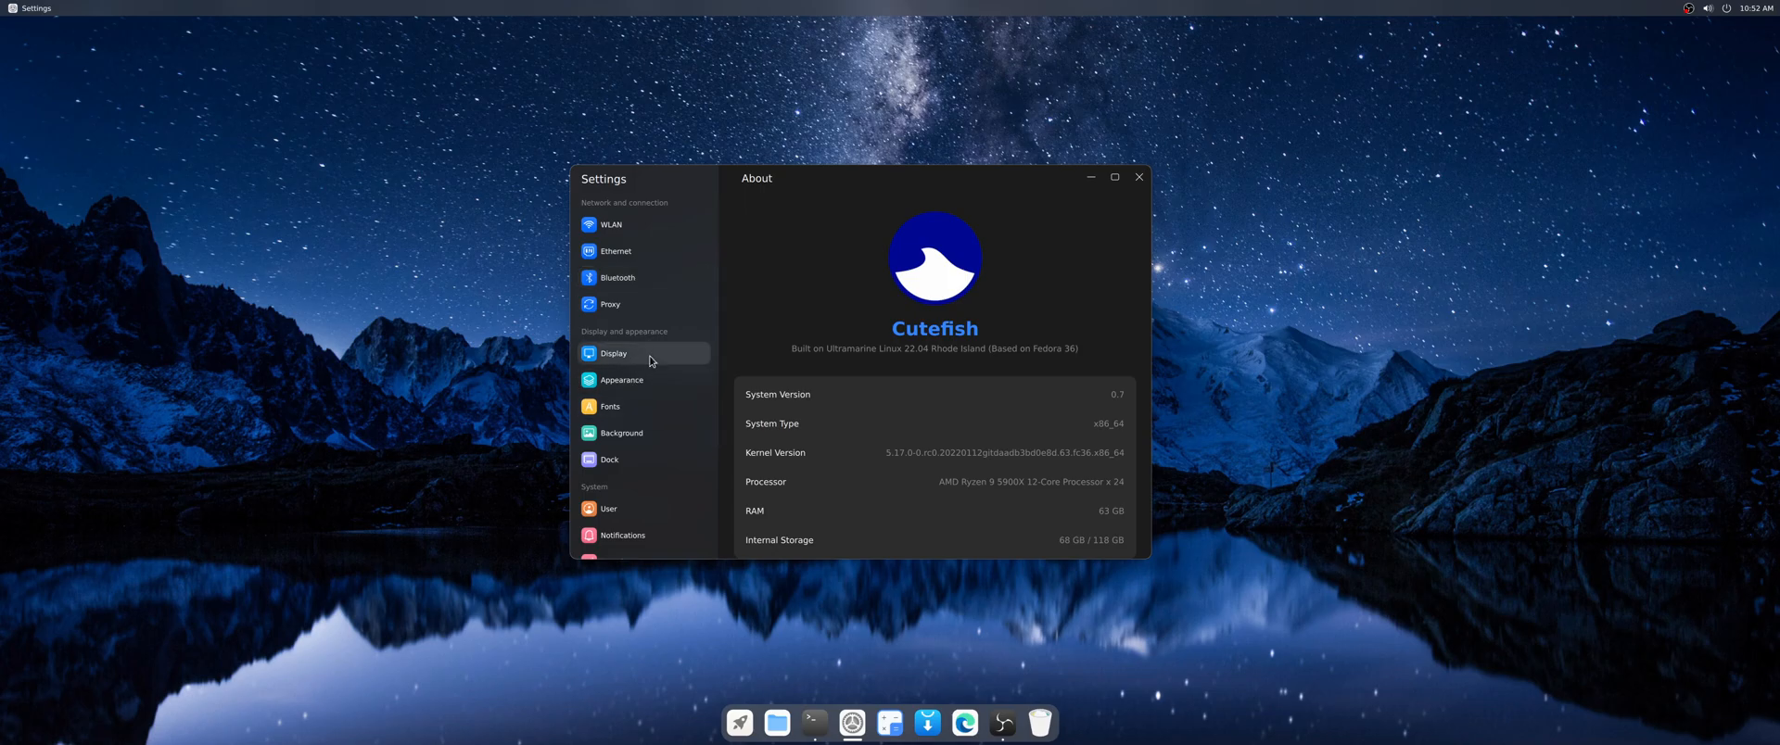
mouse_move(654, 332)
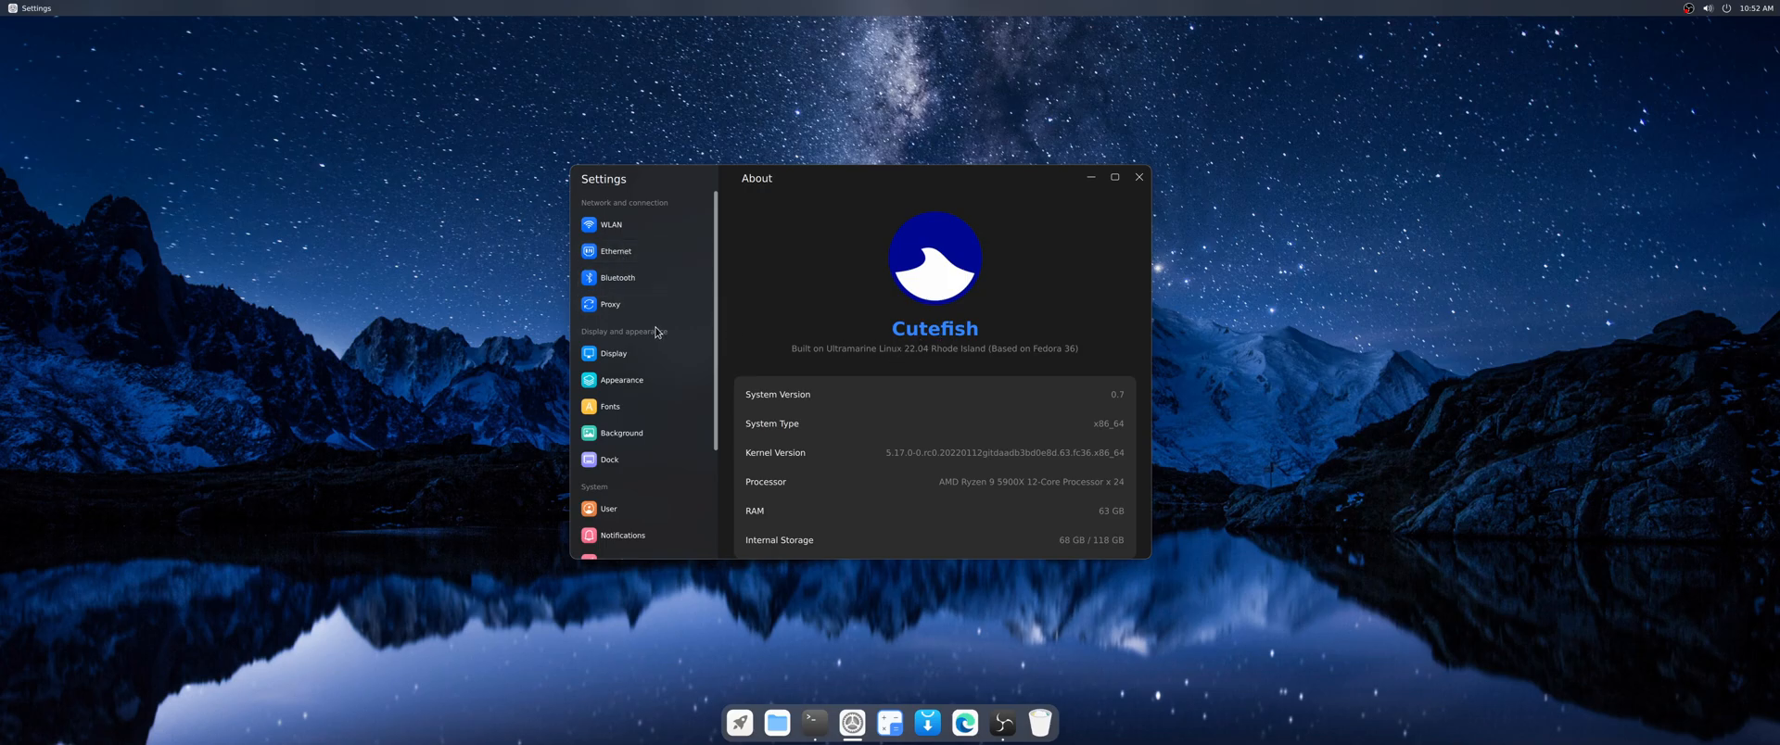
mouse_move(929, 724)
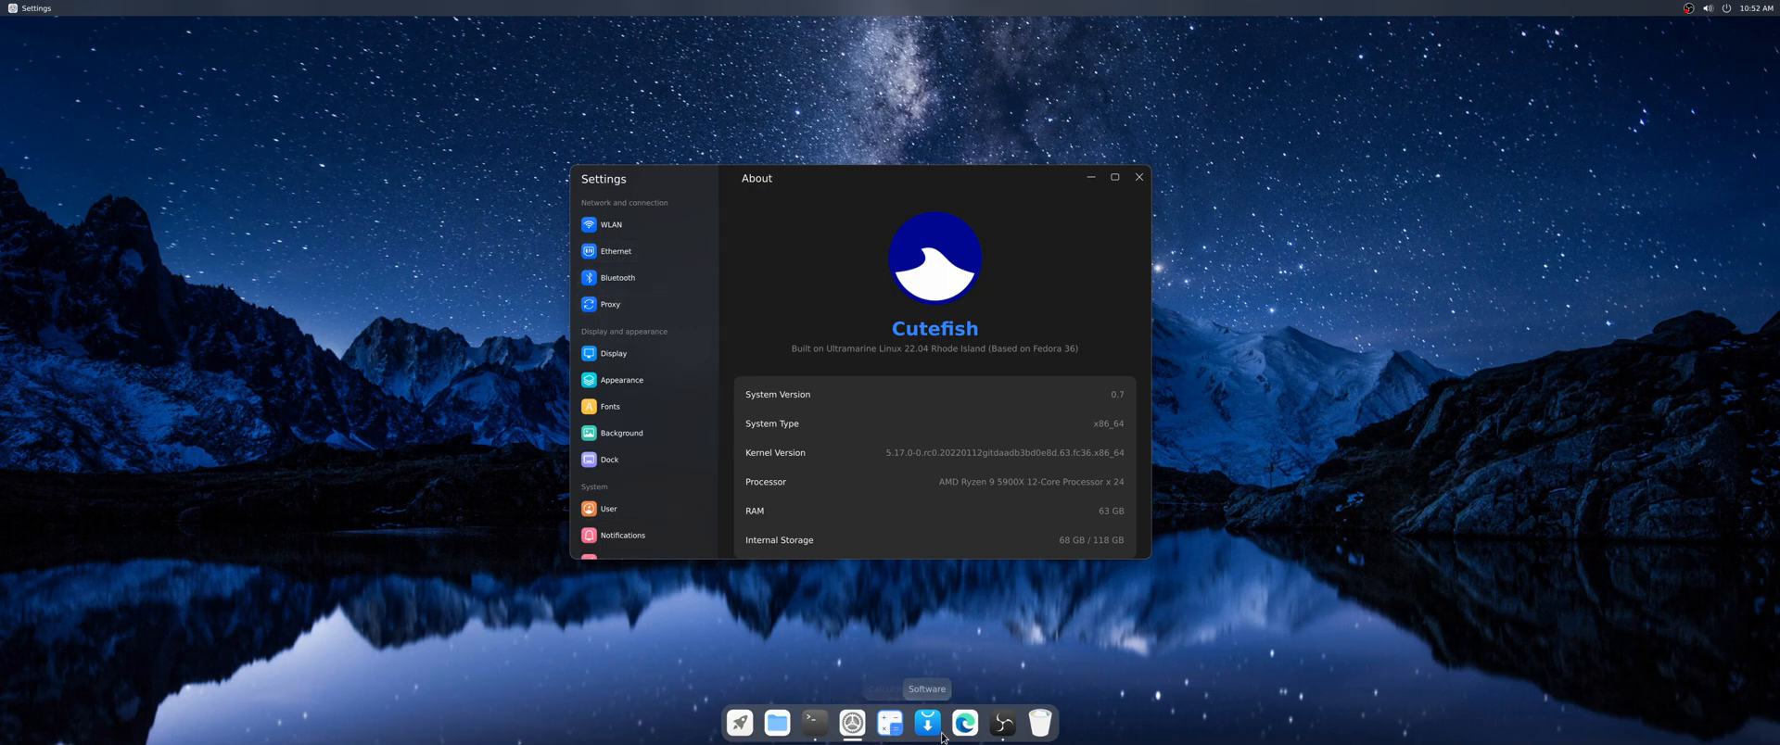
mouse_move(1038, 724)
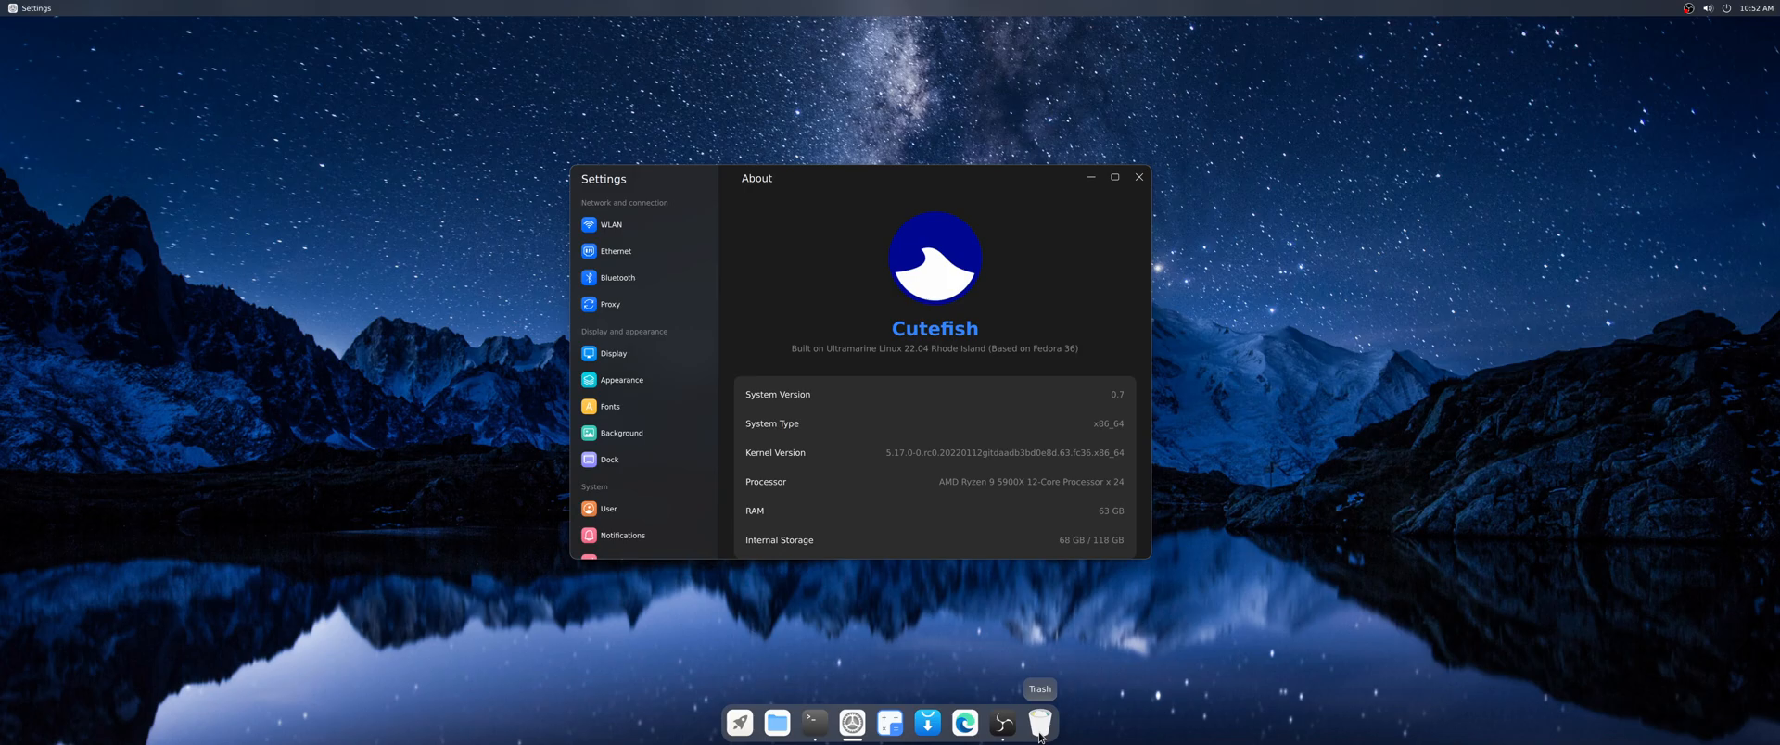
mouse_move(927, 723)
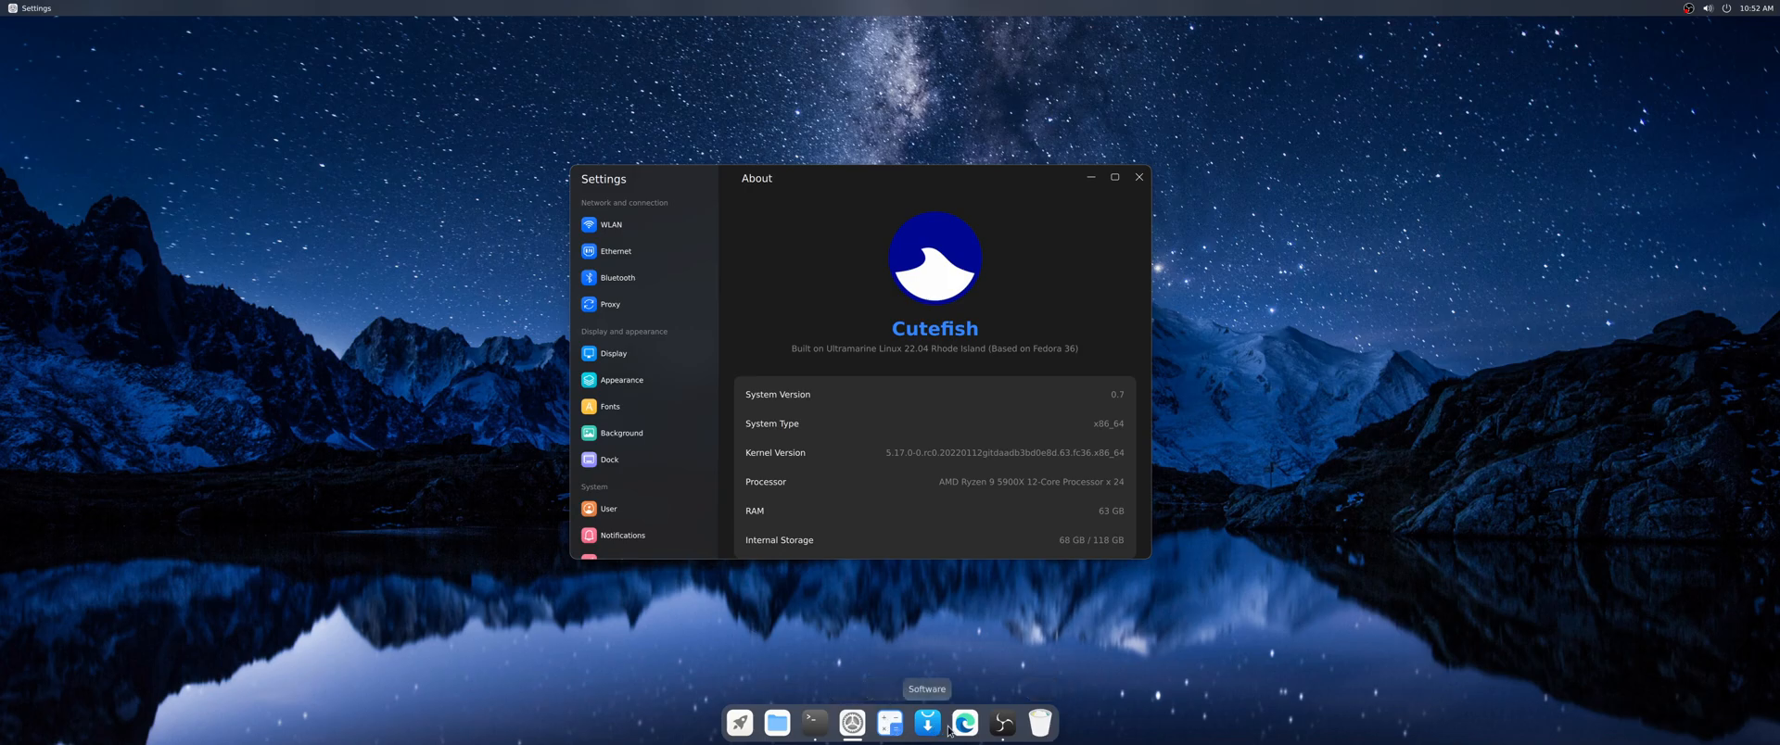
click(777, 723)
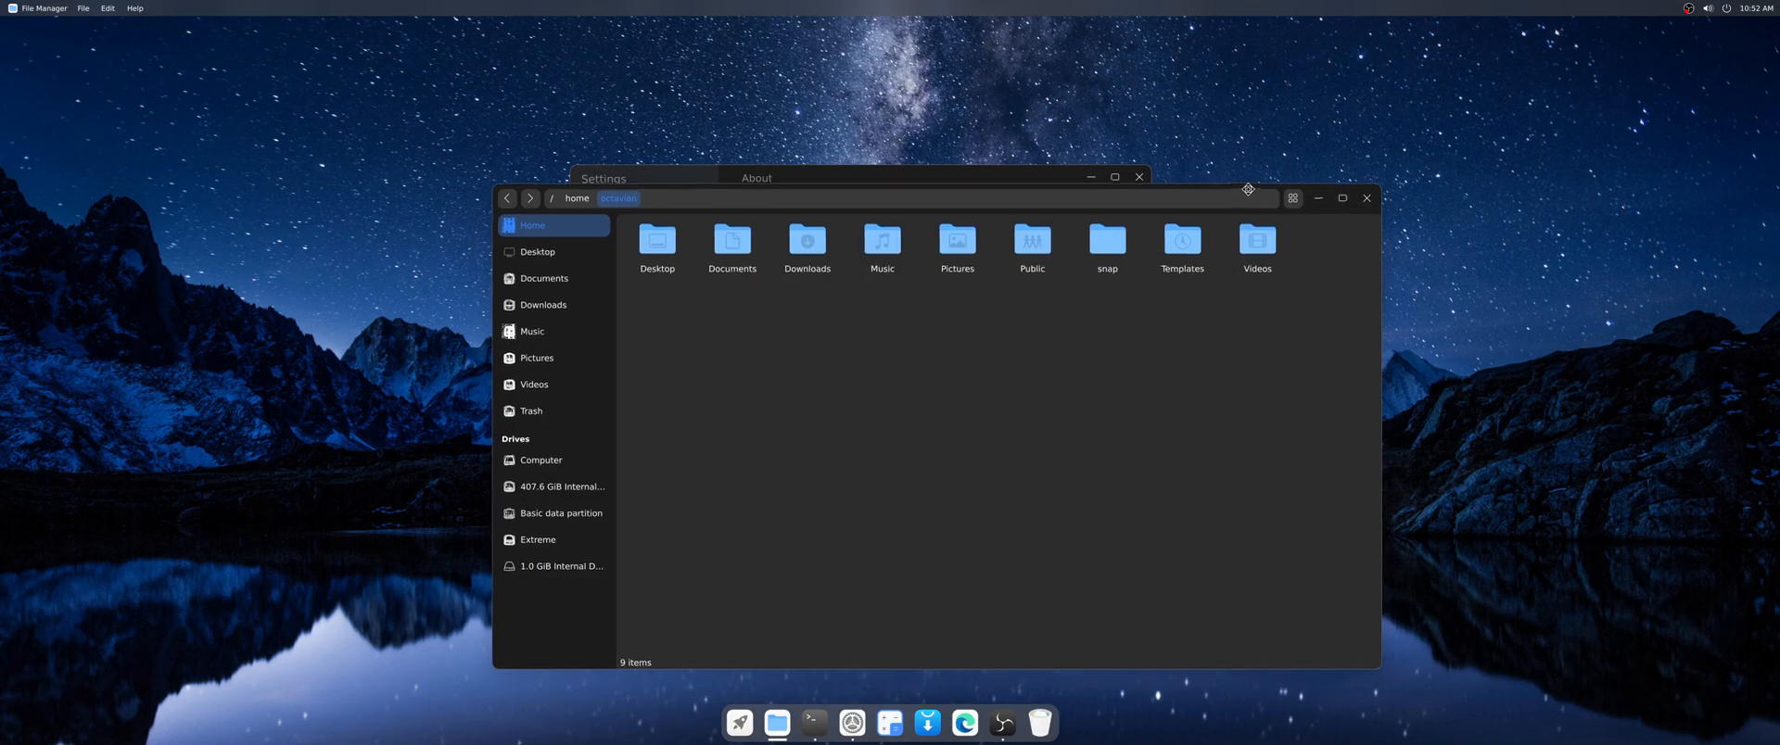
- Maximize the File Manager home-folder window, then close it, leaving Settings on About
click(1341, 198)
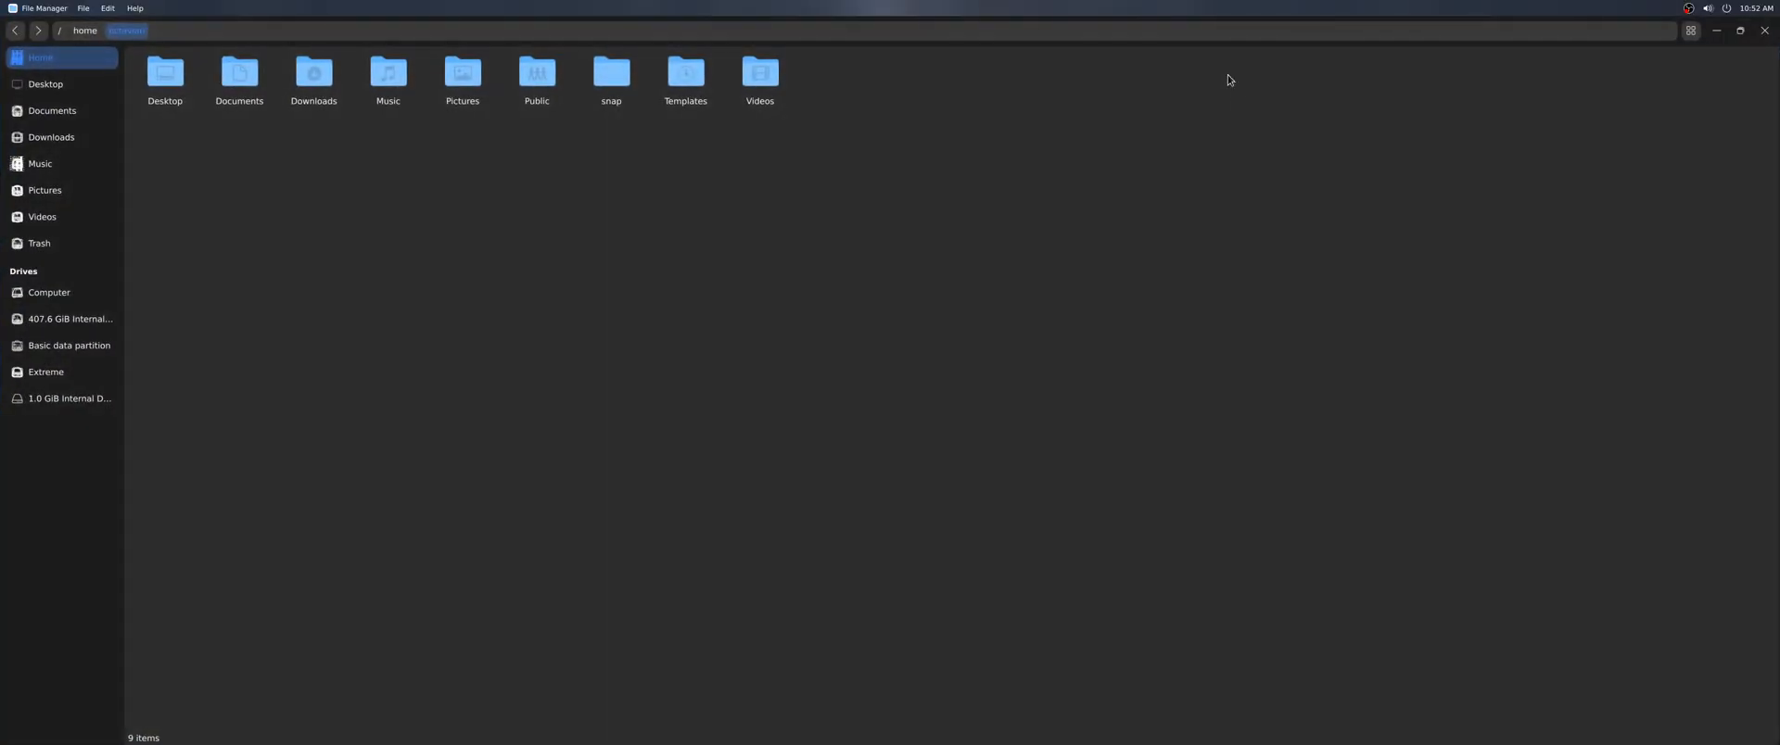
click(1740, 31)
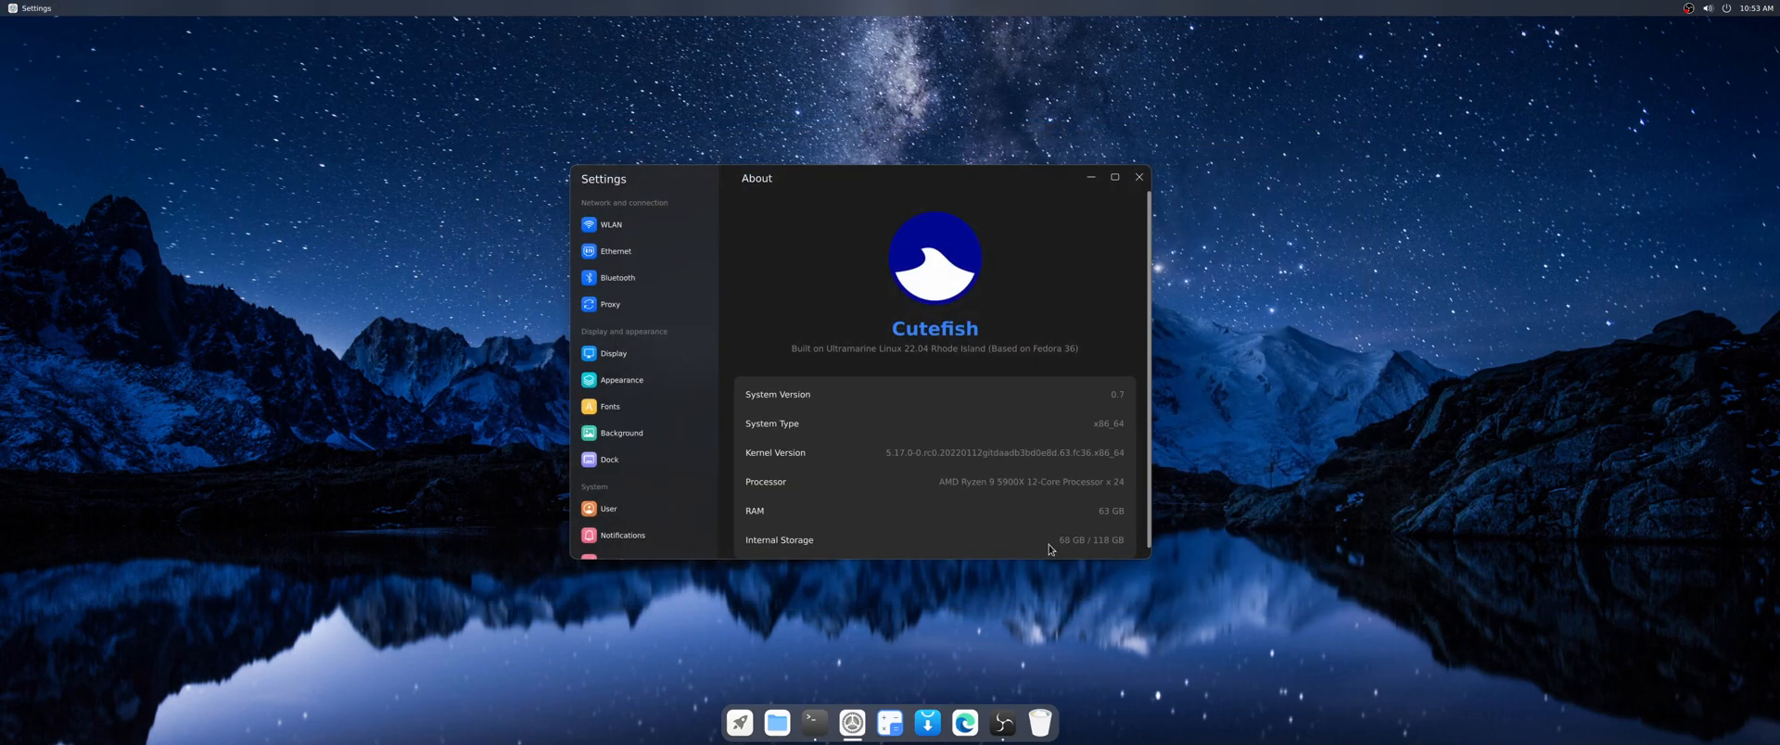
- Close the Settings window so only the bare desktop with wallpaper and dock remains
click(1137, 178)
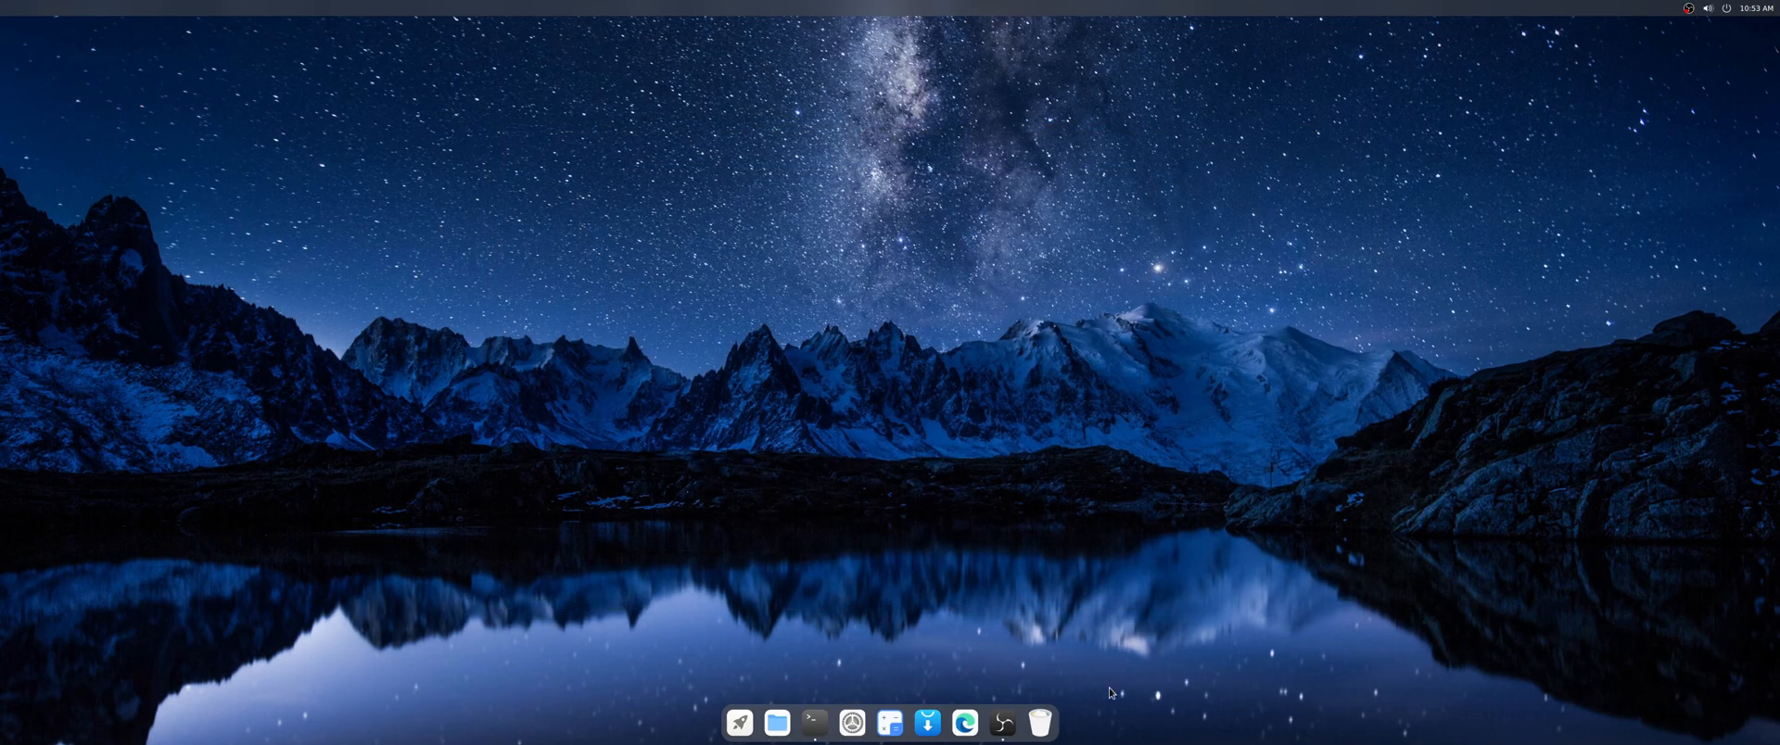
mouse_move(721, 602)
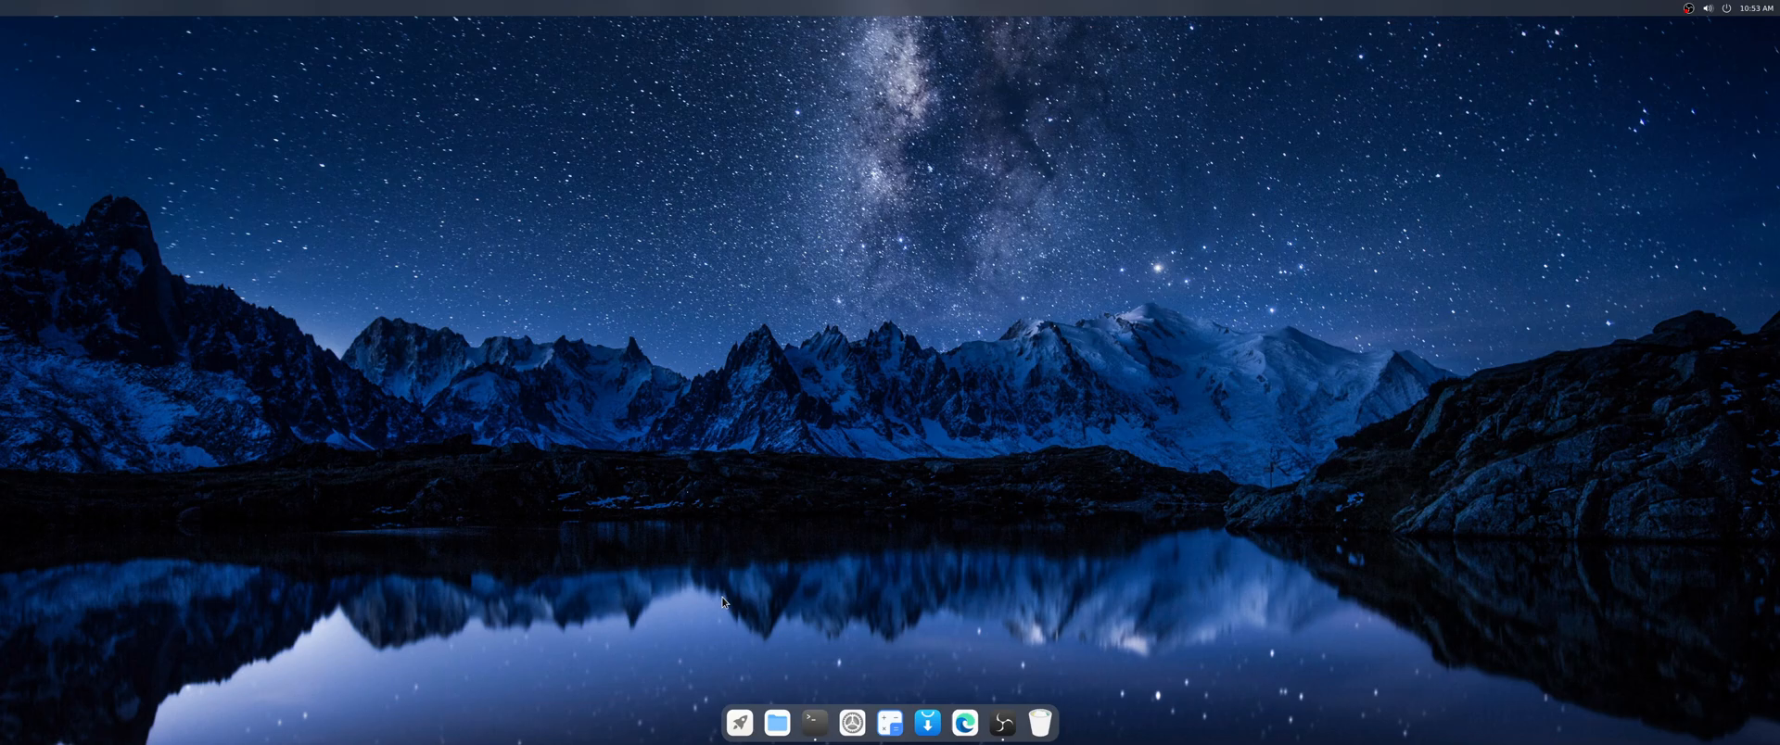
mouse_move(1034, 459)
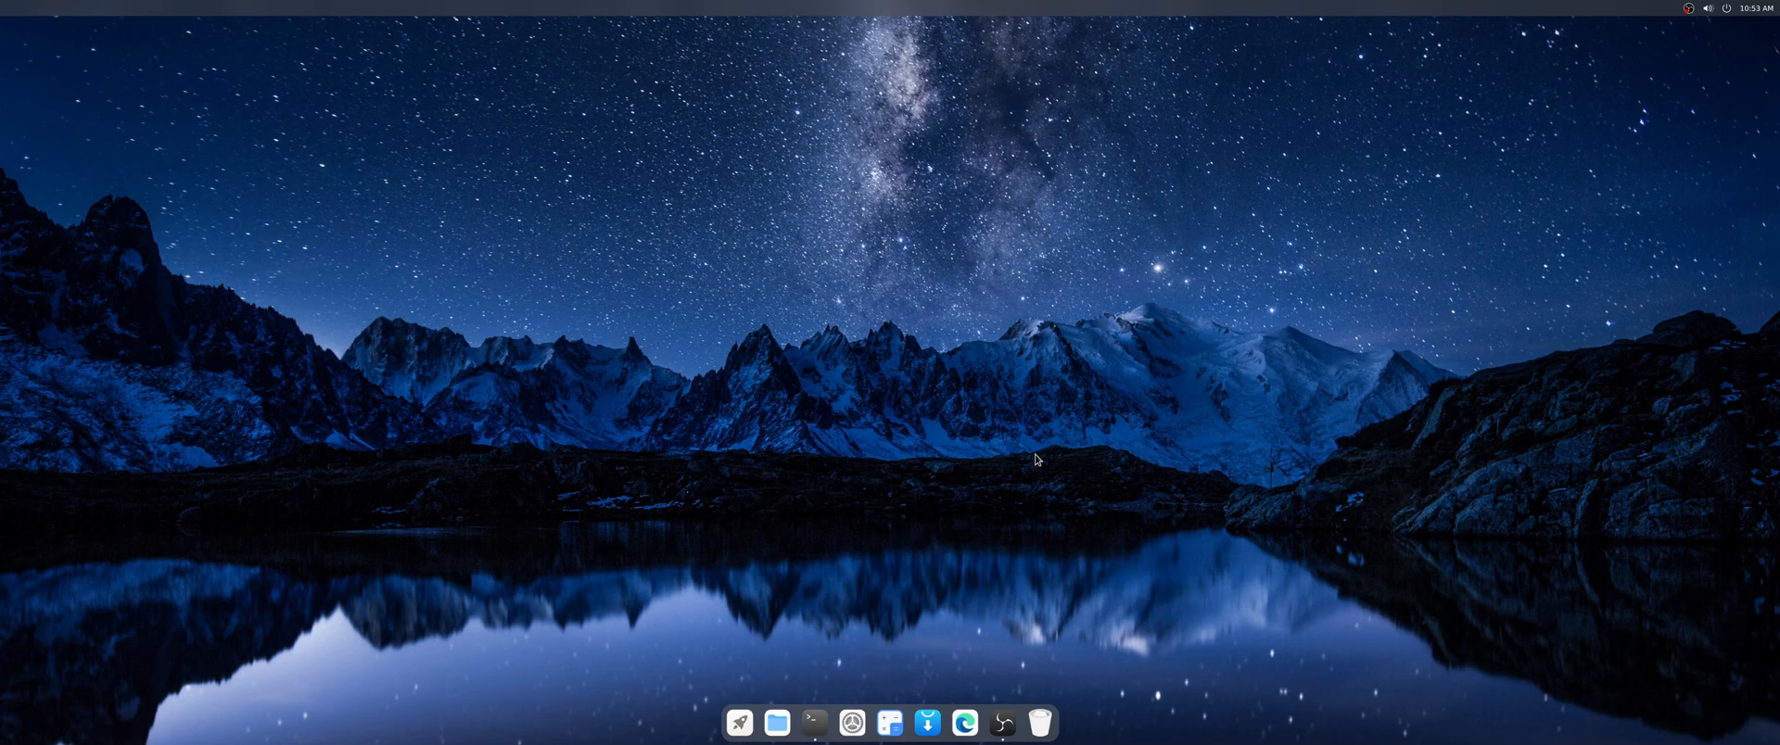